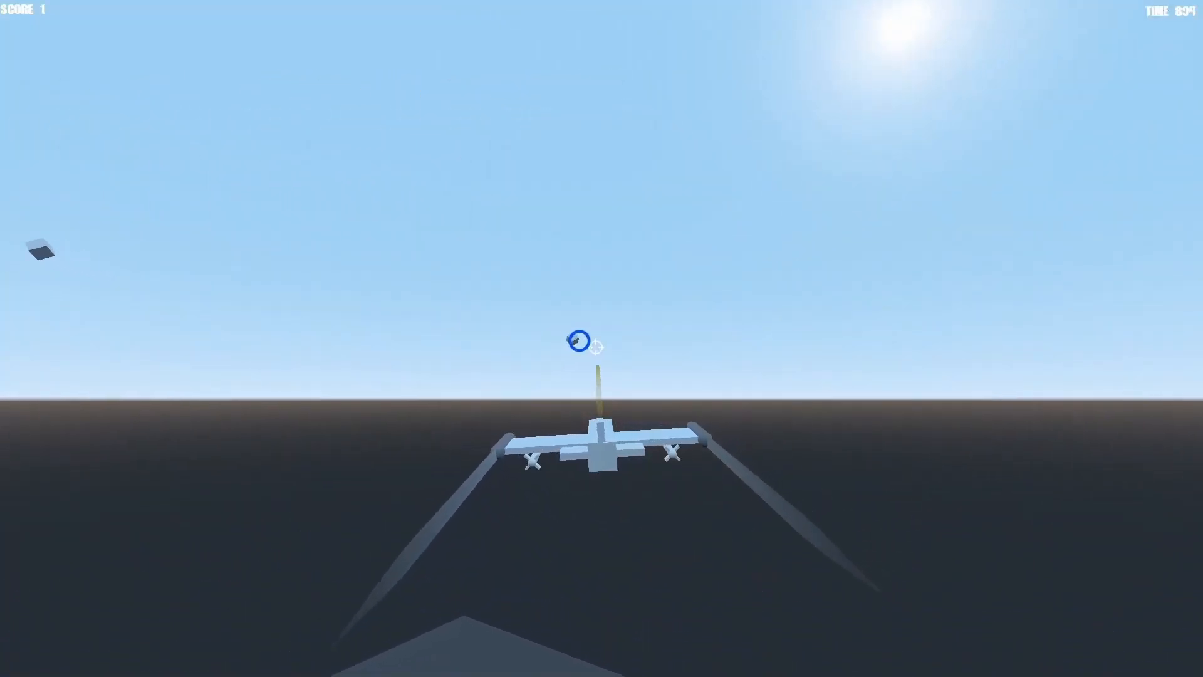
Step: Stop the running game, return to the Main scene and bring up the Project menu
{"action": "left_click", "coordinate": [594, 346]}
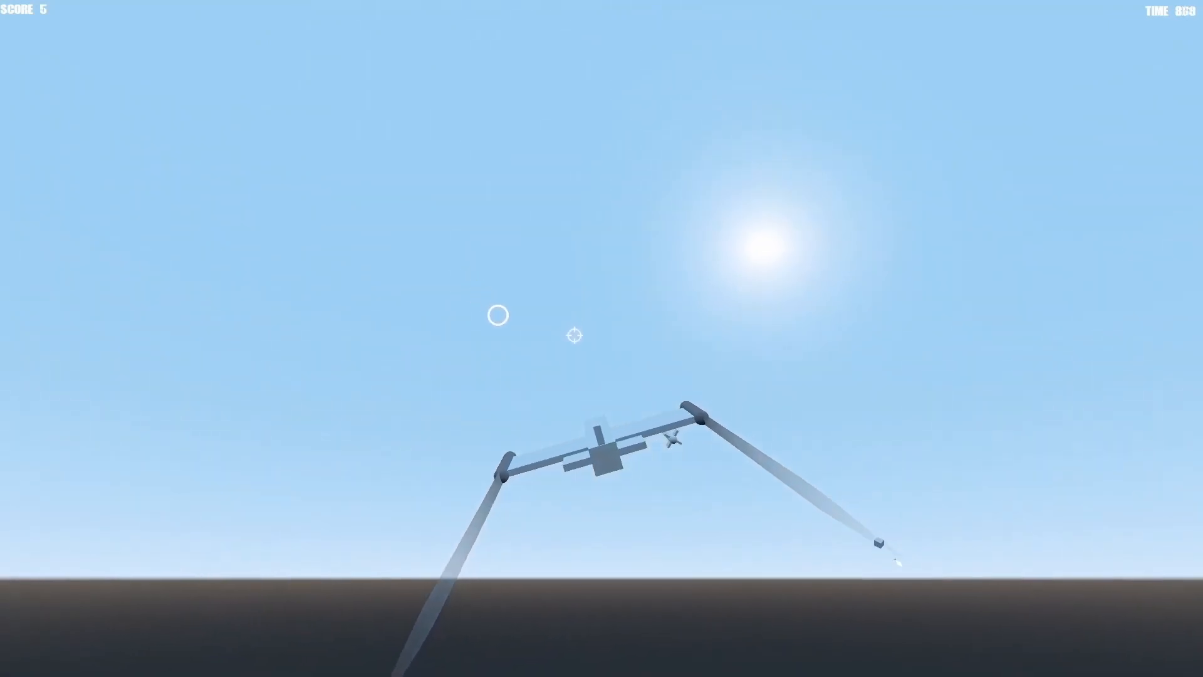
{"action": "left_click", "coordinate": [574, 336]}
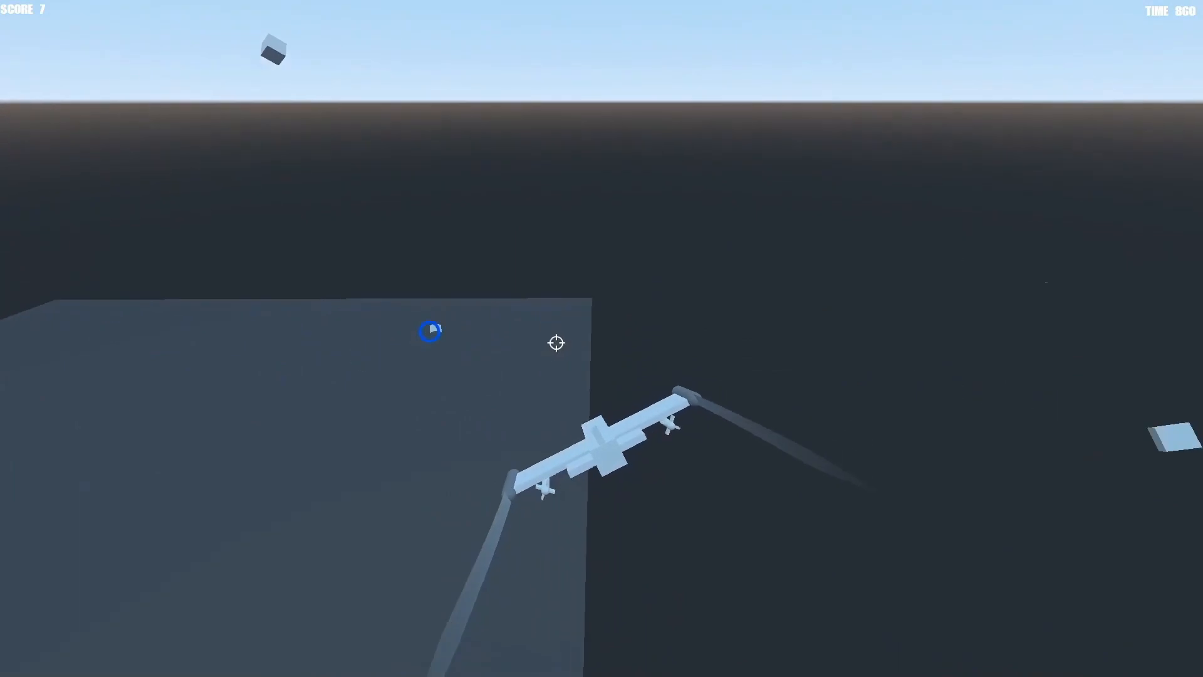
{"action": "left_click", "coordinate": [1060, 26]}
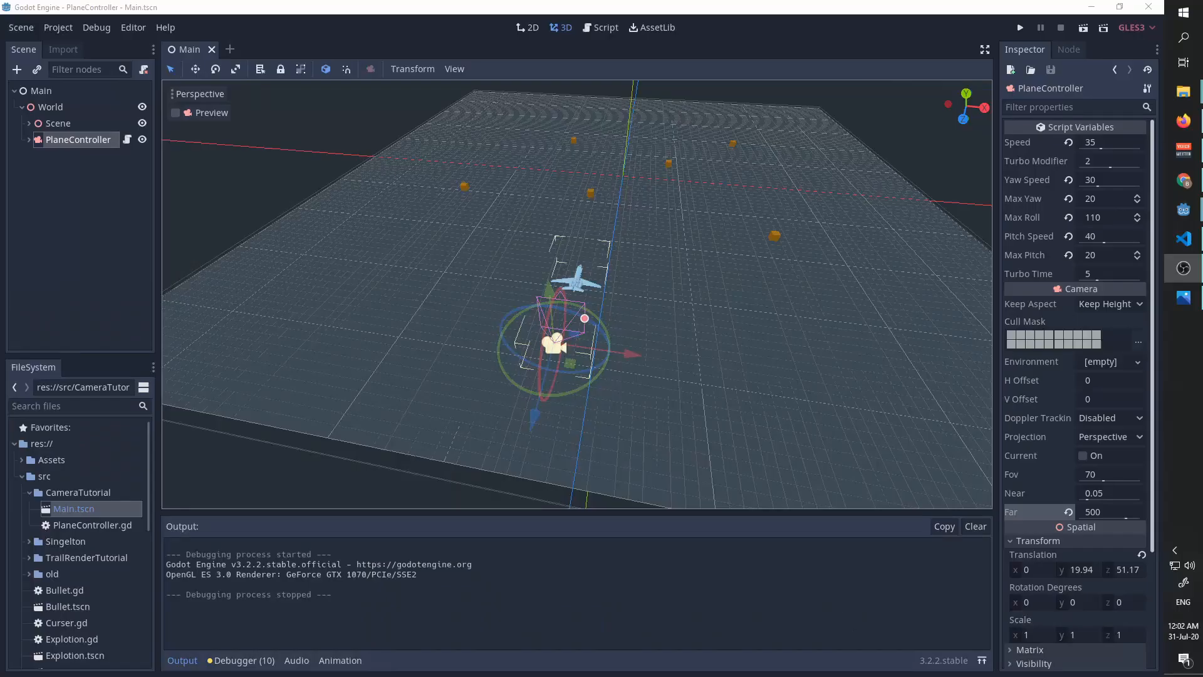
{"action": "mouse_move", "coordinate": [947, 271]}
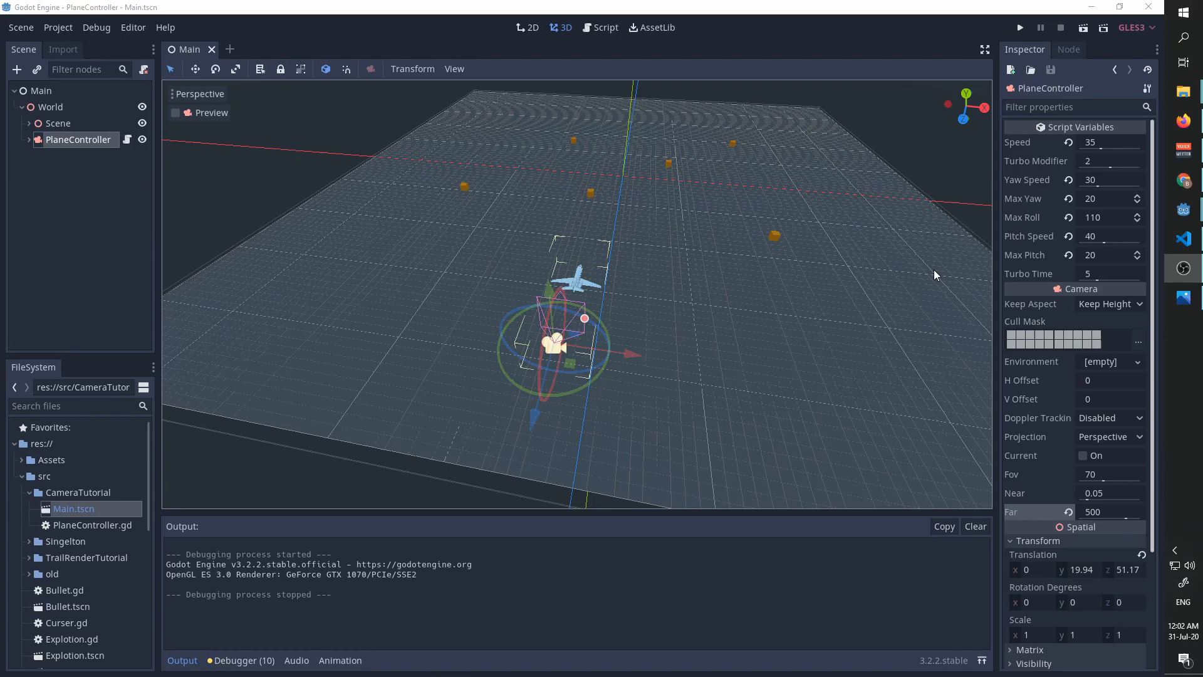
{"action": "mouse_move", "coordinate": [668, 266]}
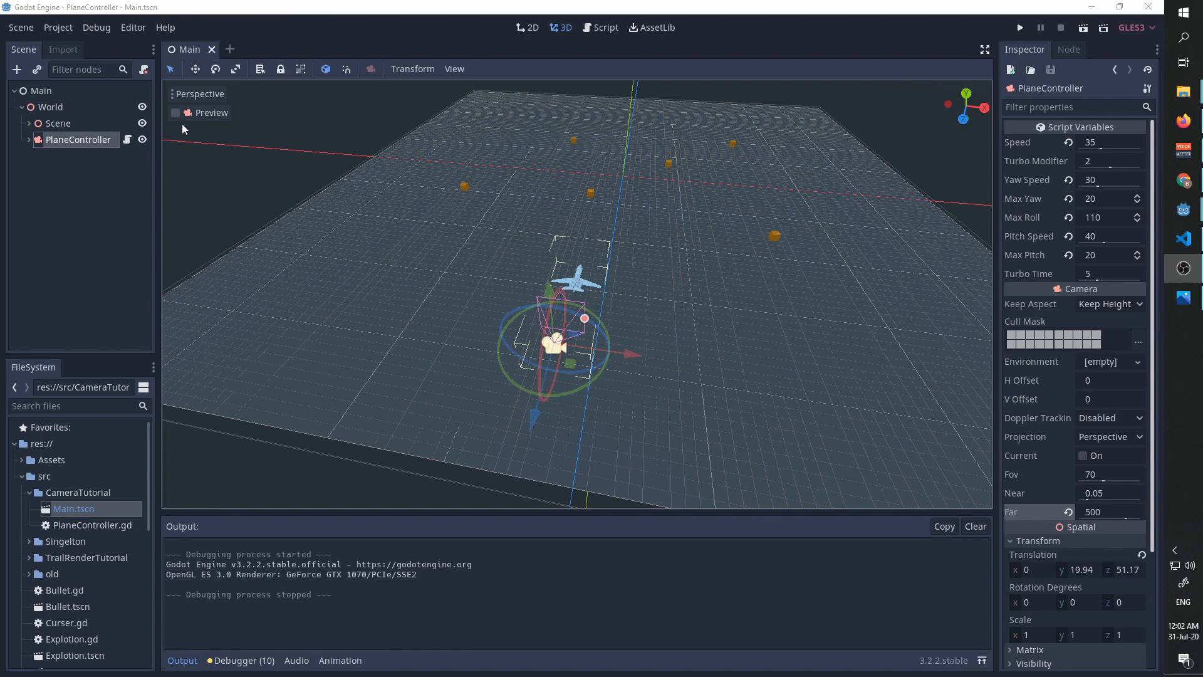
{"action": "left_click", "coordinate": [58, 26]}
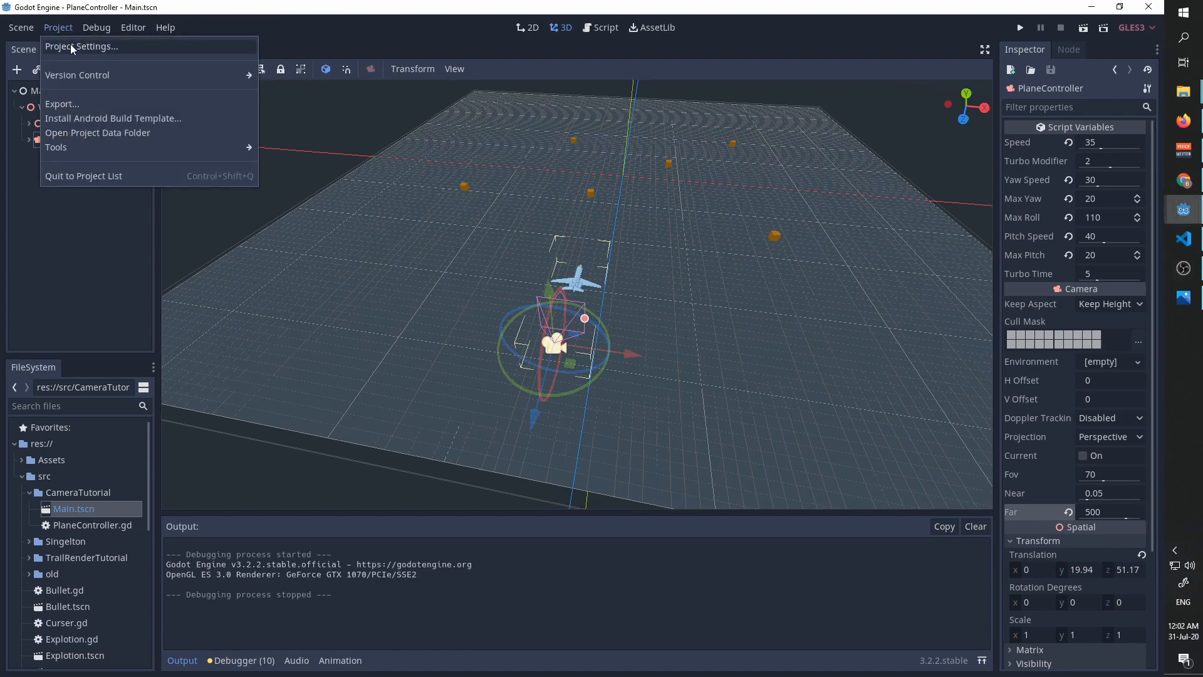
{"action": "left_click", "coordinate": [83, 47]}
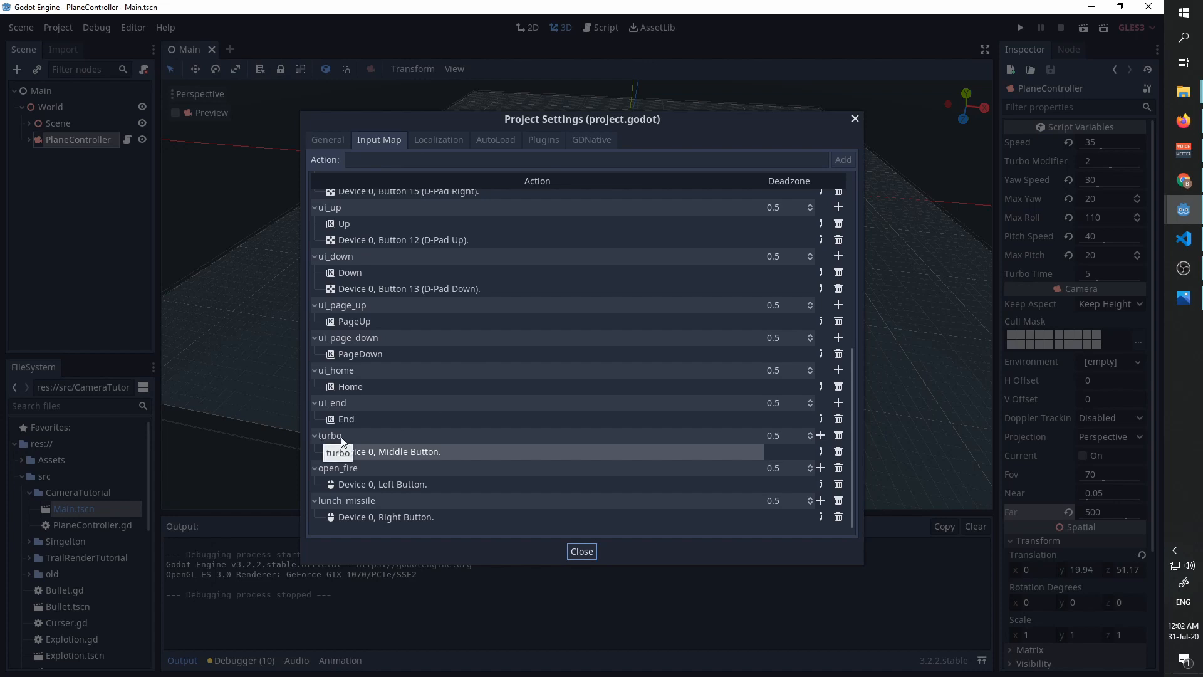
{"action": "mouse_move", "coordinate": [377, 462]}
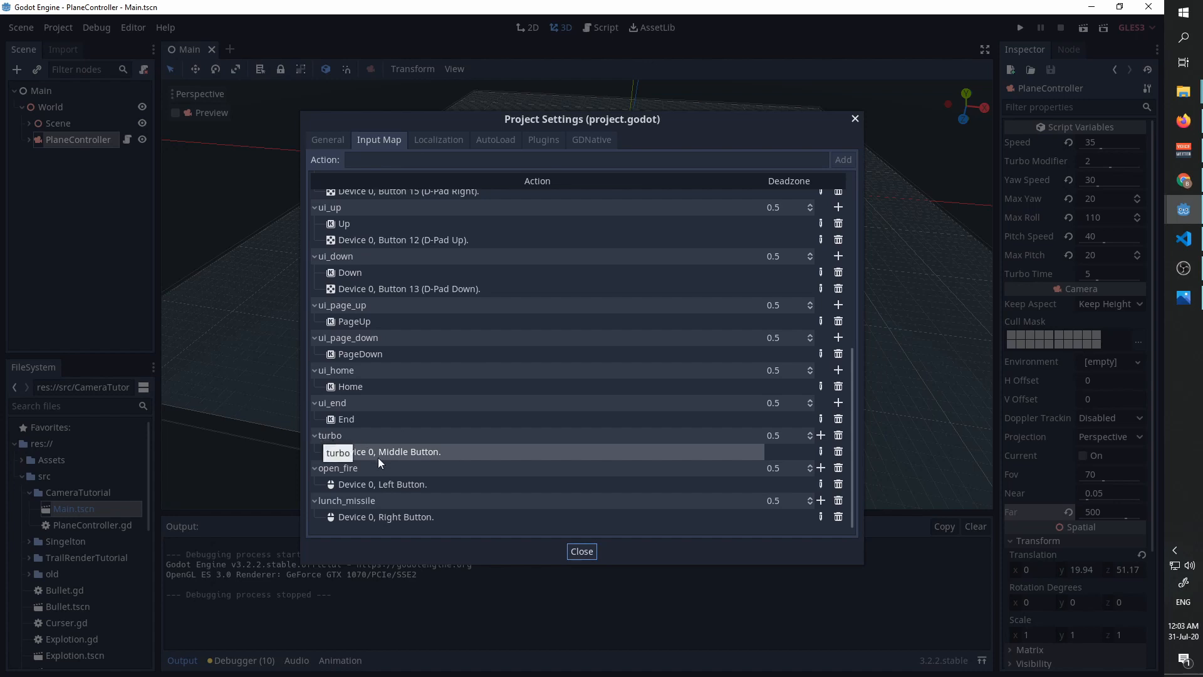
{"action": "mouse_move", "coordinate": [397, 470]}
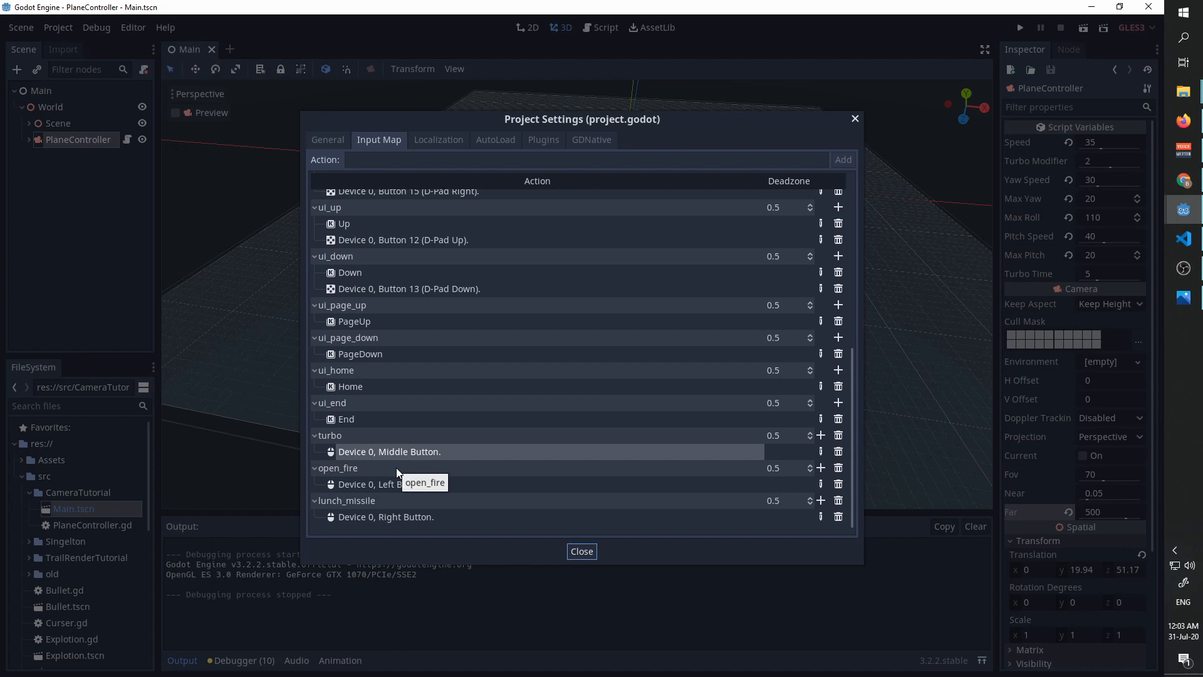
{"action": "mouse_move", "coordinate": [581, 552]}
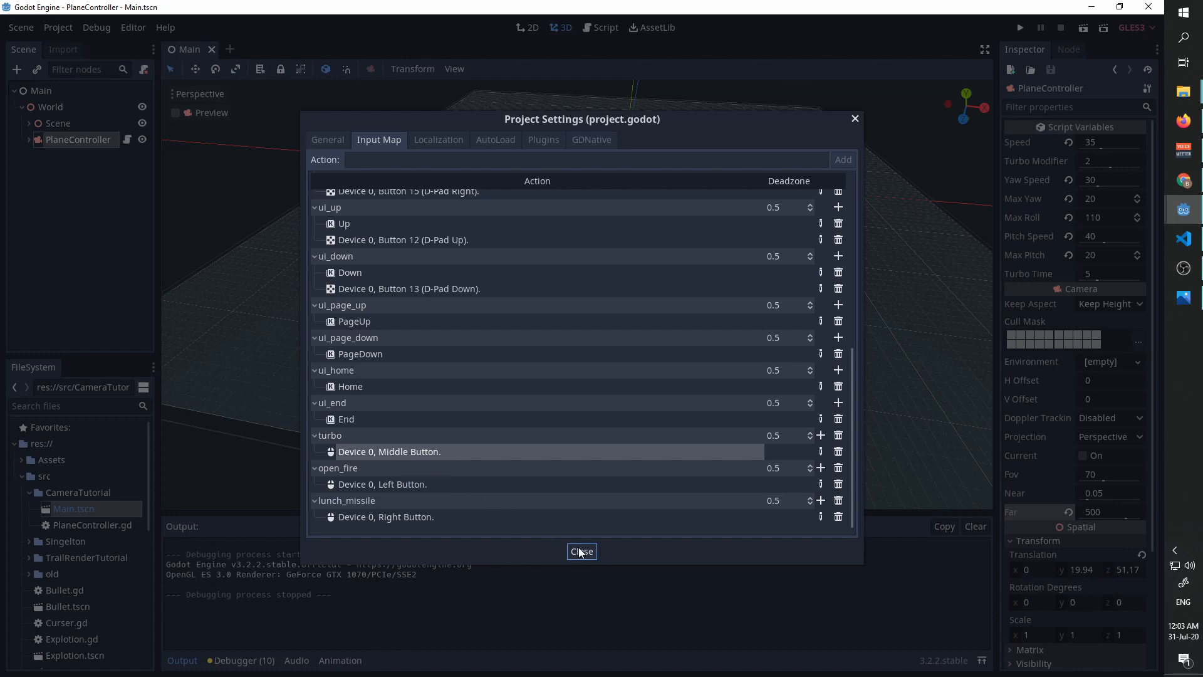
{"action": "mouse_move", "coordinate": [361, 464]}
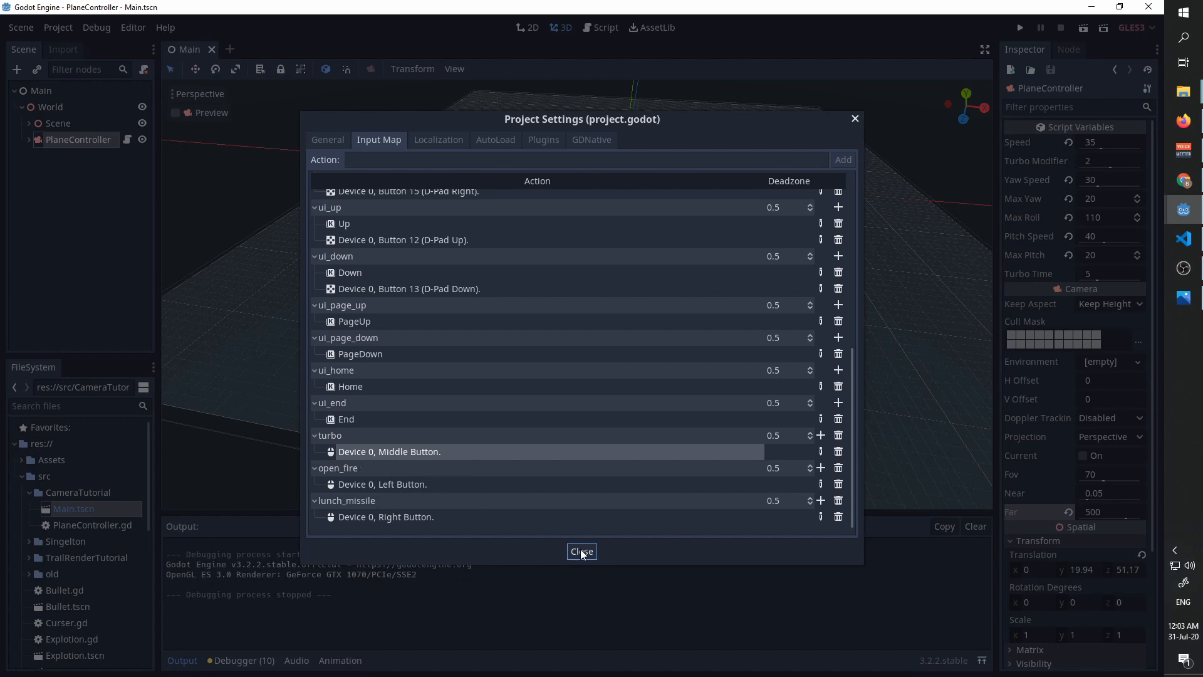
{"action": "left_click", "coordinate": [580, 551]}
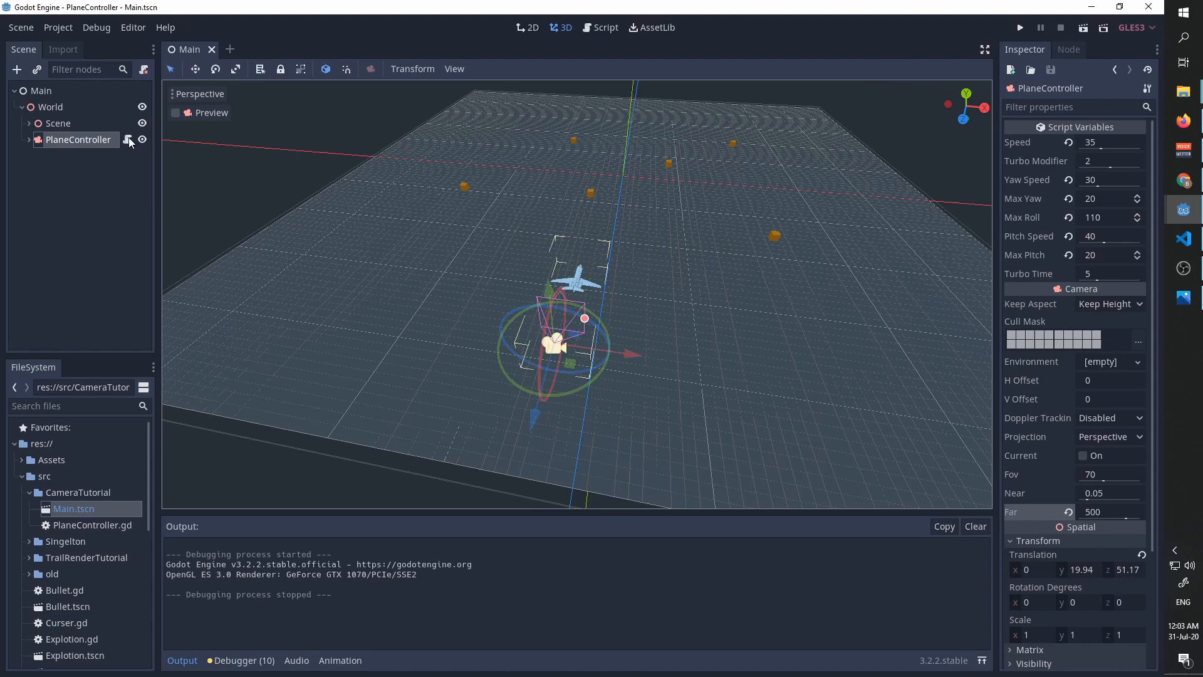
Step: In PlaneController.gd's _move, add an if Input.is_action_pressed("turbo") check
{"action": "left_click", "coordinate": [128, 139]}
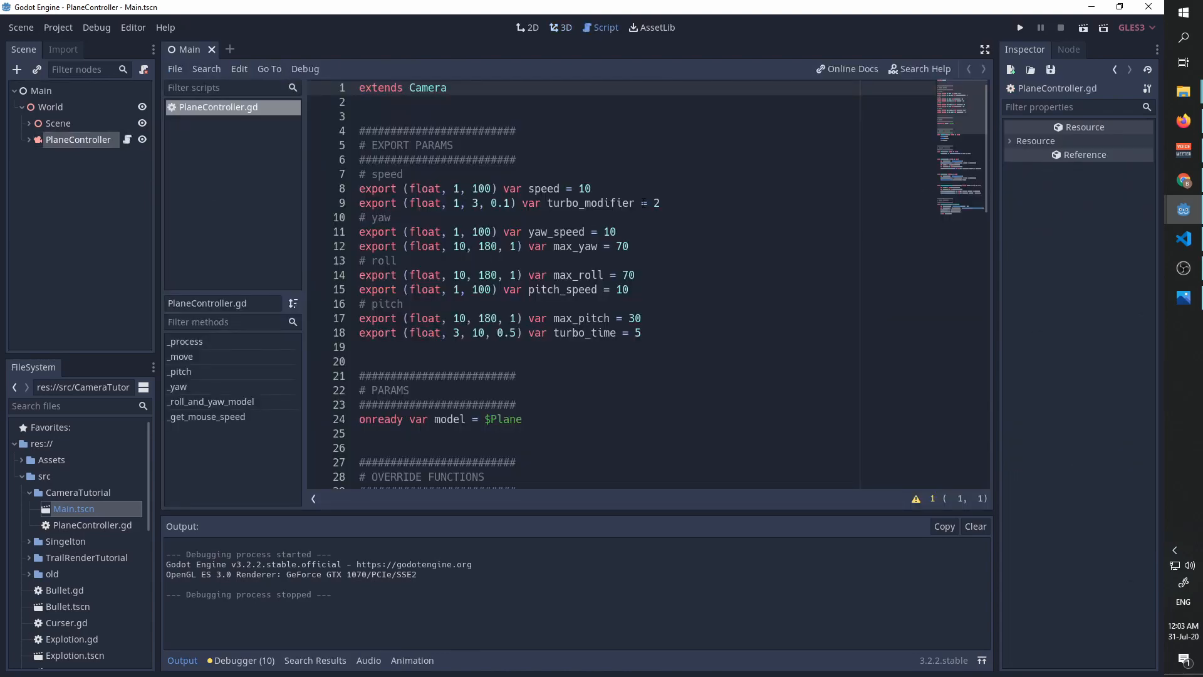
{"action": "left_click", "coordinate": [359, 87]}
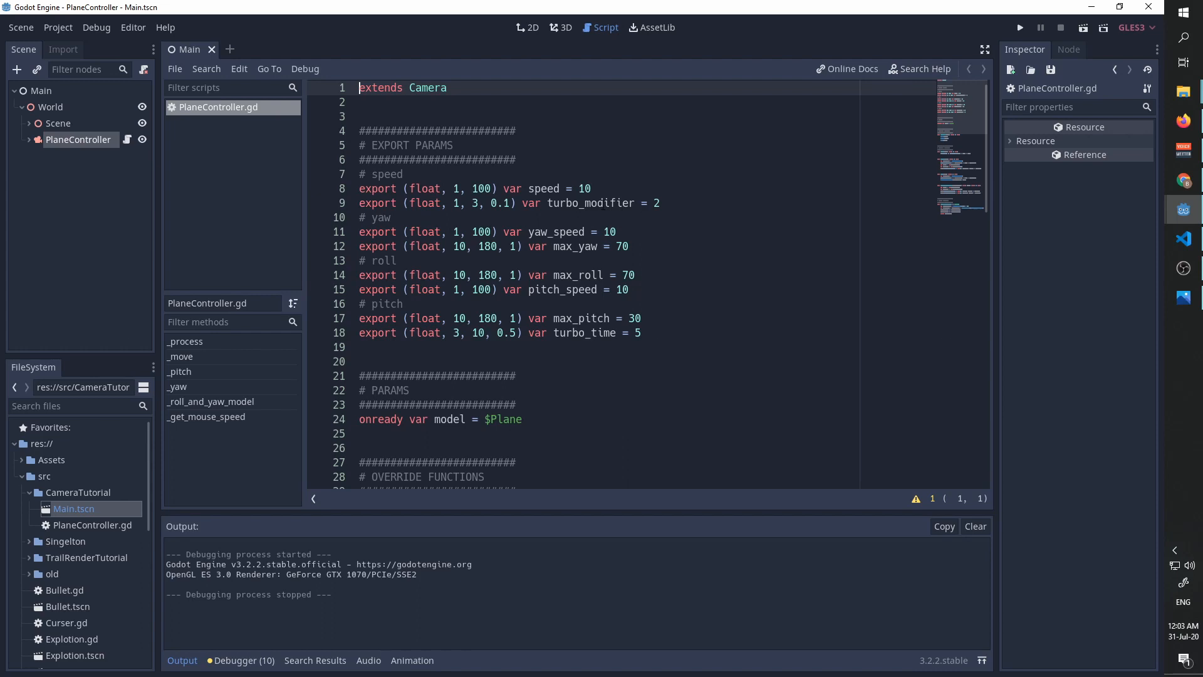
{"action": "scroll", "scroll_direction": "down", "scroll_amount": 3}
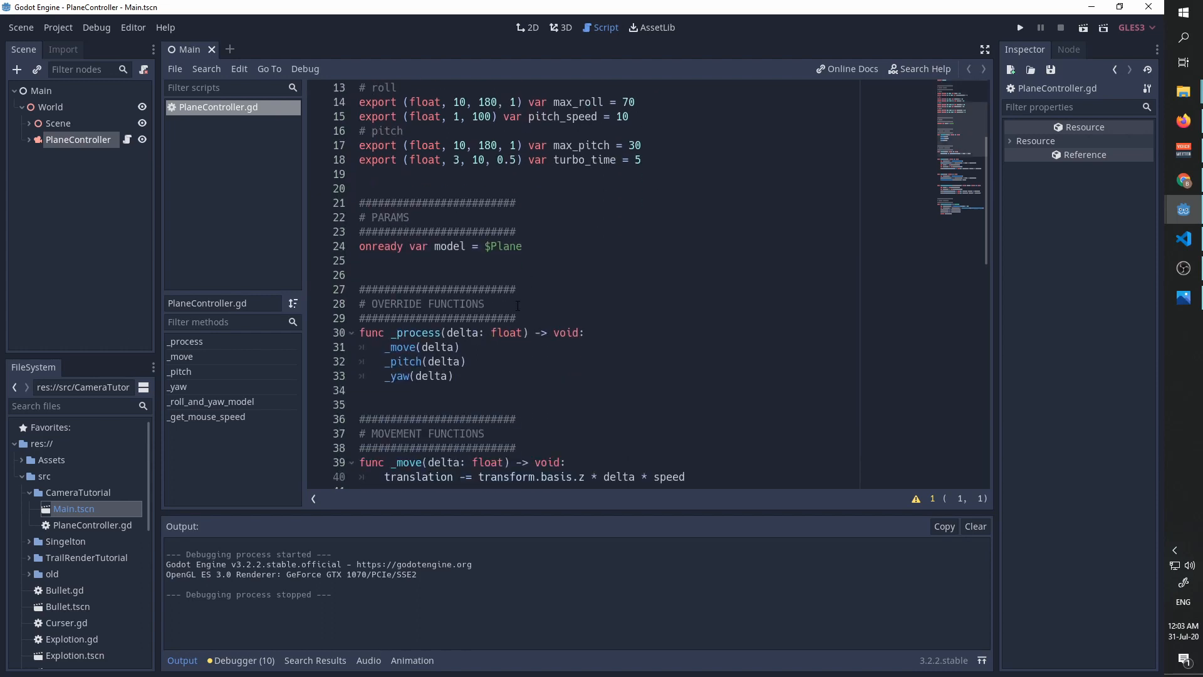
{"action": "scroll", "scroll_direction": "down", "scroll_amount": 3}
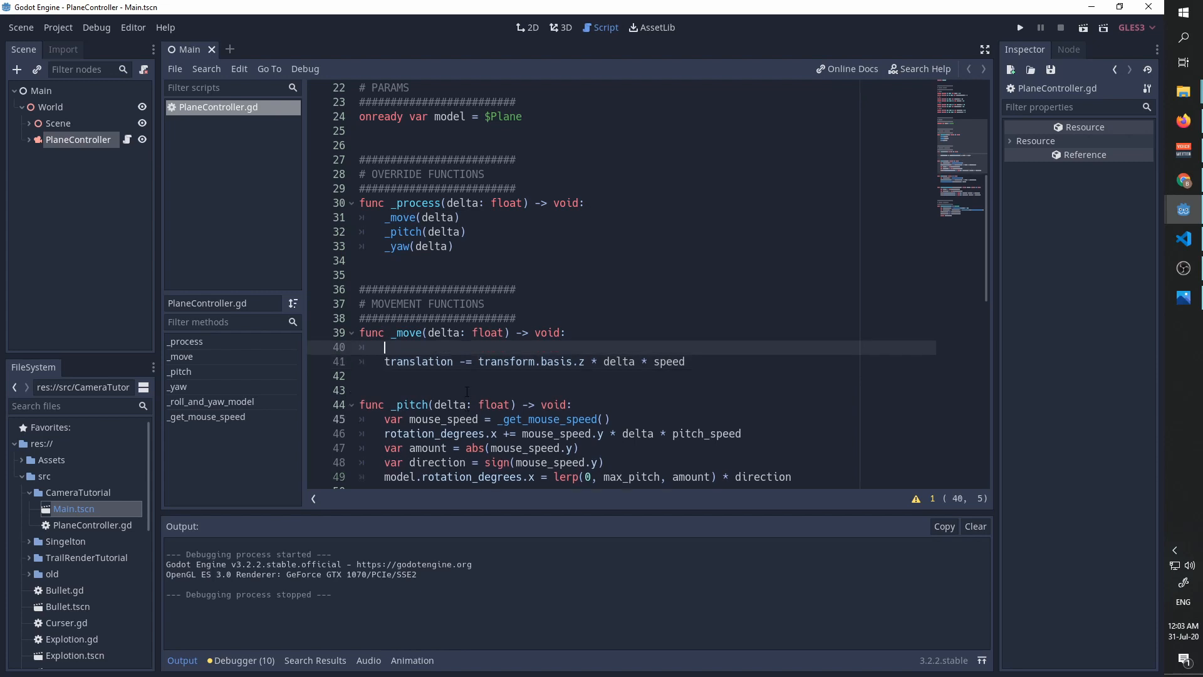
{"action": "type", "text": "if I"}
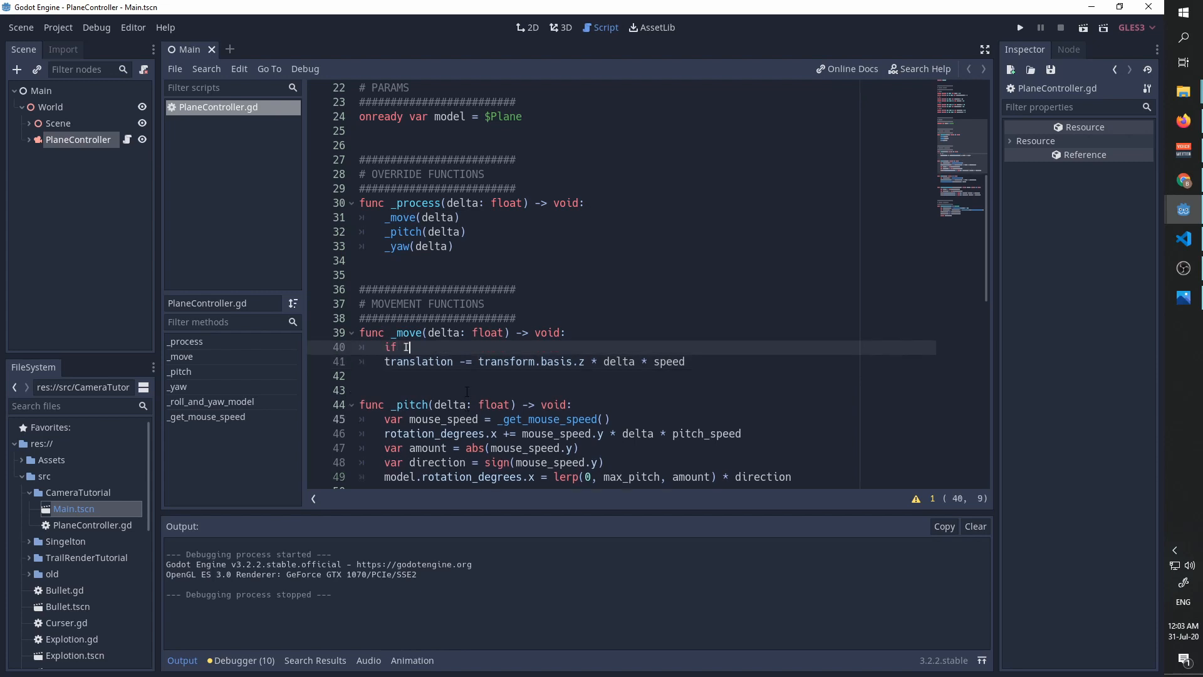
{"action": "type", "text": "nput.is_action_pressed(\"turbo\"):"}
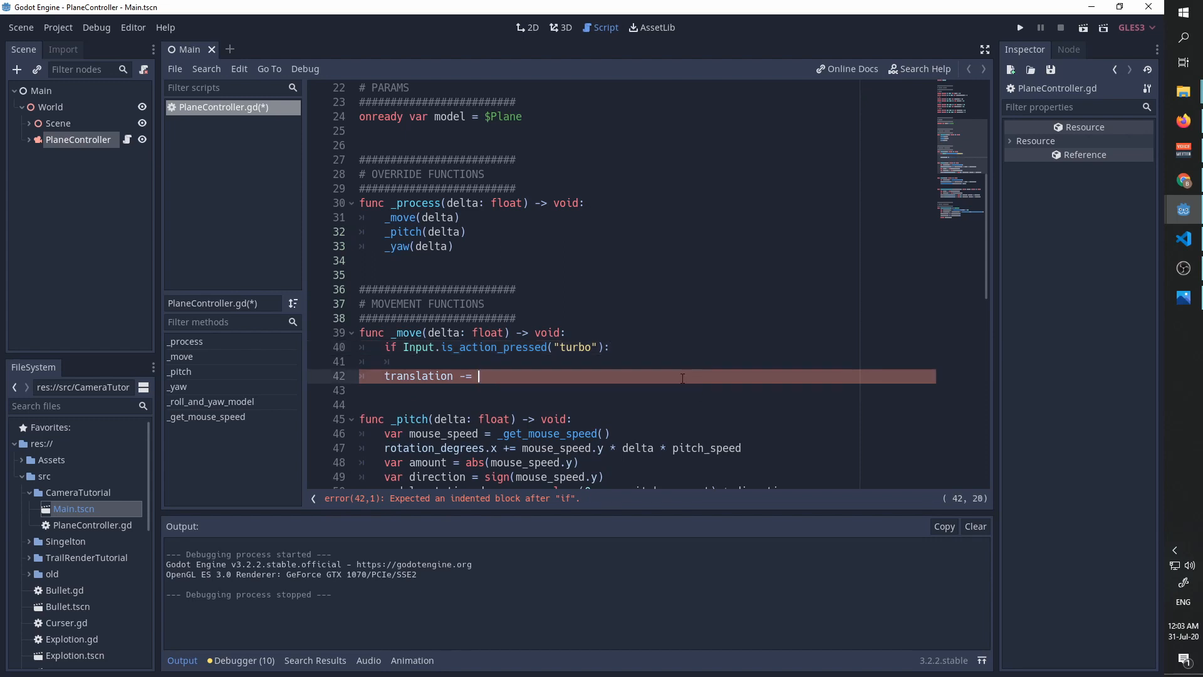
Step: Build a velocity variable and multiply it by turbo_modifier inside the turbo check, then save
{"action": "type", "text": "var"}
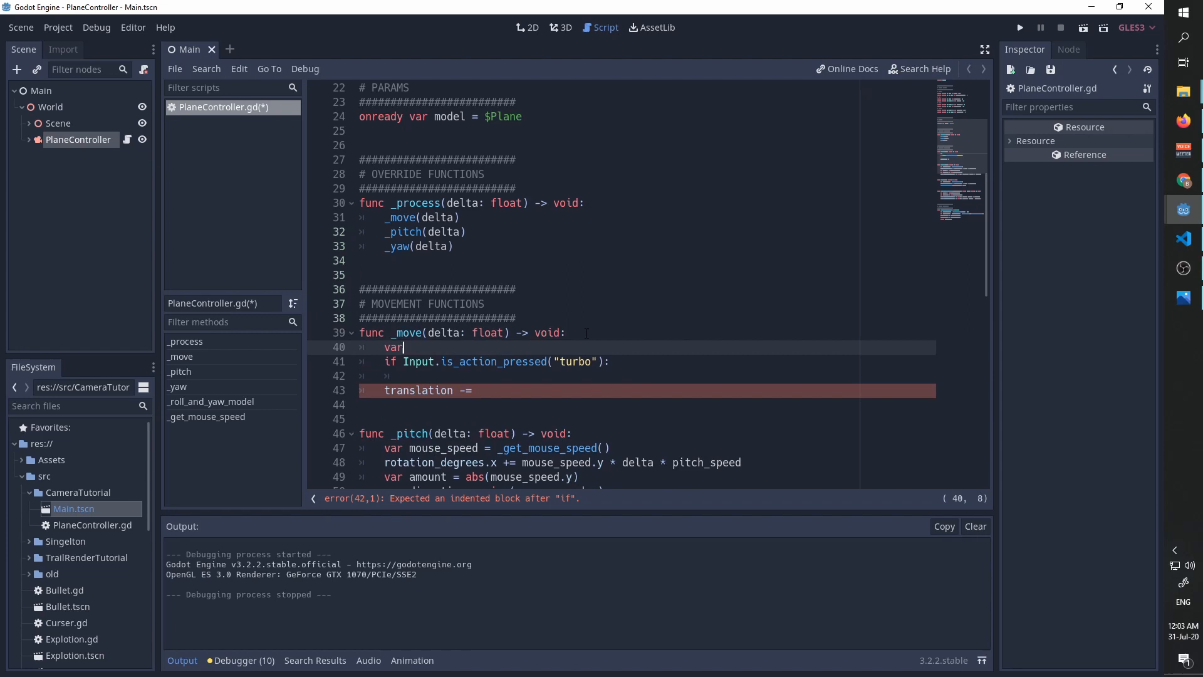
{"action": "type", "text": "velocity = transform.basis.z * delta * speed"}
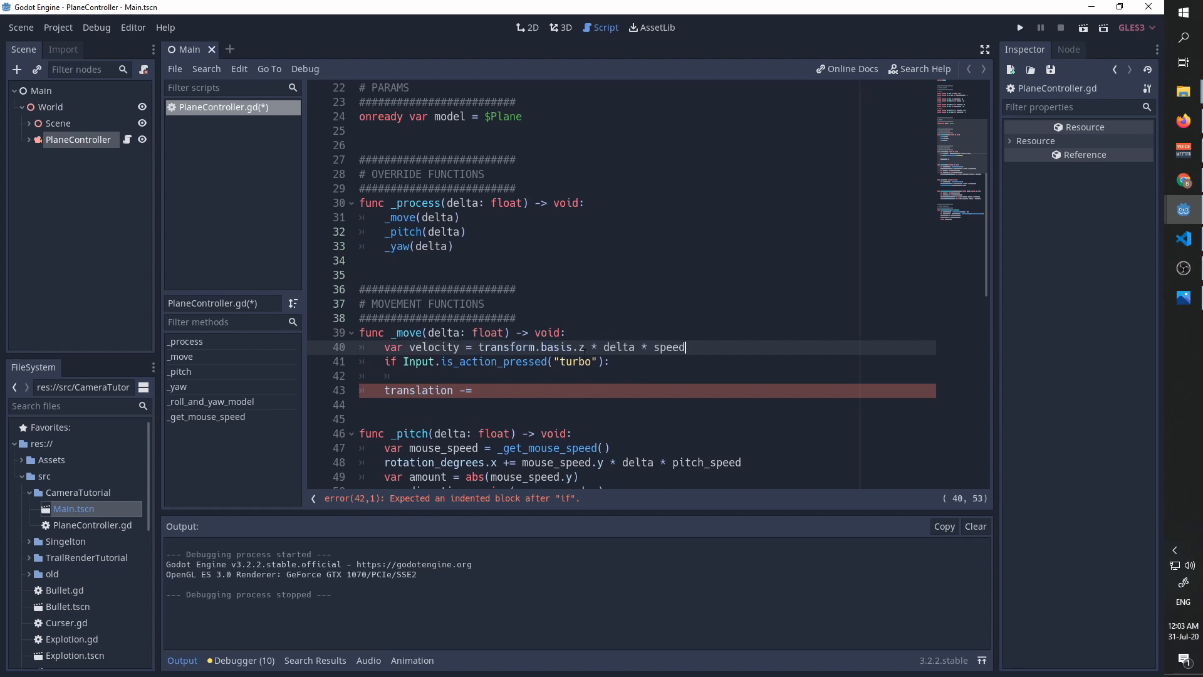
{"action": "type", "text": "ve"}
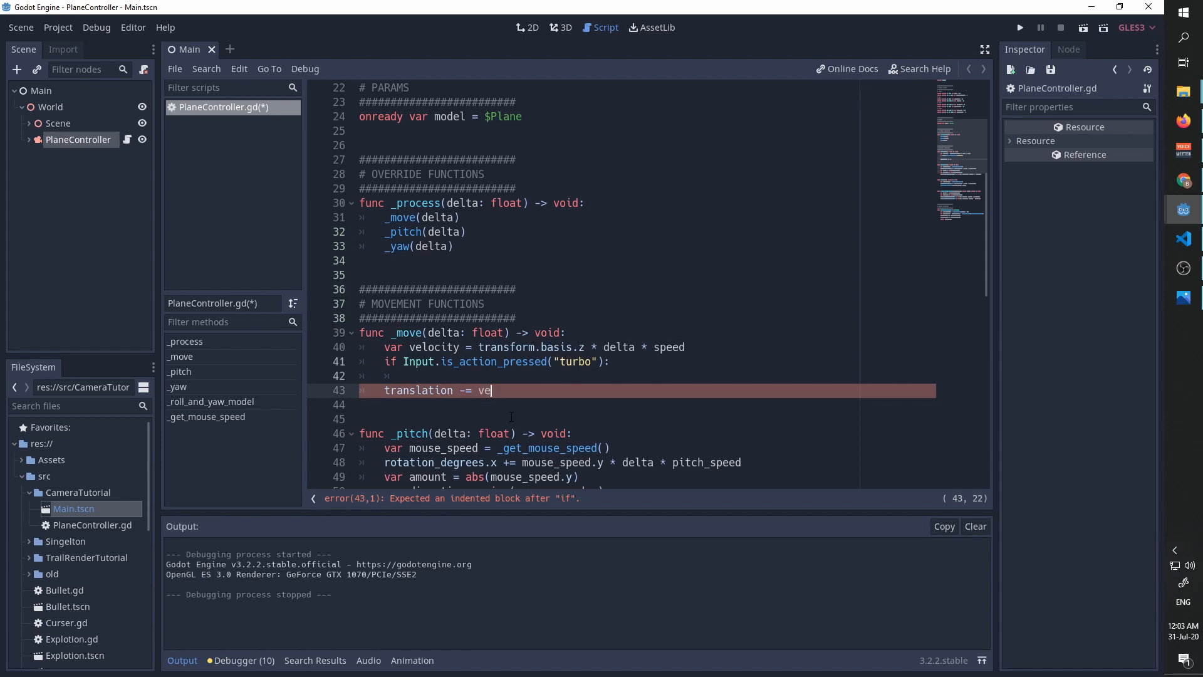
{"action": "type", "text": "locity"}
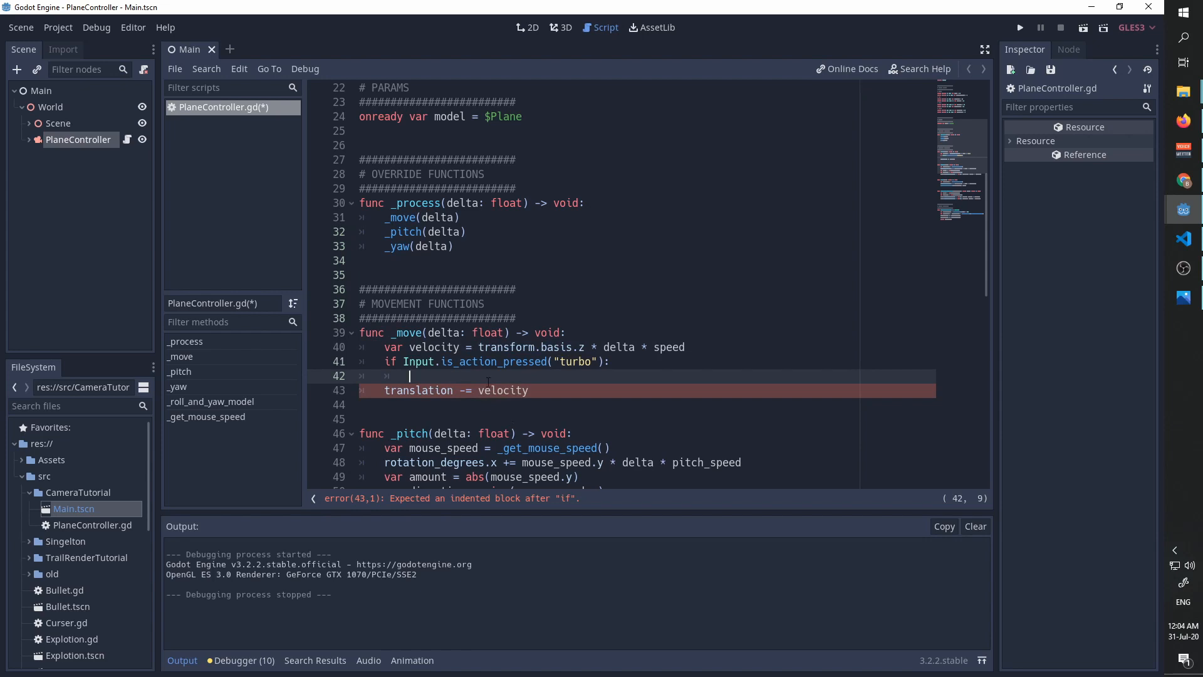
{"action": "type", "text": "velocity"}
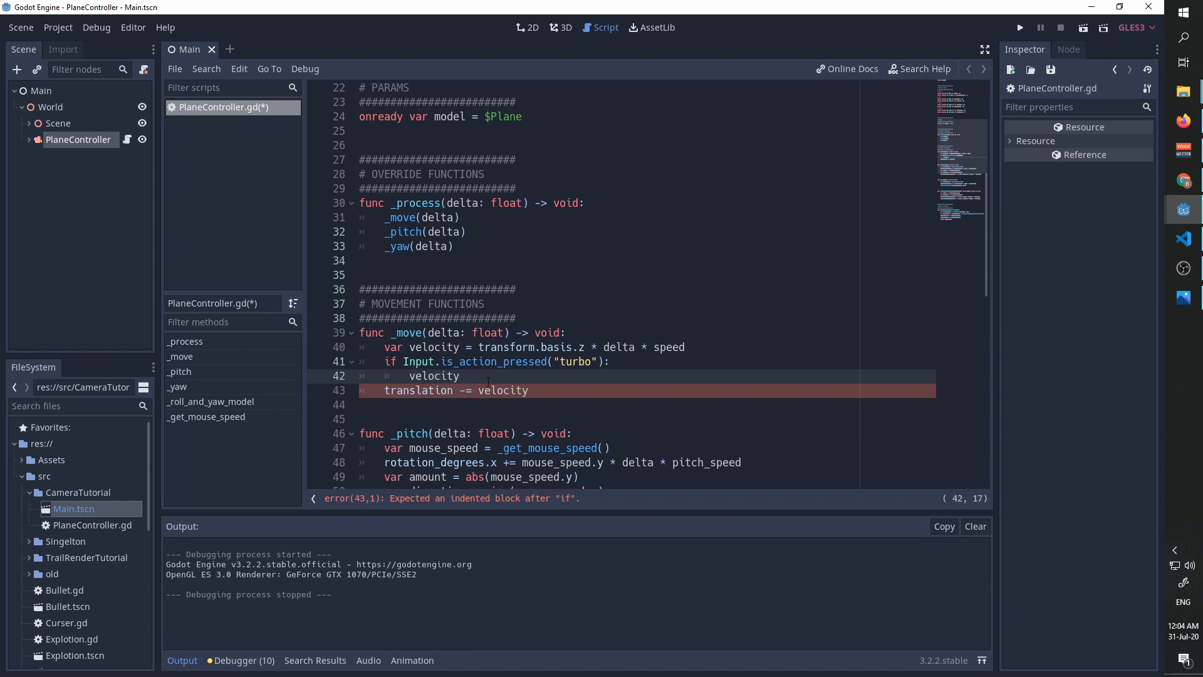
{"action": "type", "text": "*="}
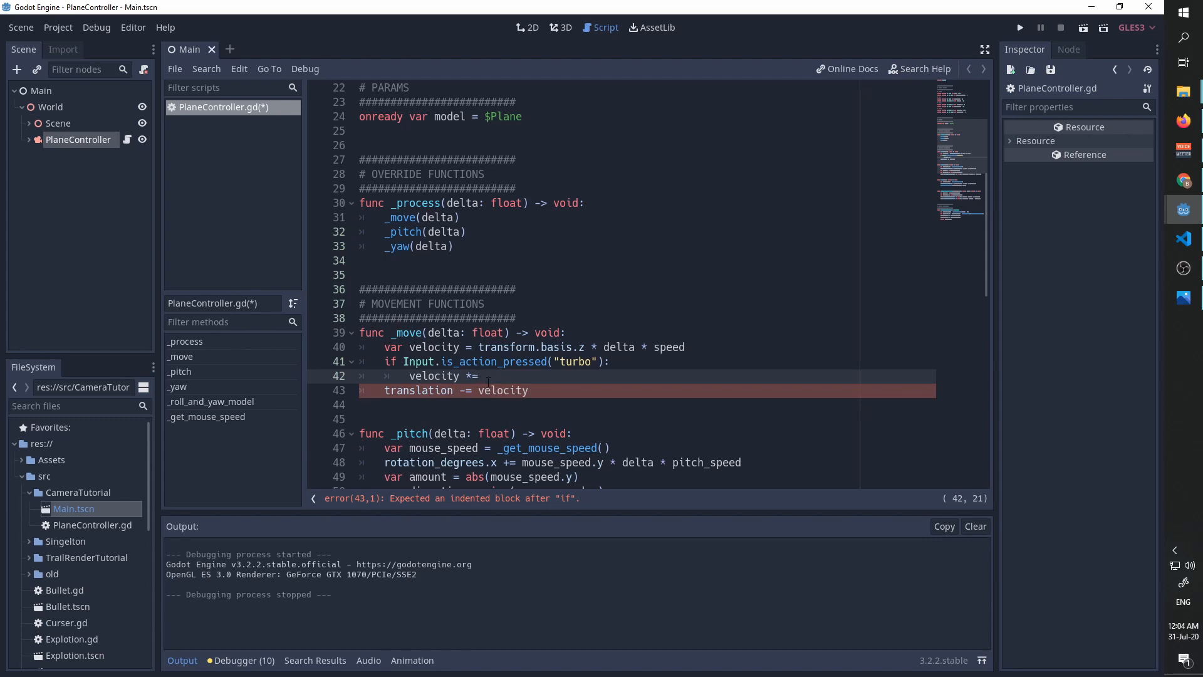
{"action": "type", "text": "turbo_modifier"}
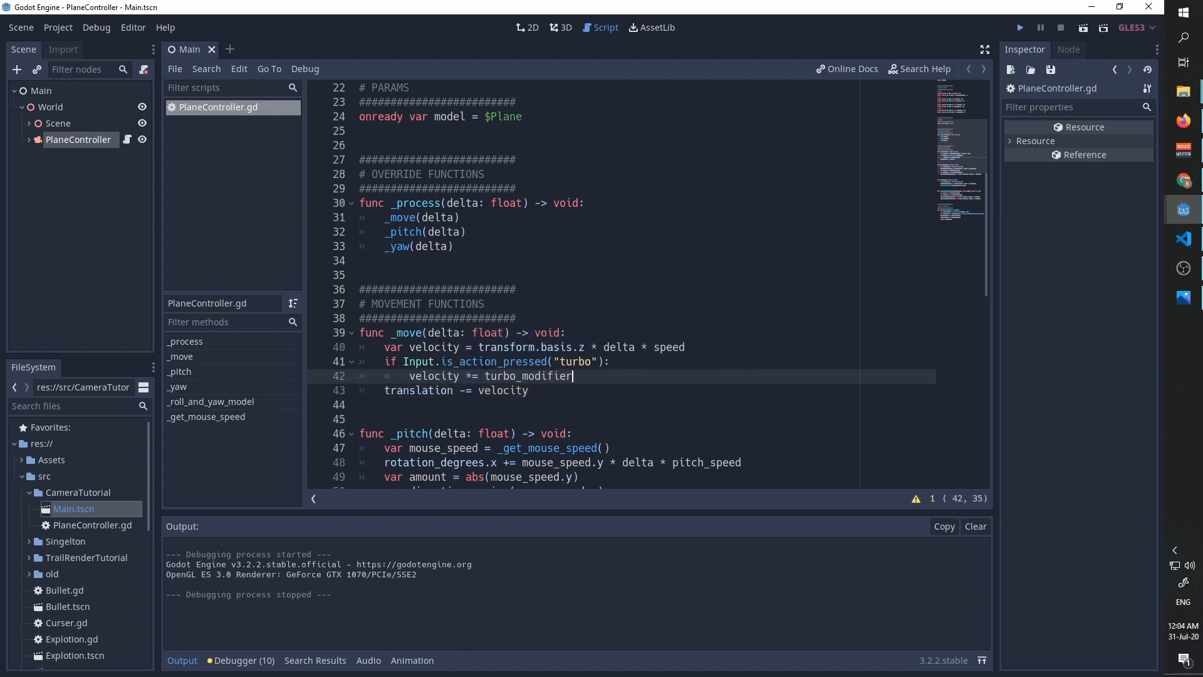
Step: Launch the game to test flying with the turbo speed boost
{"action": "left_click", "coordinate": [1020, 26]}
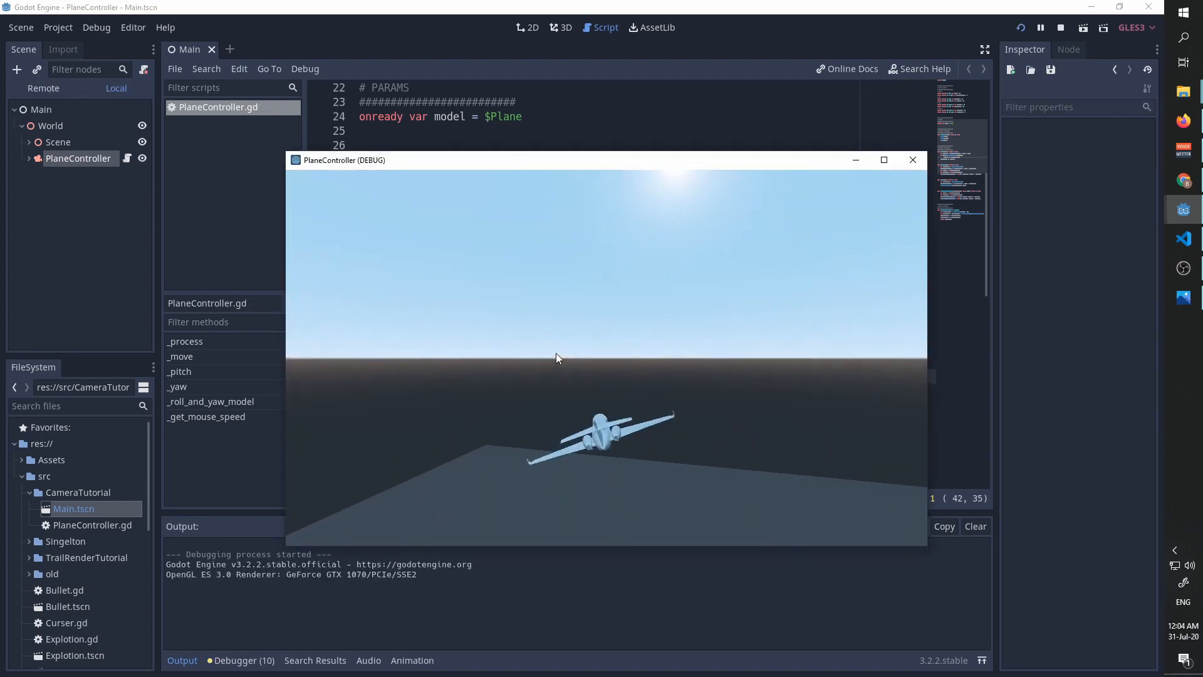
{"action": "mouse_move", "coordinate": [393, 367]}
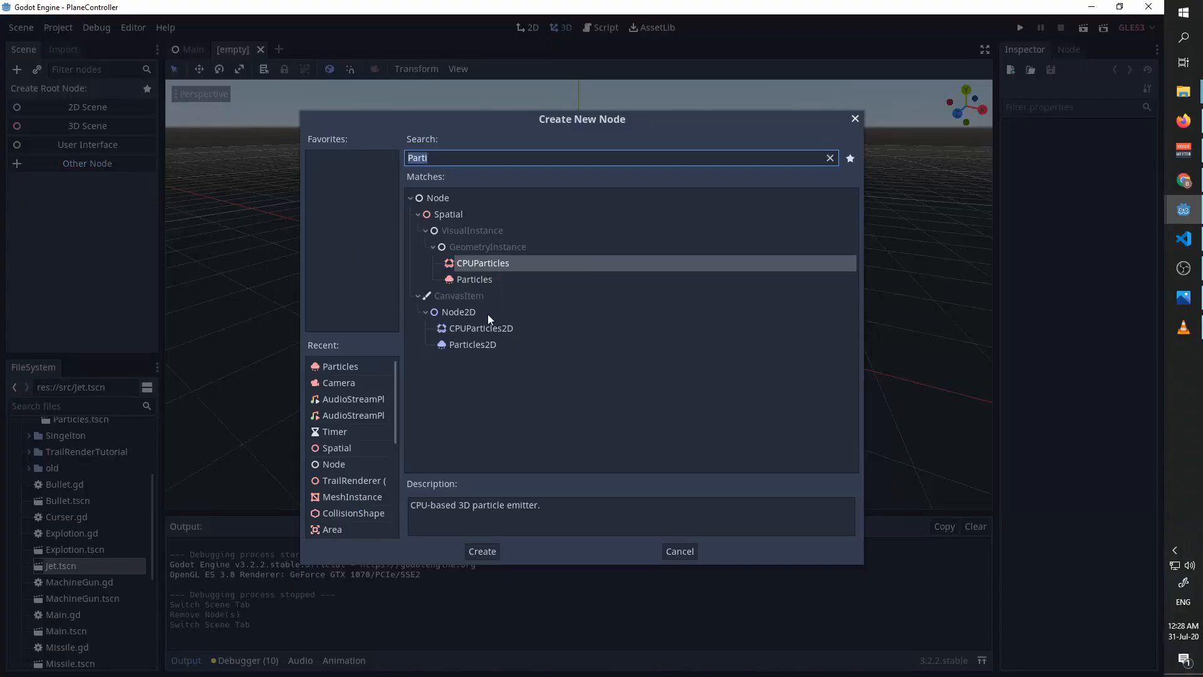
{"action": "mouse_move", "coordinate": [472, 281]}
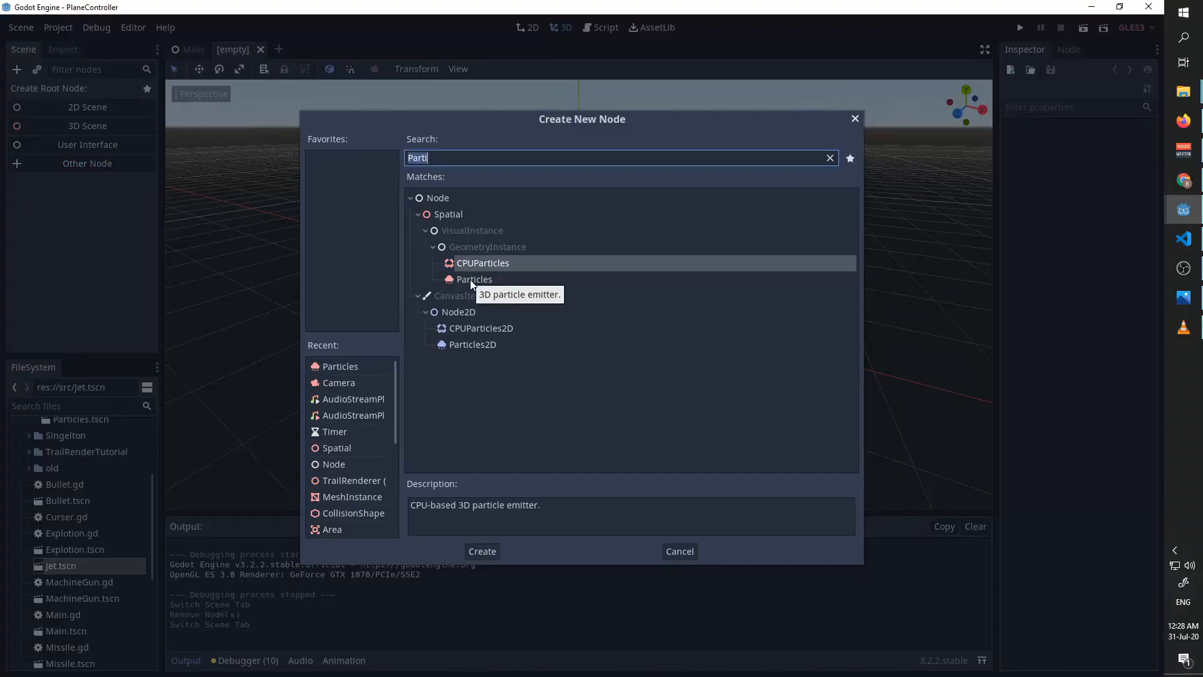
Step: Create a Particles node as the root of the new scene
{"action": "left_click", "coordinate": [481, 551]}
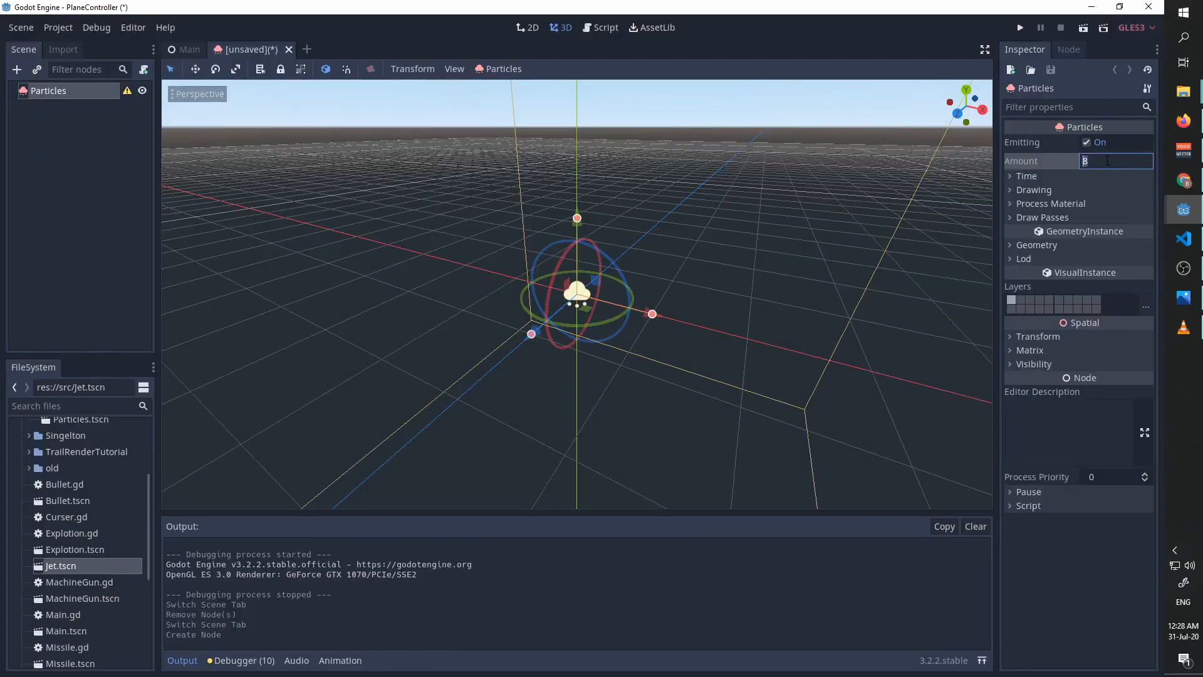
Step: Set the emitter to 200 particles with lifetime 0.1, explosiveness 0.5 and randomness 1
{"action": "type", "text": "200"}
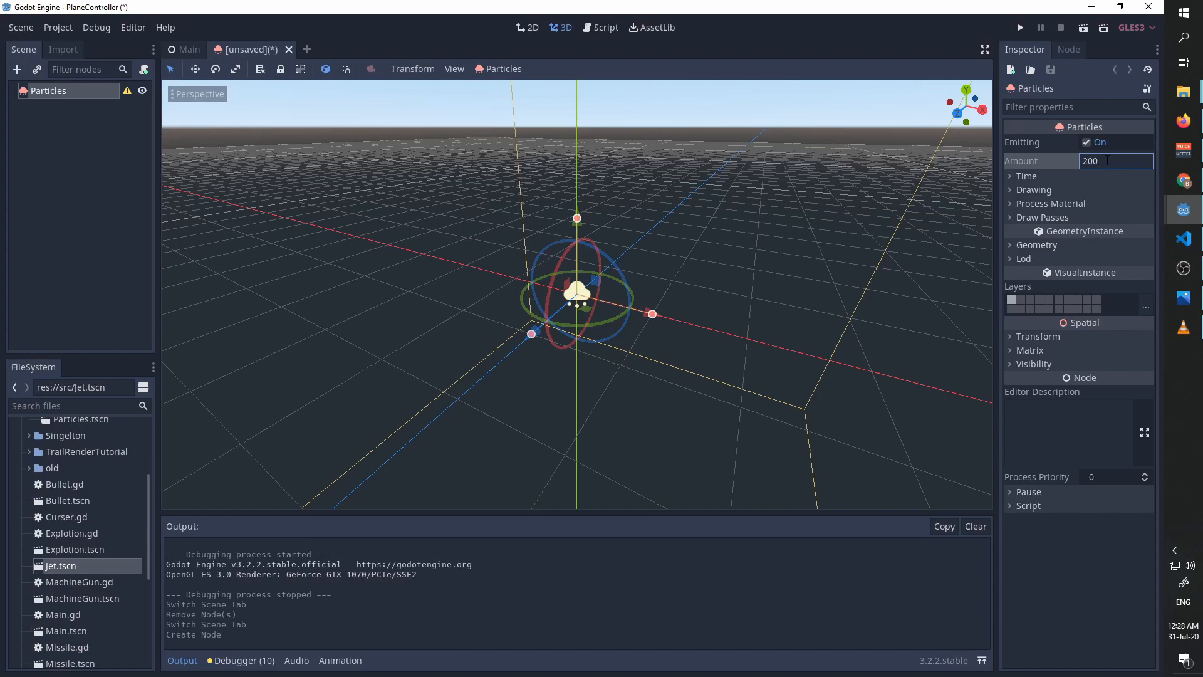
{"action": "left_click", "coordinate": [1026, 176]}
{"action": "type", "text": "0.5"}
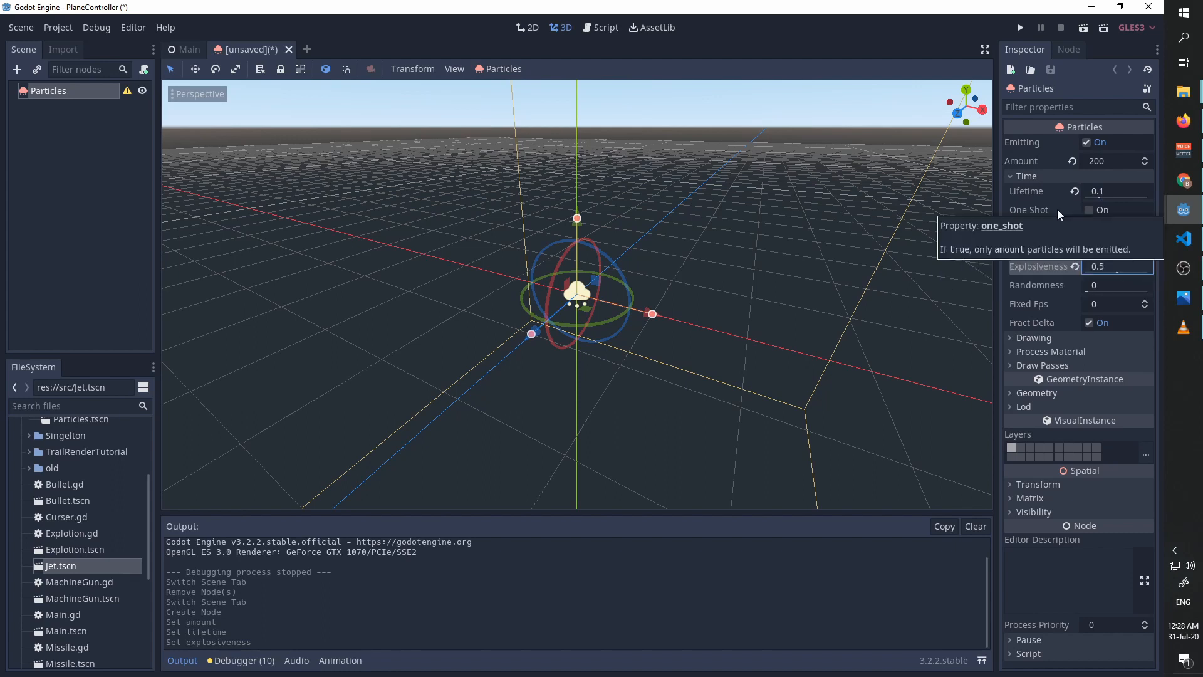
{"action": "mouse_move", "coordinate": [1044, 235]}
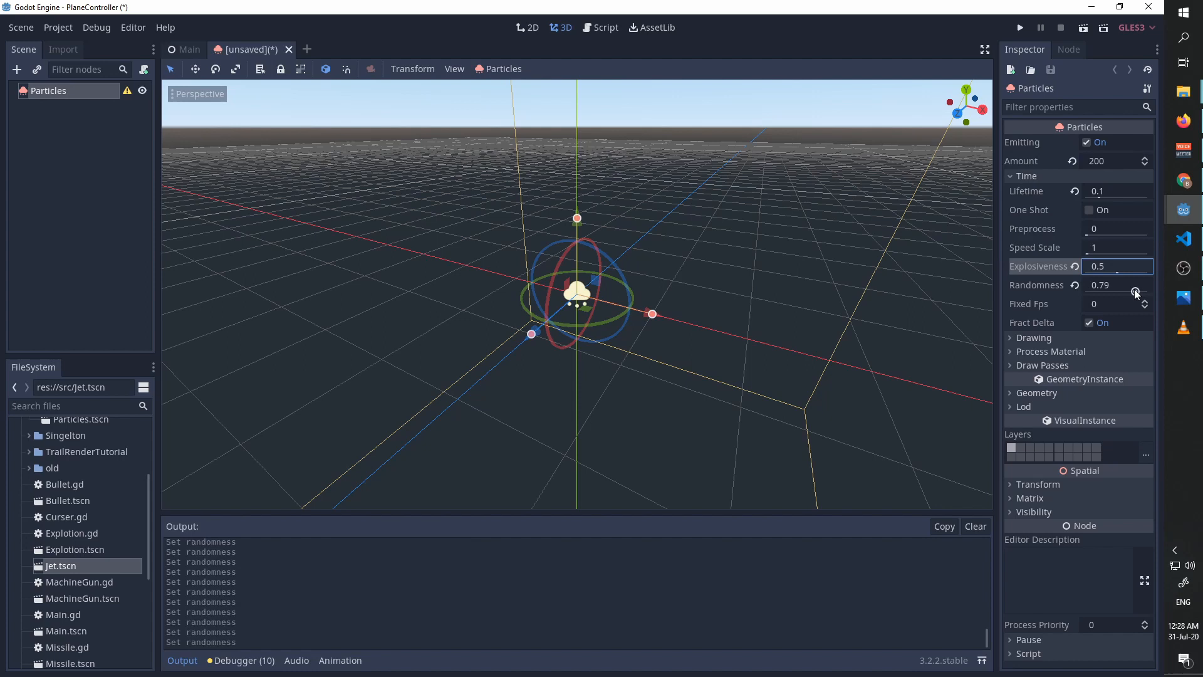
{"action": "left_click", "coordinate": [1137, 292]}
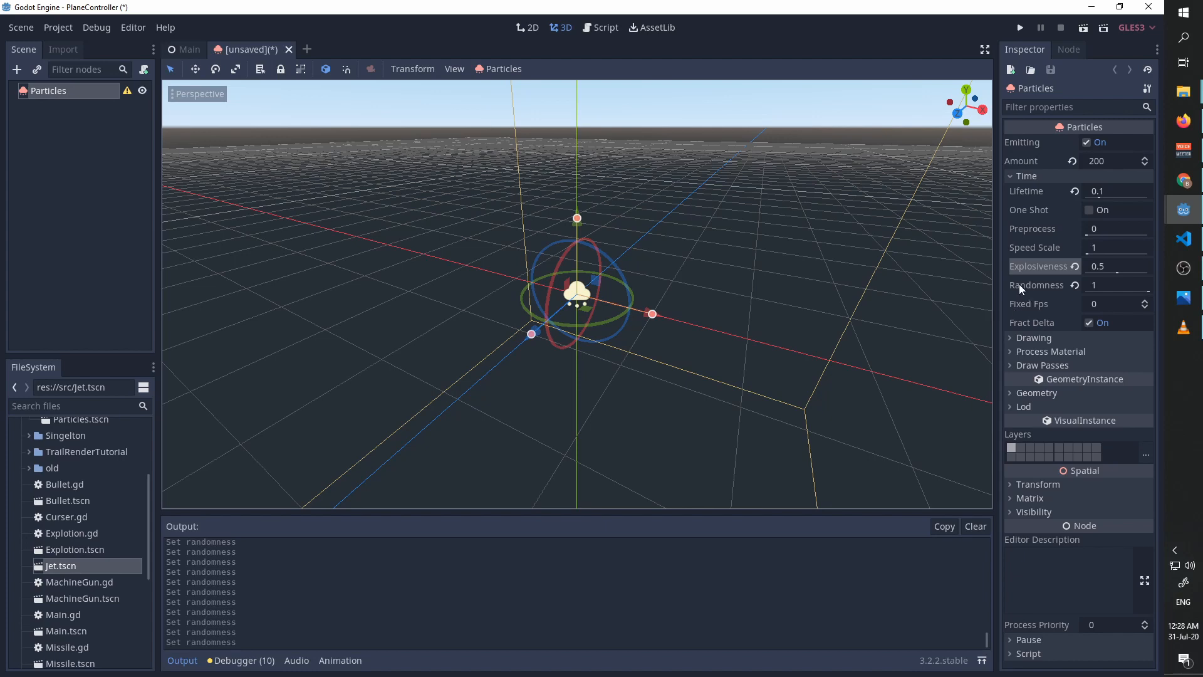
{"action": "mouse_move", "coordinate": [1087, 209]}
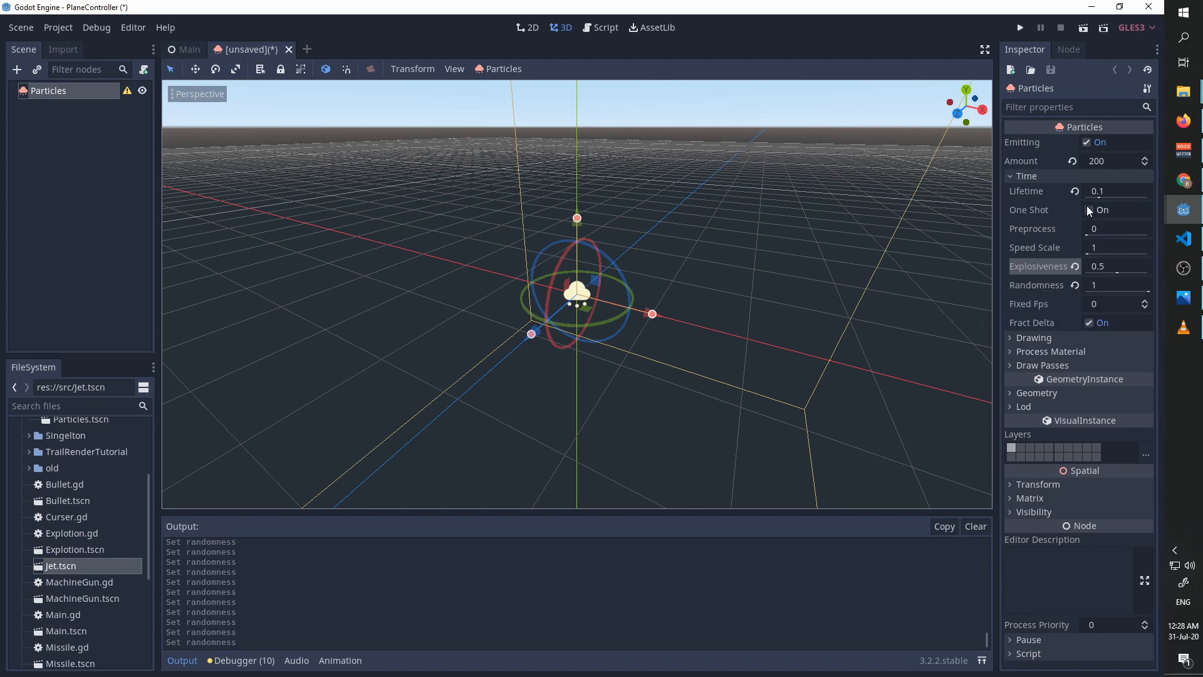
{"action": "left_click", "coordinate": [1012, 175]}
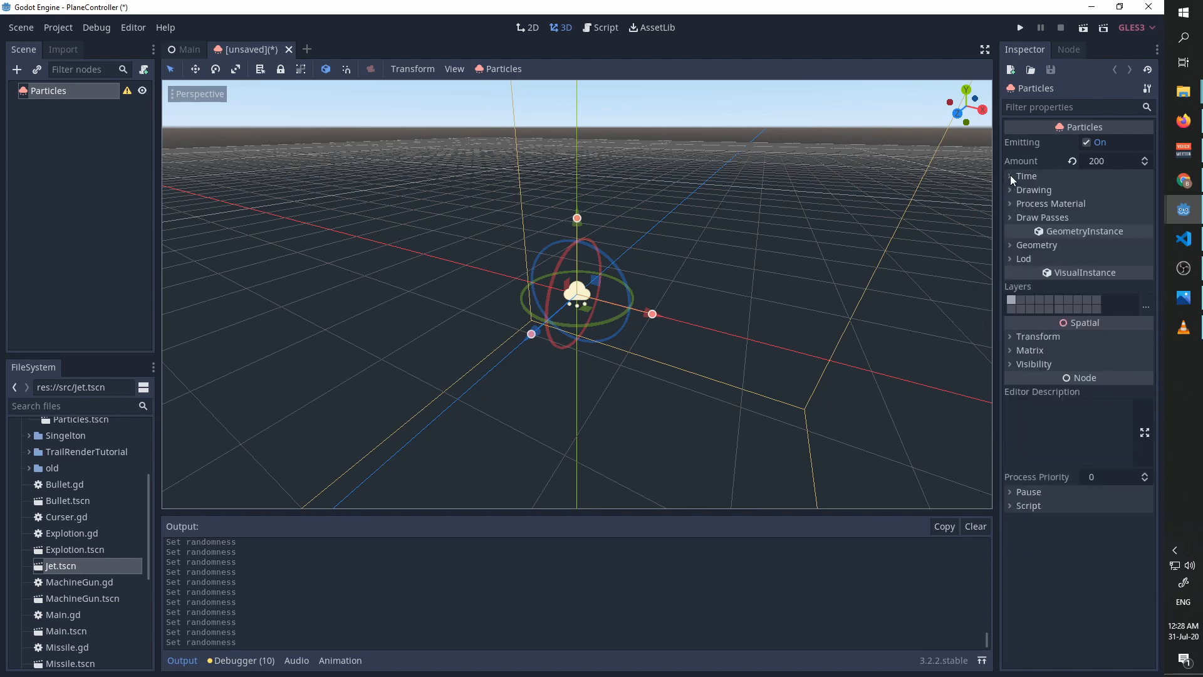
Step: Under Drawing, turn Local Coords off and set Draw Order to View Depth
{"action": "left_click", "coordinate": [1034, 189]}
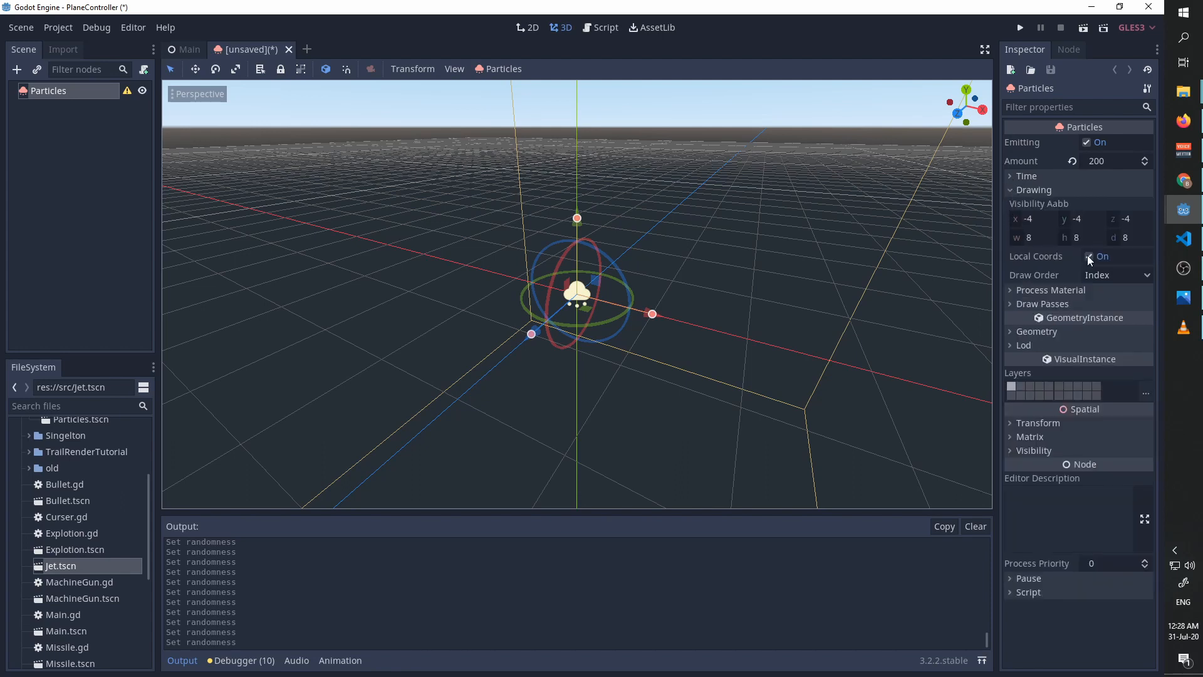
{"action": "left_click", "coordinate": [1117, 274]}
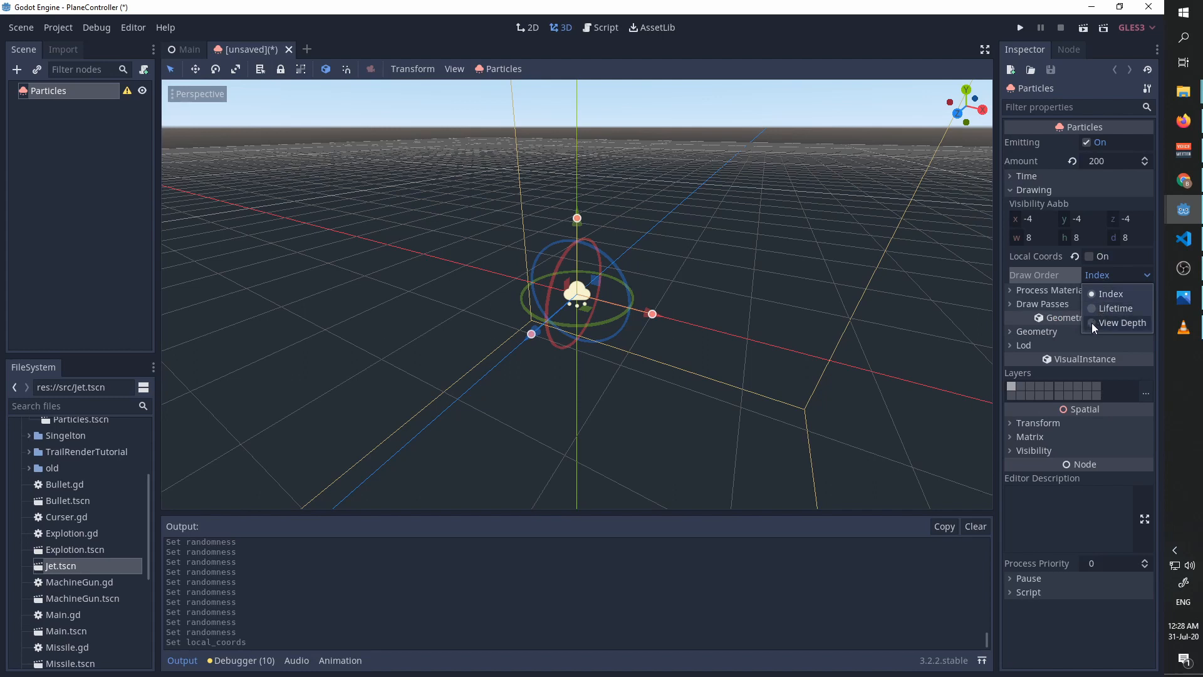
{"action": "left_click", "coordinate": [1121, 322]}
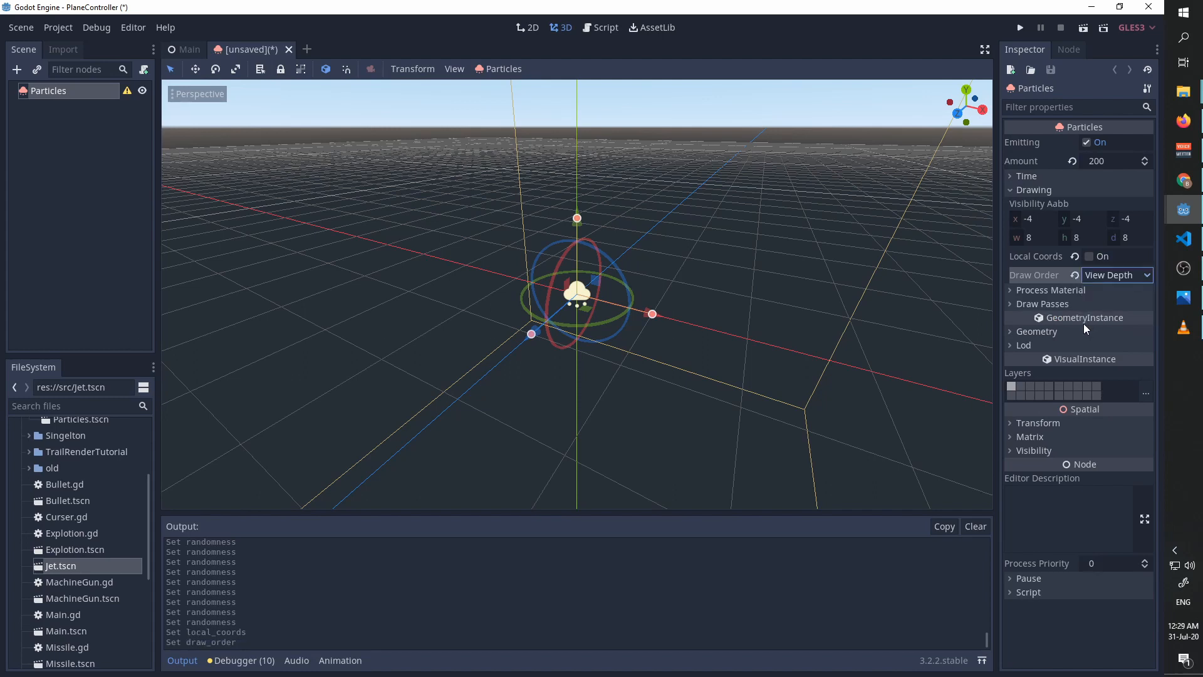
{"action": "mouse_move", "coordinate": [1020, 309]}
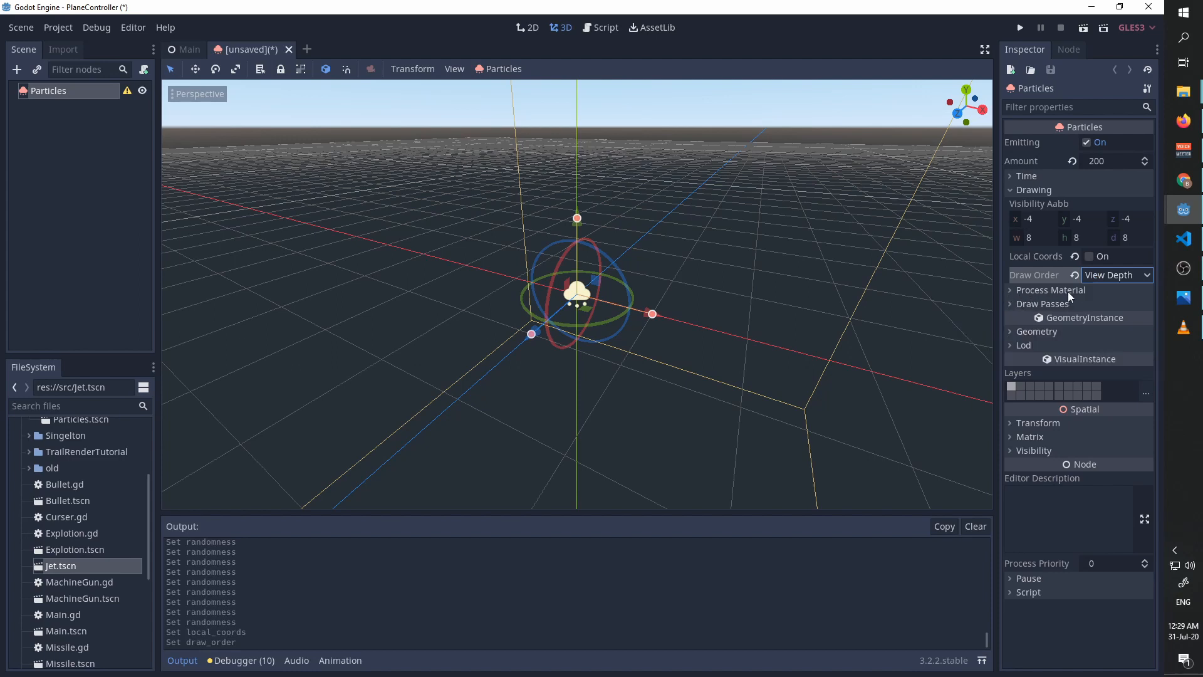
Step: Give Draw Pass 1 a new QuadMesh sized 0.05 by 0.05
{"action": "left_click", "coordinate": [1042, 303]}
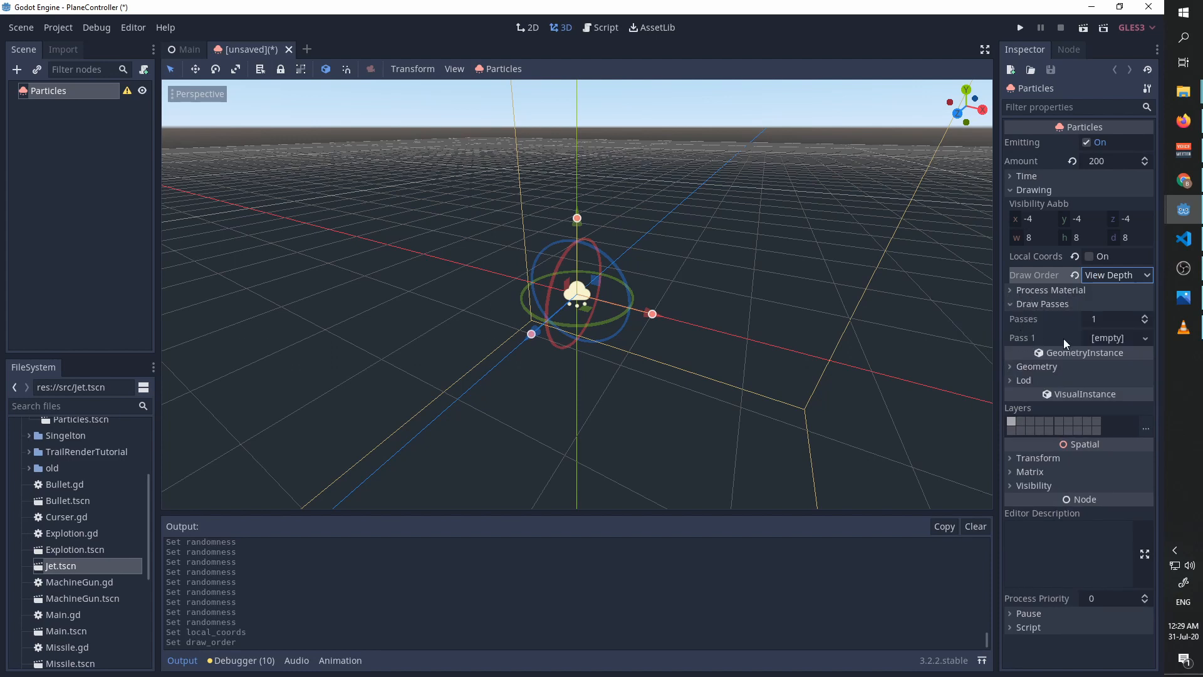
{"action": "left_click", "coordinate": [1119, 337]}
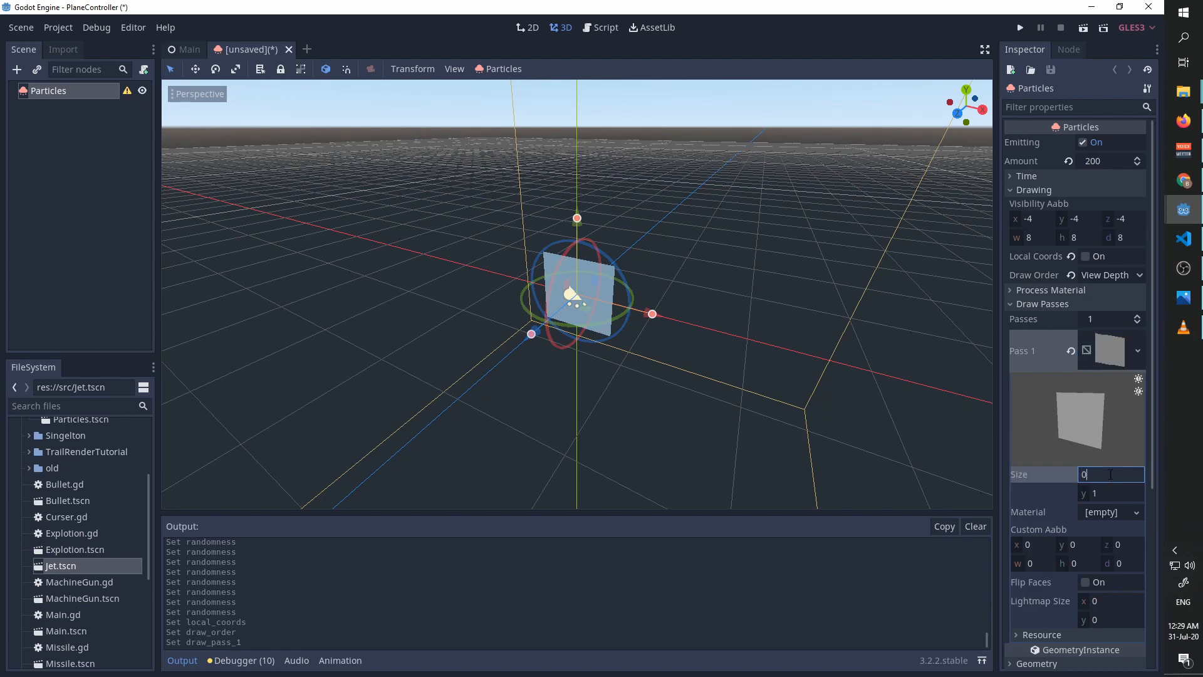
{"action": "type", "text": "0.005"}
{"action": "left_click", "coordinate": [1111, 492]}
{"action": "type", "text": "0.05"}
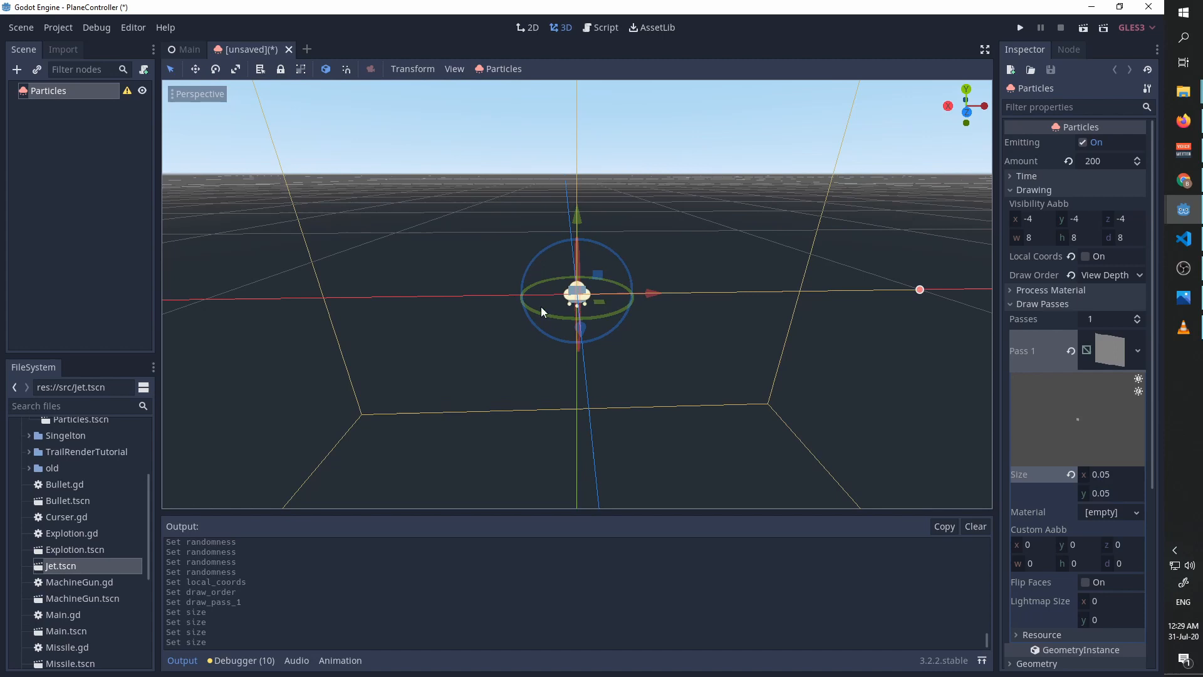
{"action": "scroll", "scroll_direction": "up", "scroll_amount": 3}
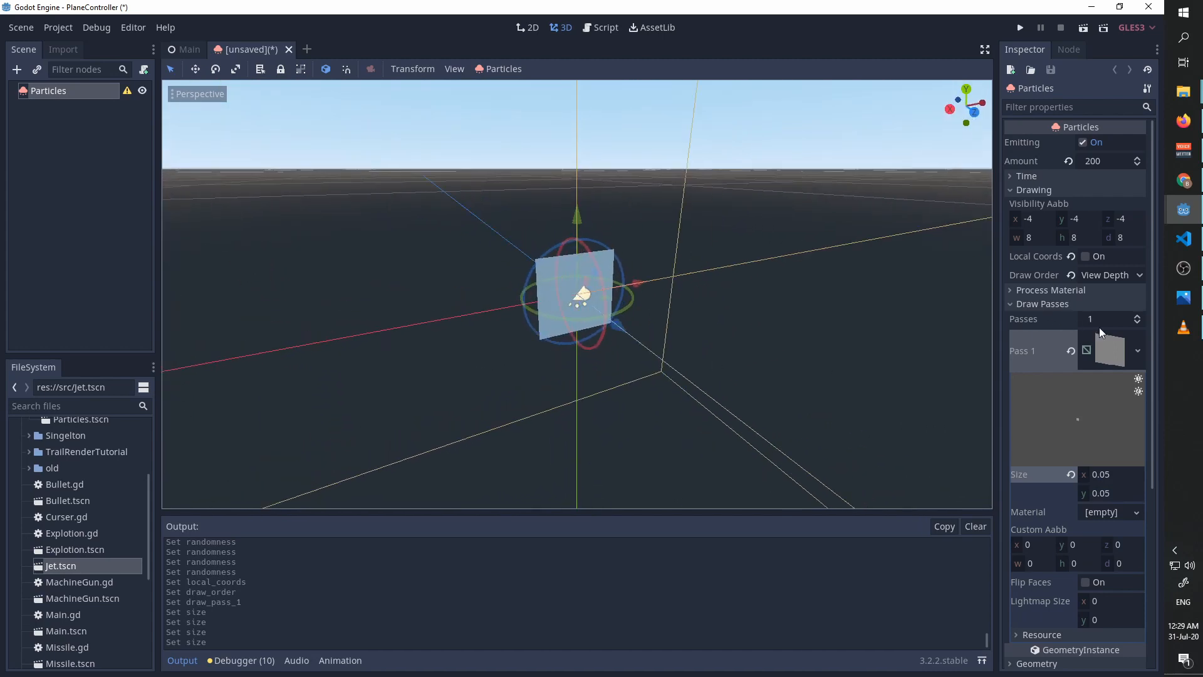
{"action": "left_click", "coordinate": [1105, 350]}
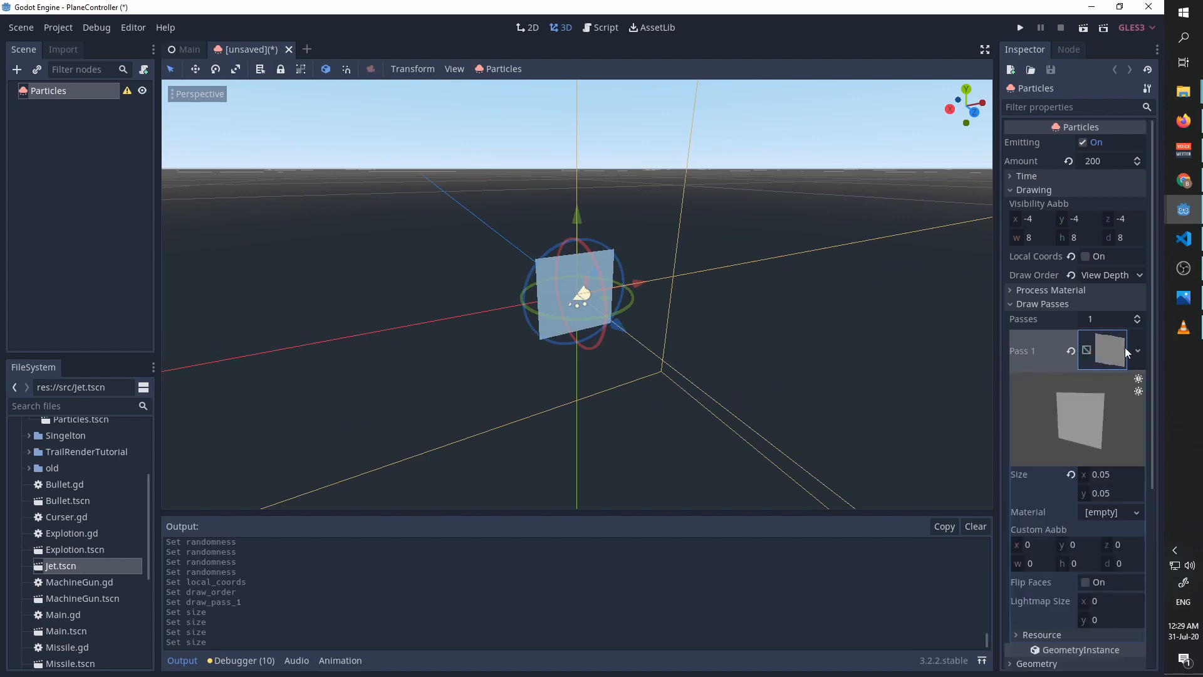
{"action": "left_click", "coordinate": [1110, 375]}
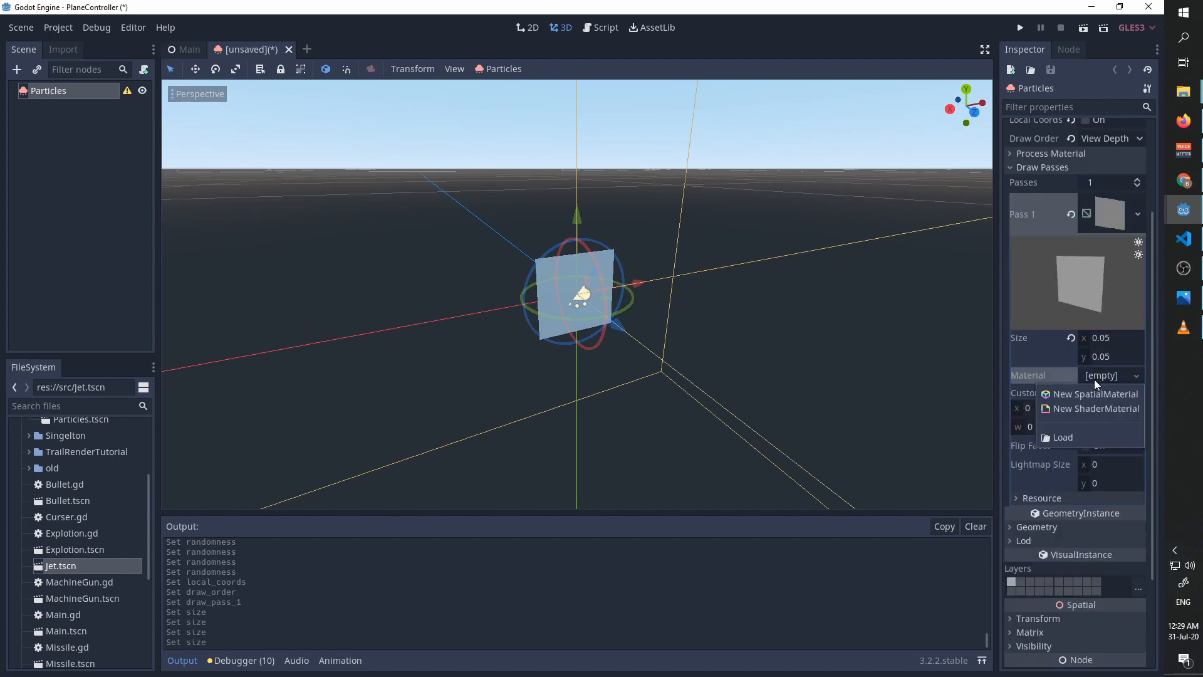
Step: Create a SpatialMaterial for the quad, unshaded and using vertex color as albedo
{"action": "left_click", "coordinate": [1095, 394]}
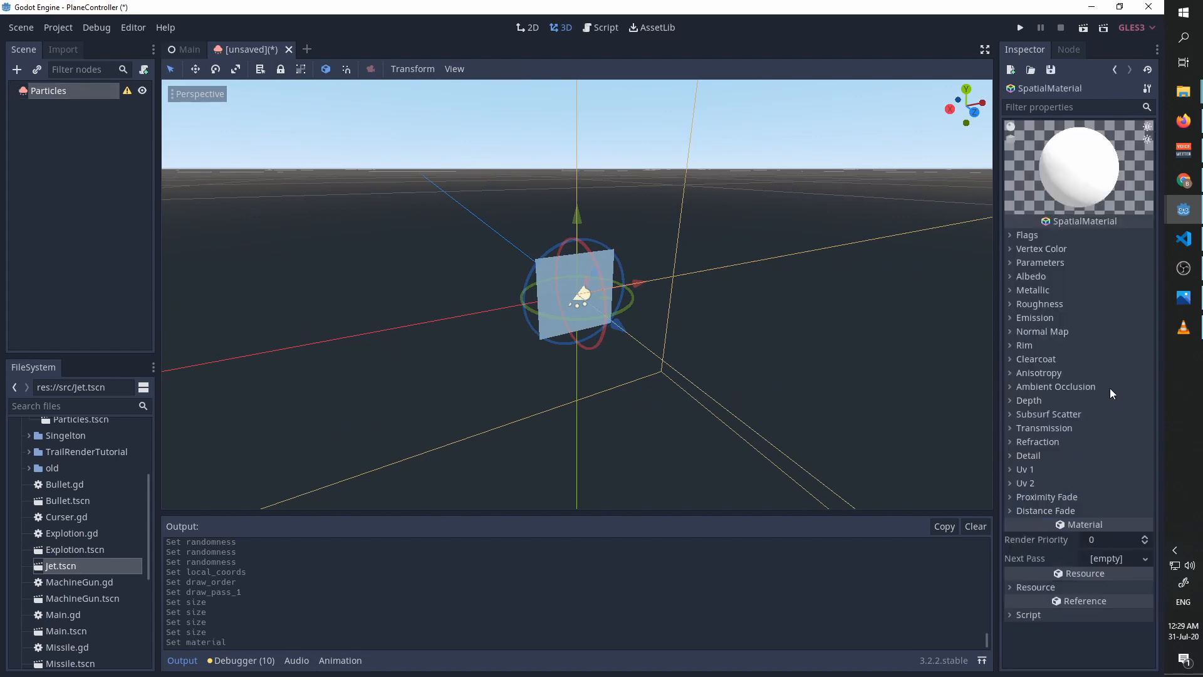
{"action": "left_click", "coordinate": [1026, 234]}
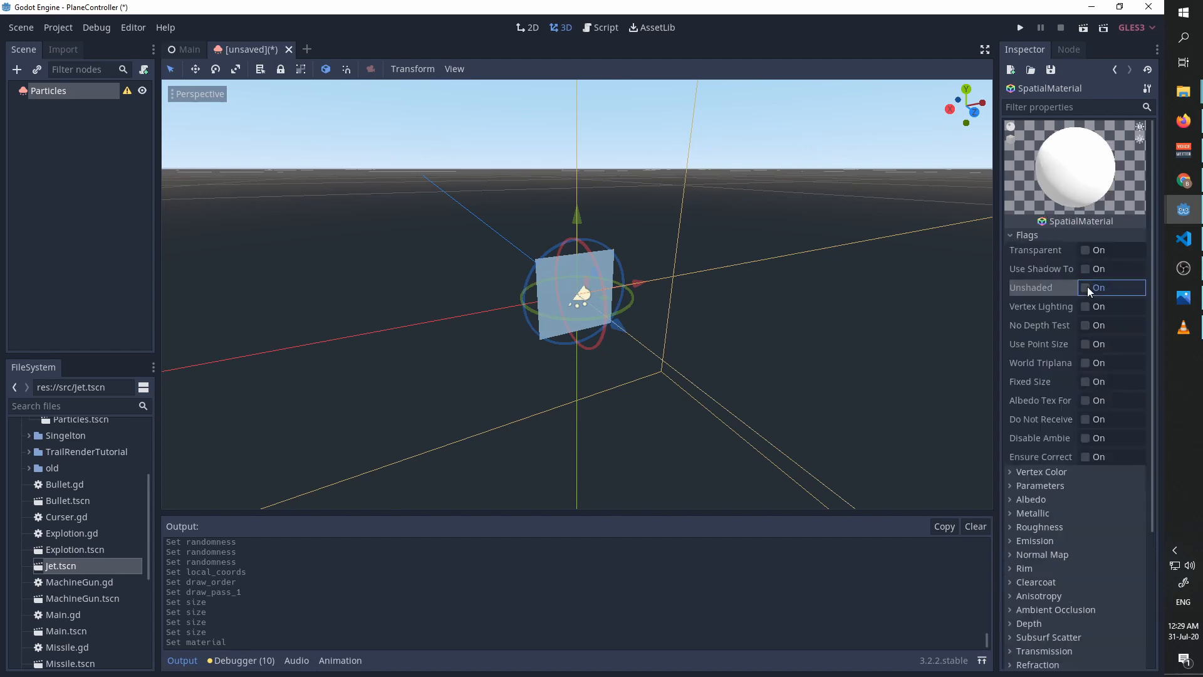
{"action": "left_click", "coordinate": [1086, 286]}
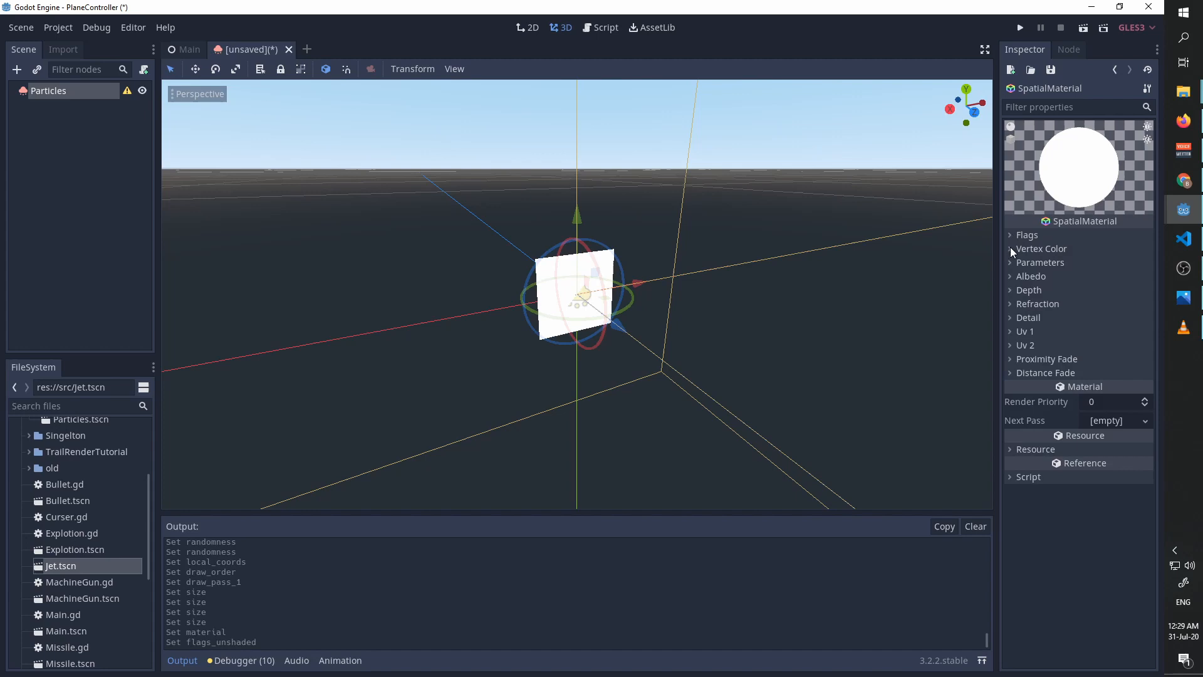
{"action": "left_click", "coordinate": [1041, 248]}
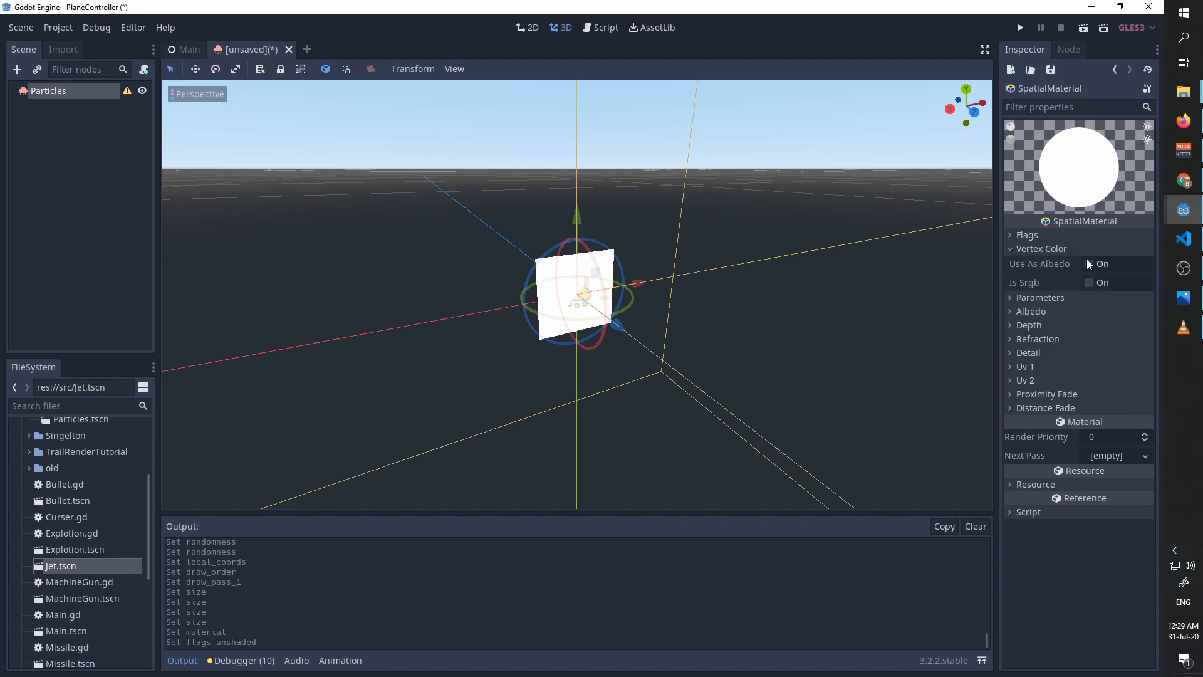
{"action": "left_click", "coordinate": [1089, 264]}
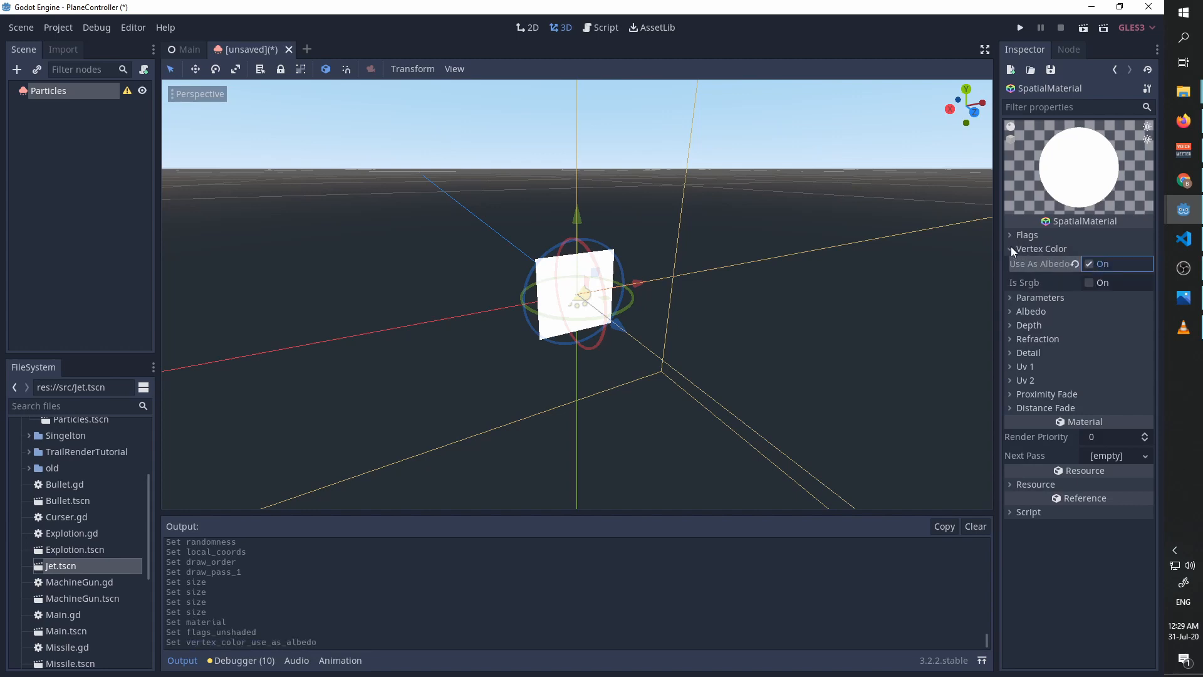
Step: Set the material's blend mode to Add and billboard mode to Particle Billboard
{"action": "left_click", "coordinate": [1040, 262]}
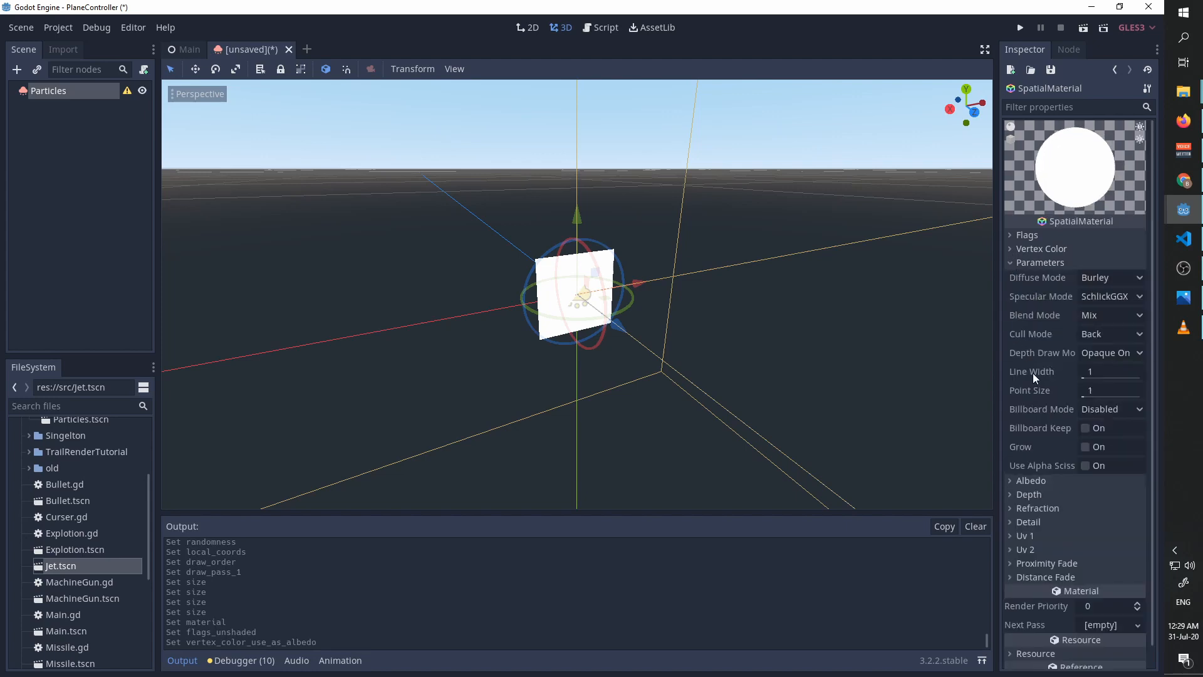
{"action": "left_click", "coordinate": [1109, 314]}
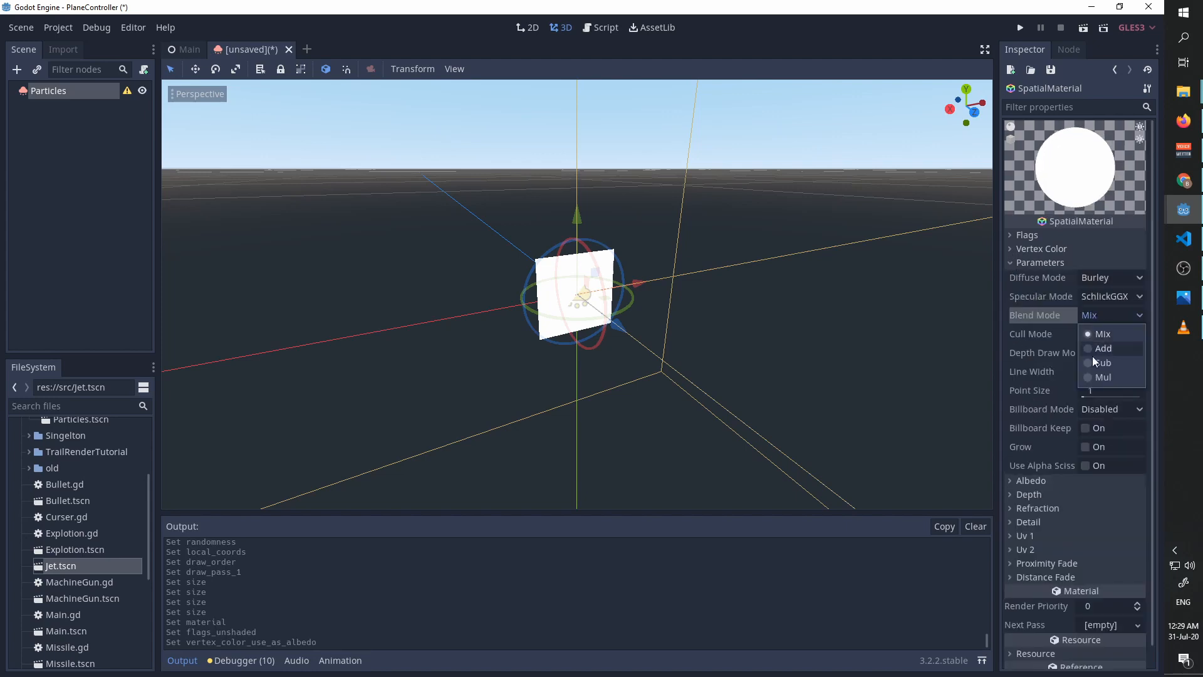
{"action": "left_click", "coordinate": [1103, 348]}
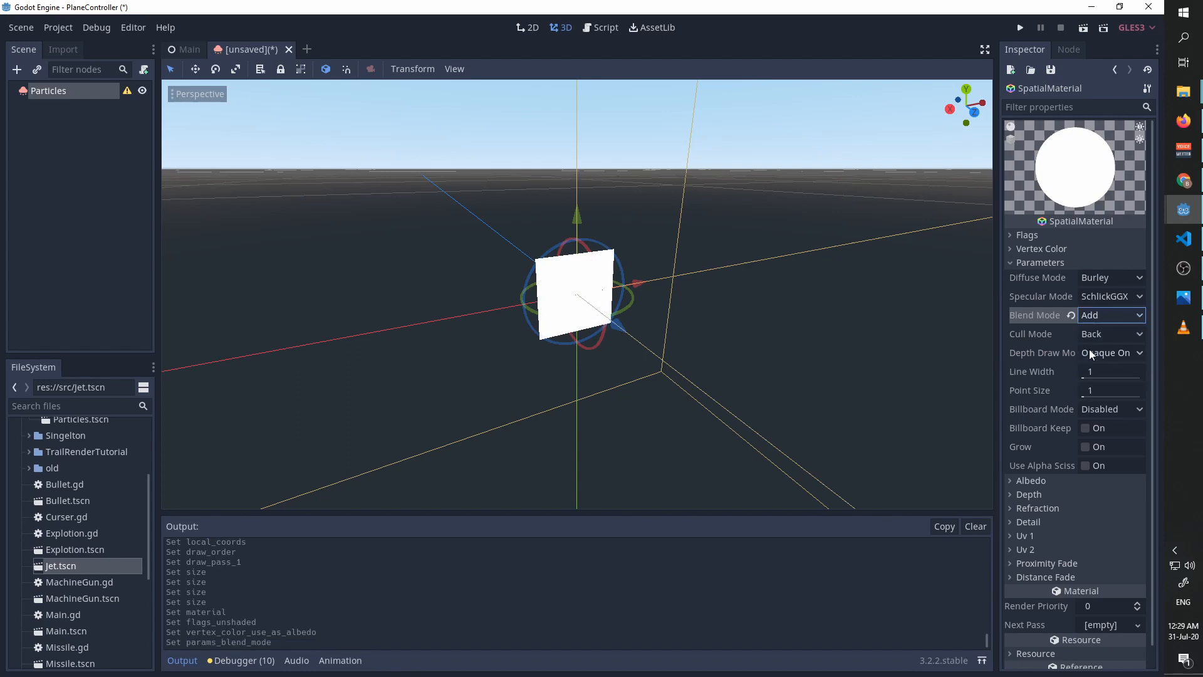
{"action": "left_click", "coordinate": [1110, 409]}
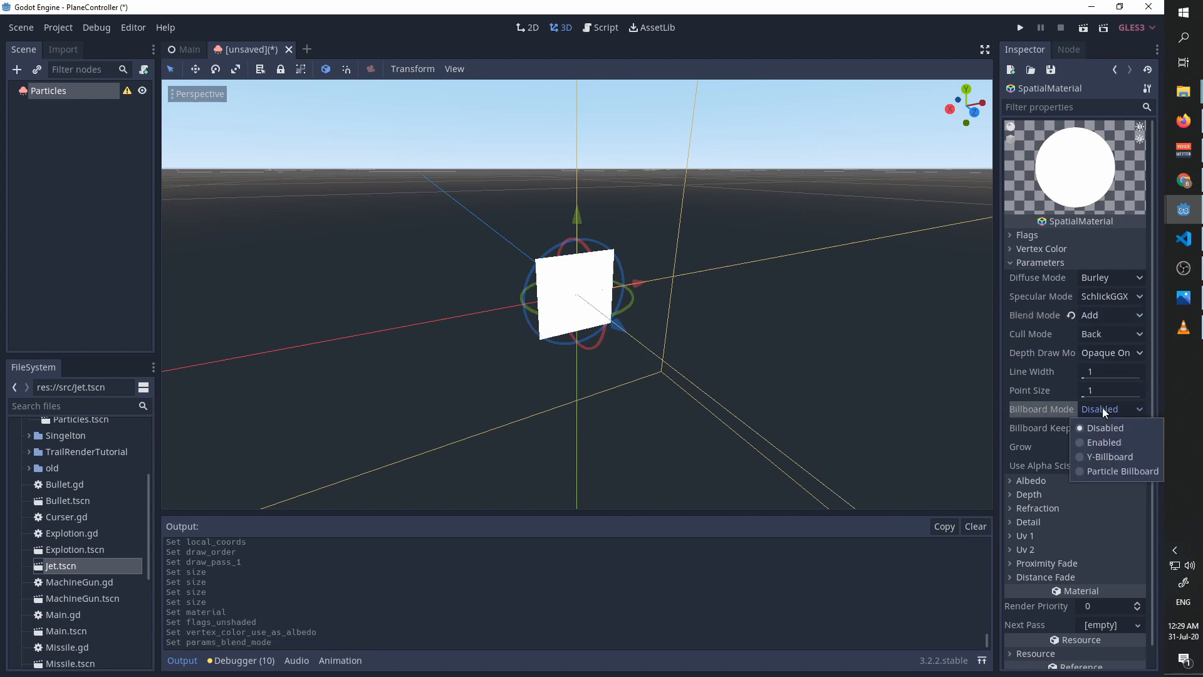
{"action": "left_click", "coordinate": [1123, 470]}
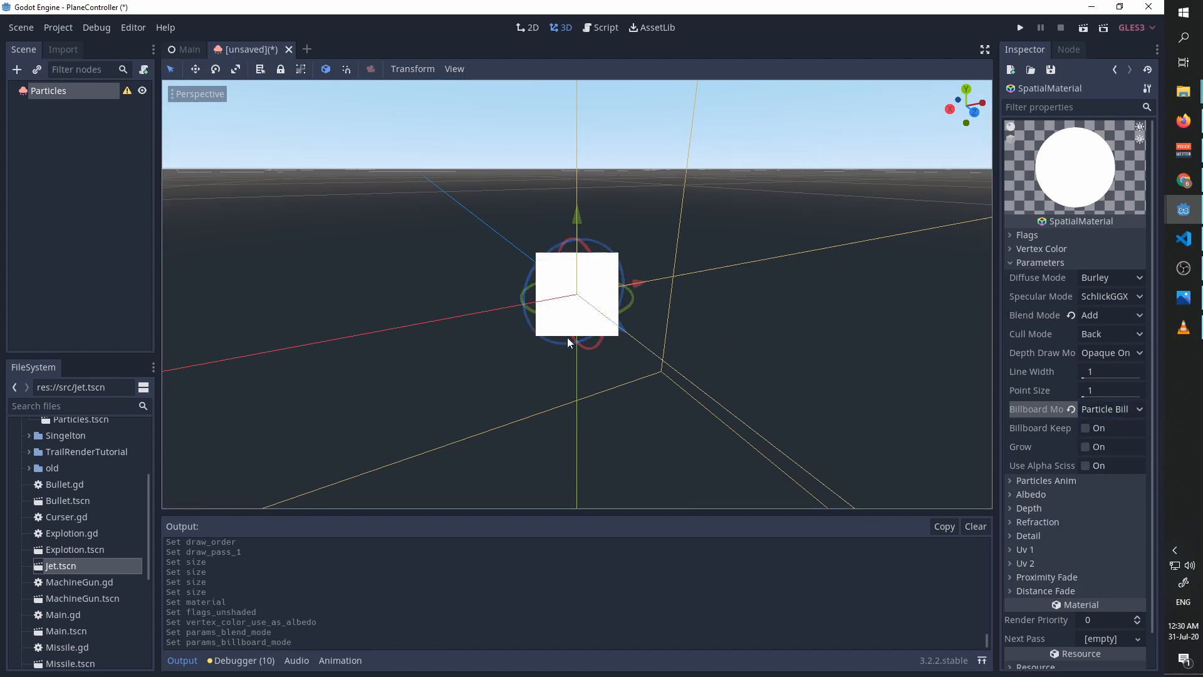
{"action": "mouse_move", "coordinate": [585, 358]}
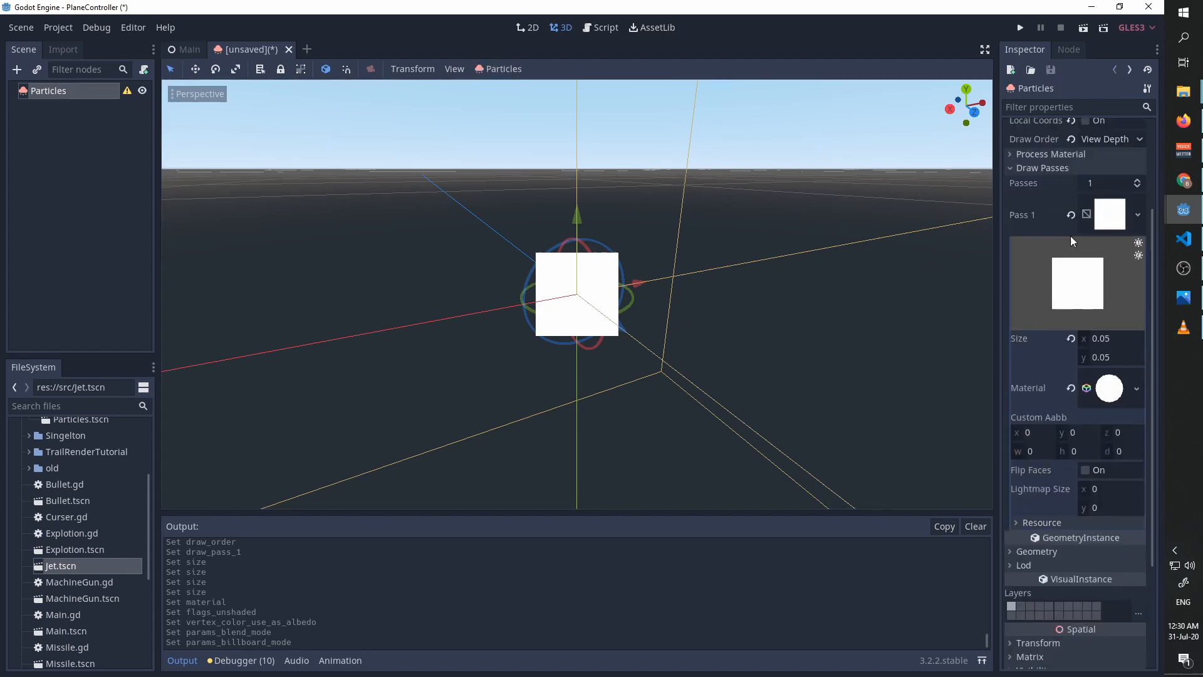
Step: Assign a new ParticlesMaterial with gravity 0,0,0 and a Sphere emission shape
{"action": "scroll", "scroll_direction": "up", "scroll_amount": 3}
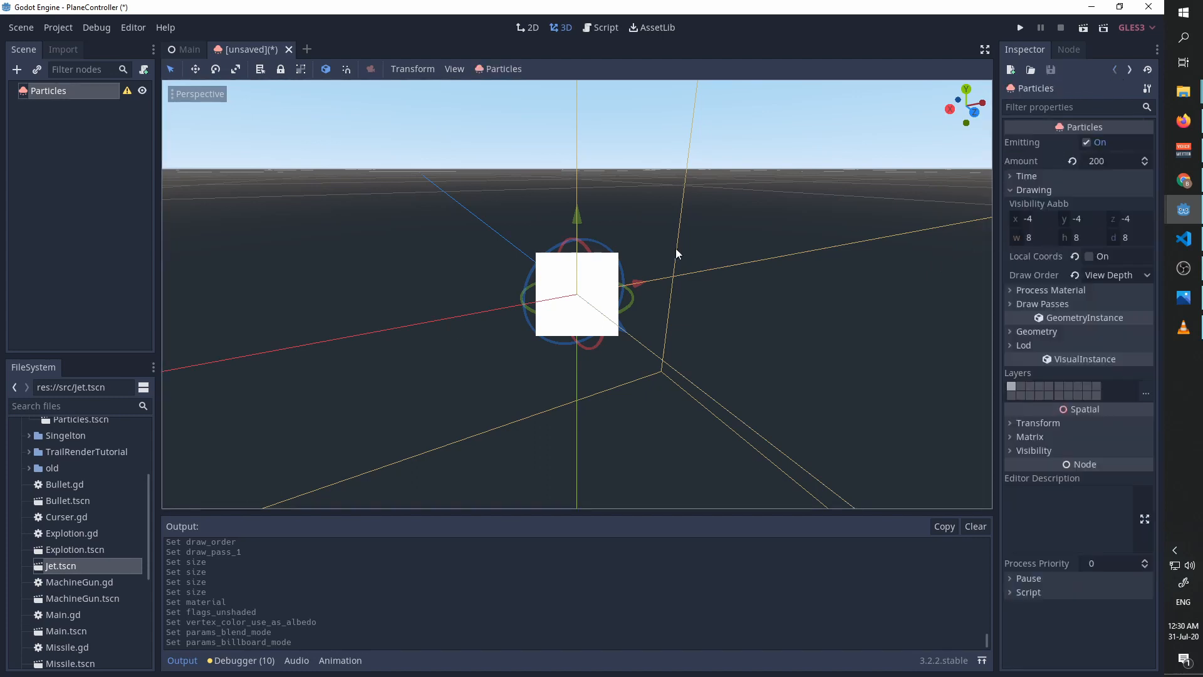
{"action": "left_click", "coordinate": [1035, 190]}
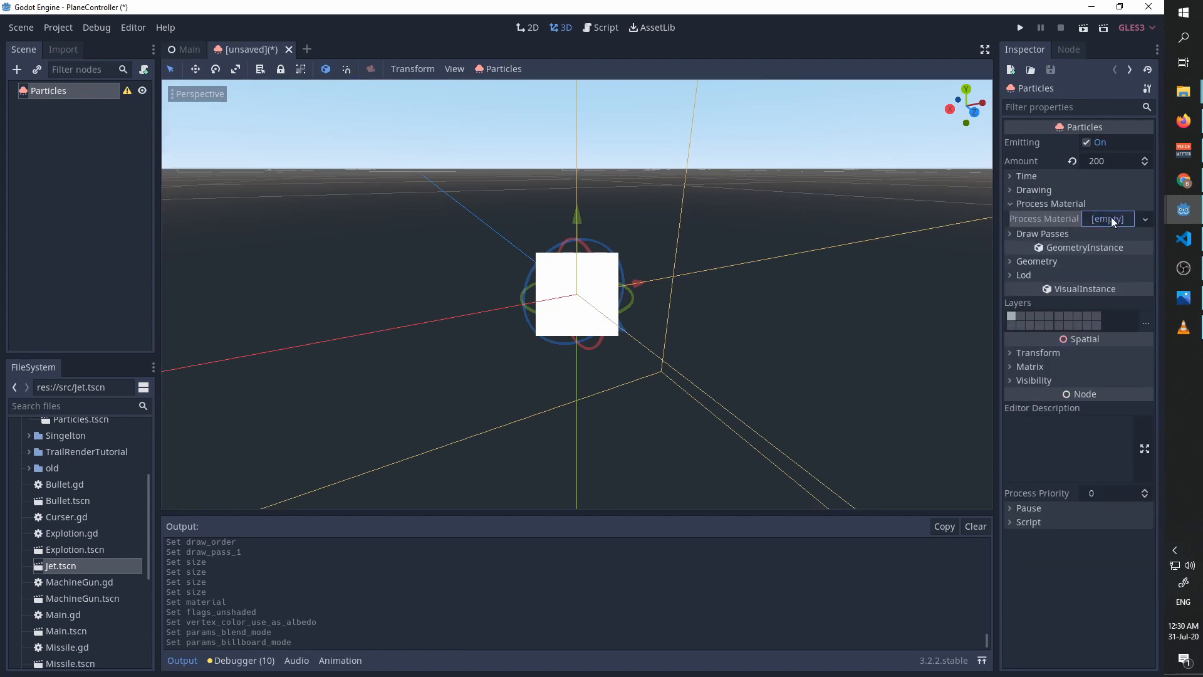
{"action": "left_click", "coordinate": [1143, 218]}
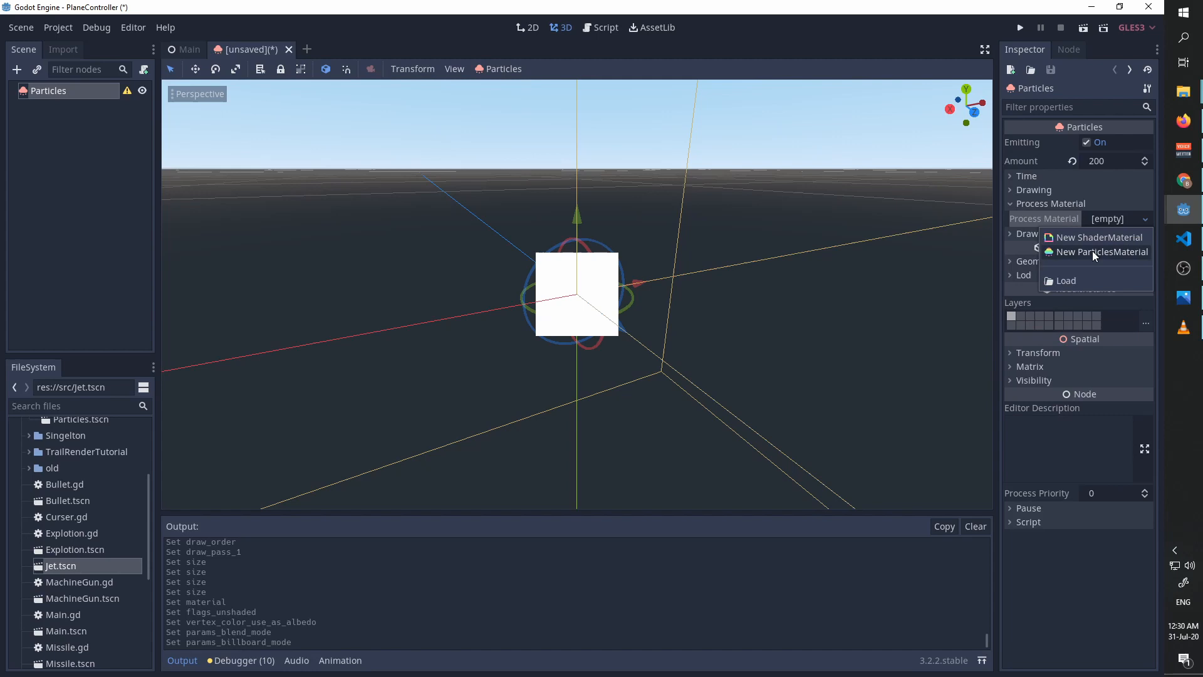
{"action": "left_click", "coordinate": [1104, 252]}
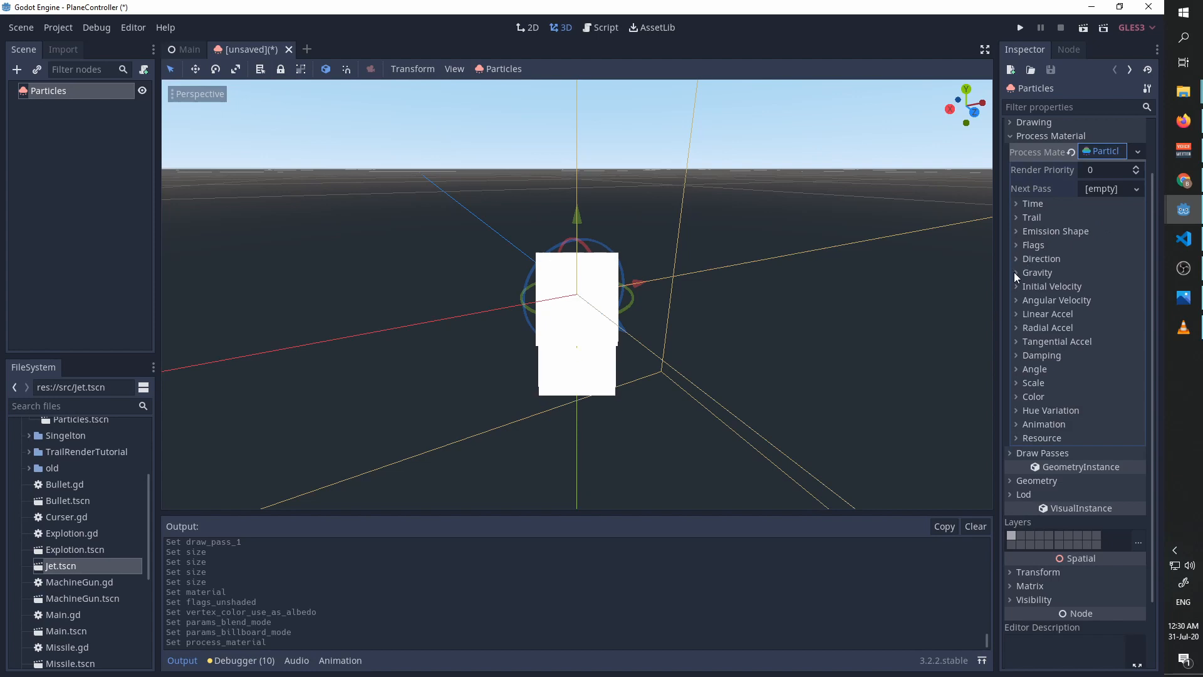
{"action": "left_click", "coordinate": [1037, 272]}
{"action": "type", "text": "0"}
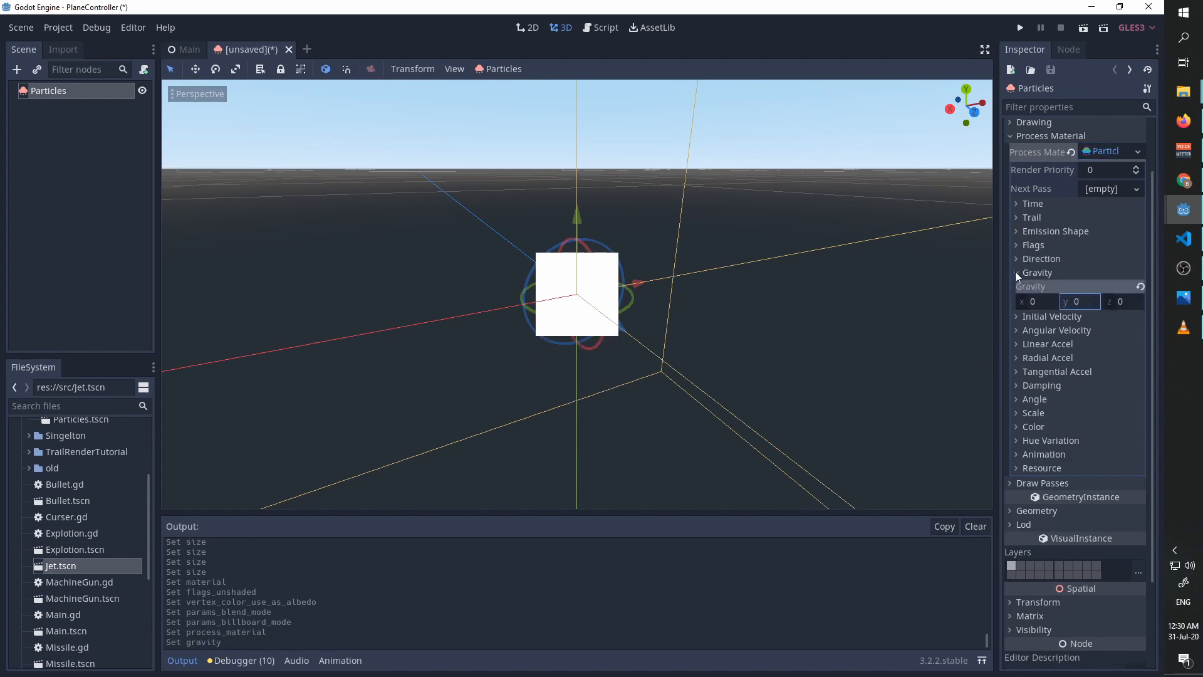
{"action": "left_click", "coordinate": [1017, 272]}
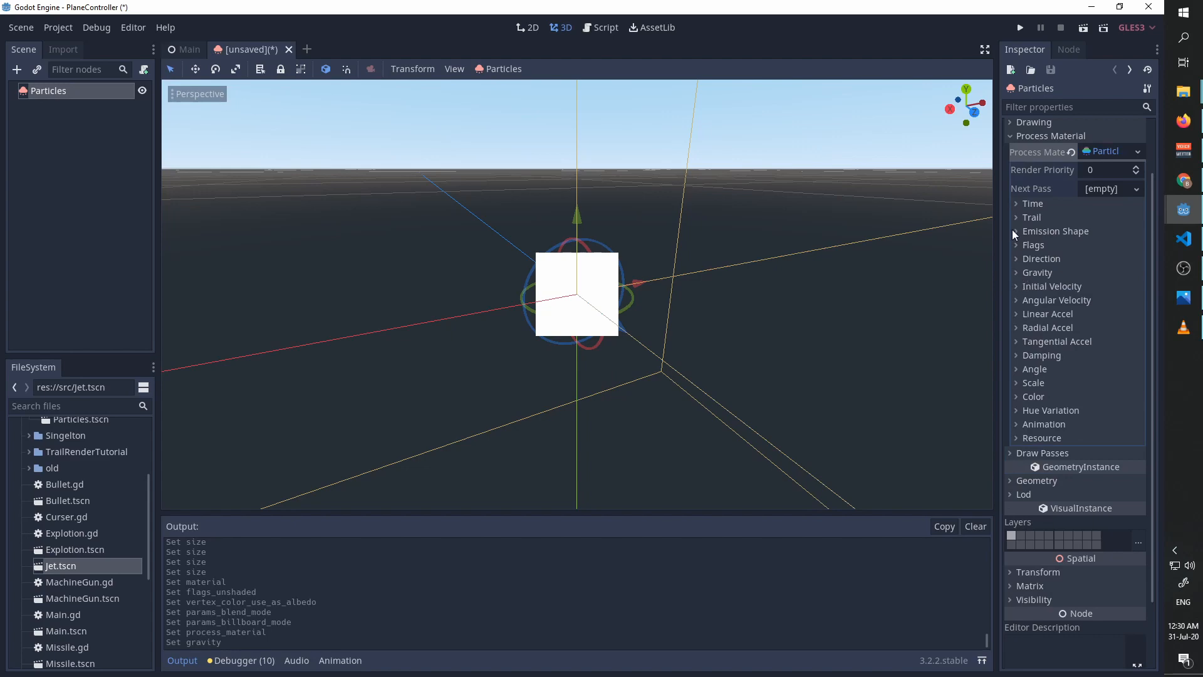
{"action": "left_click", "coordinate": [1055, 231]}
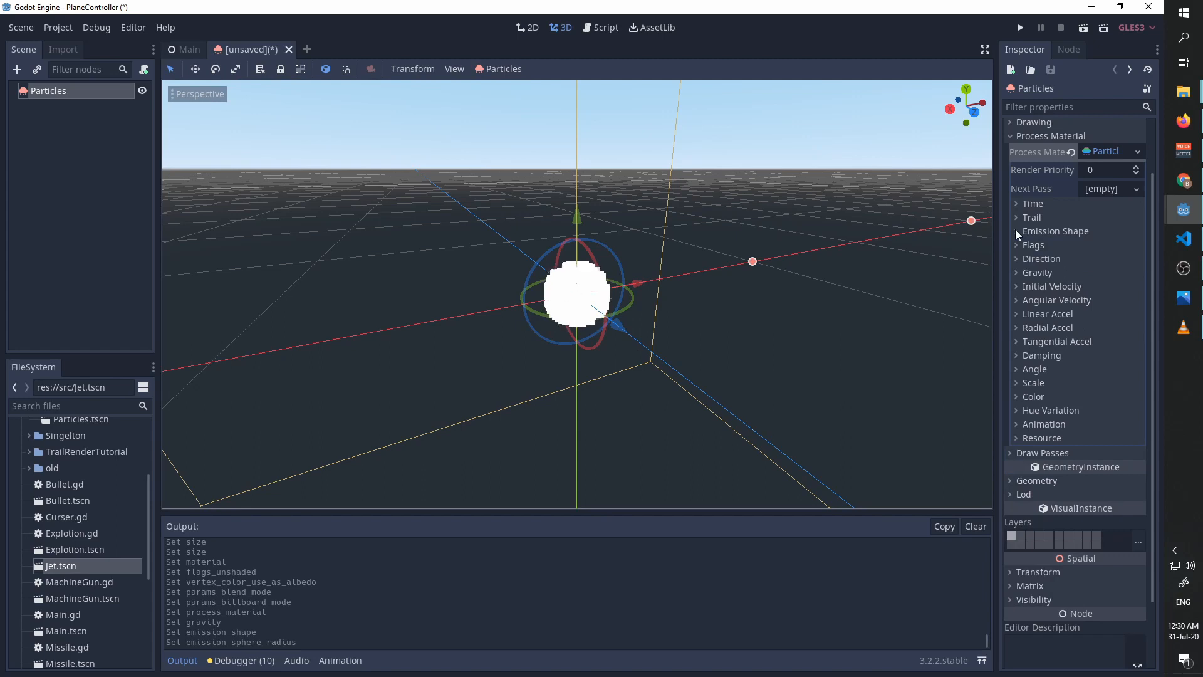
{"action": "mouse_move", "coordinate": [1074, 320]}
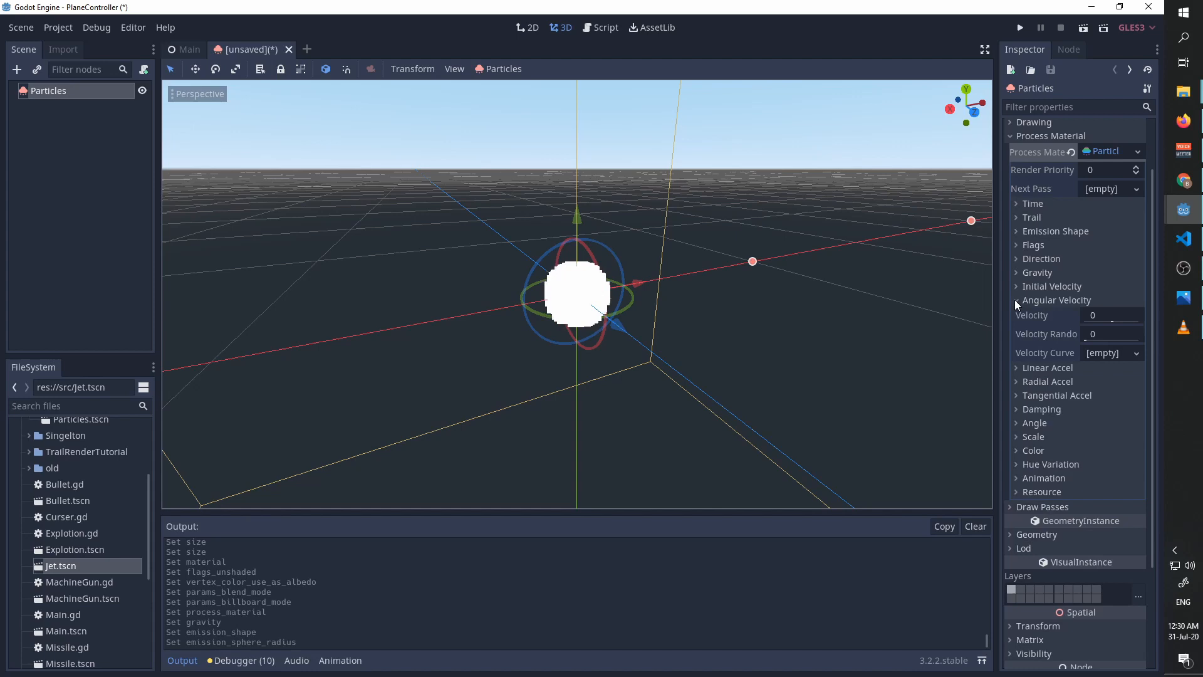
Step: Set angular velocity 40 and angle 180, each with randomness 1
{"action": "left_click", "coordinate": [1111, 315]}
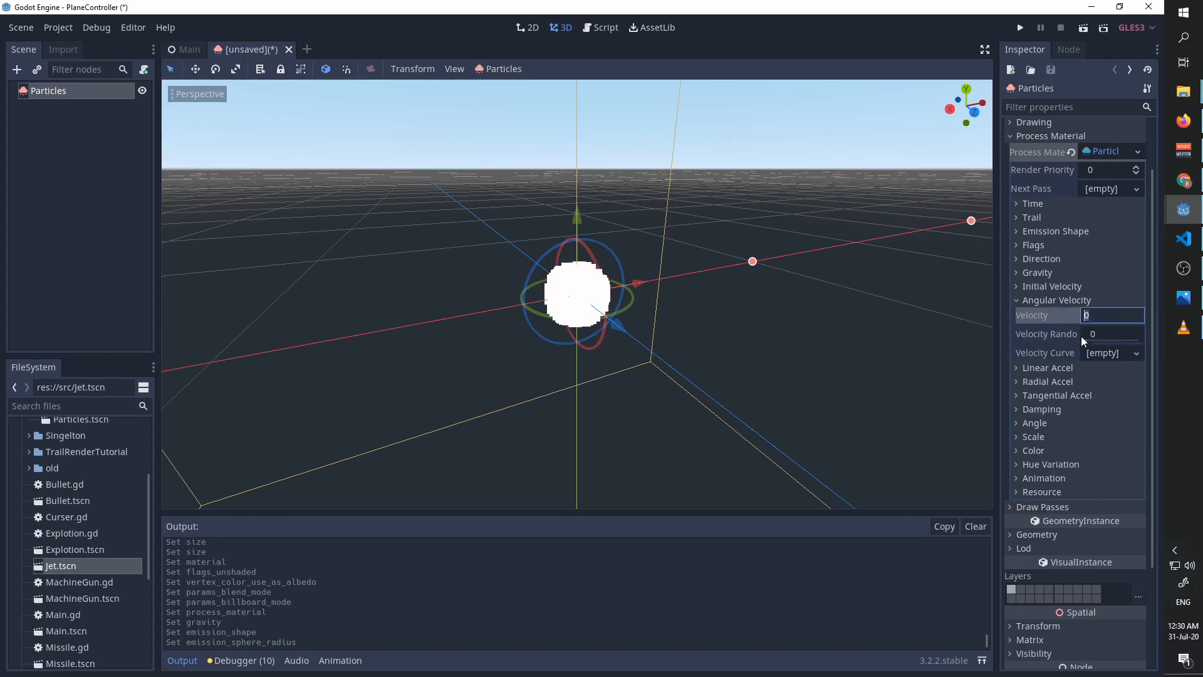
{"action": "type", "text": "40"}
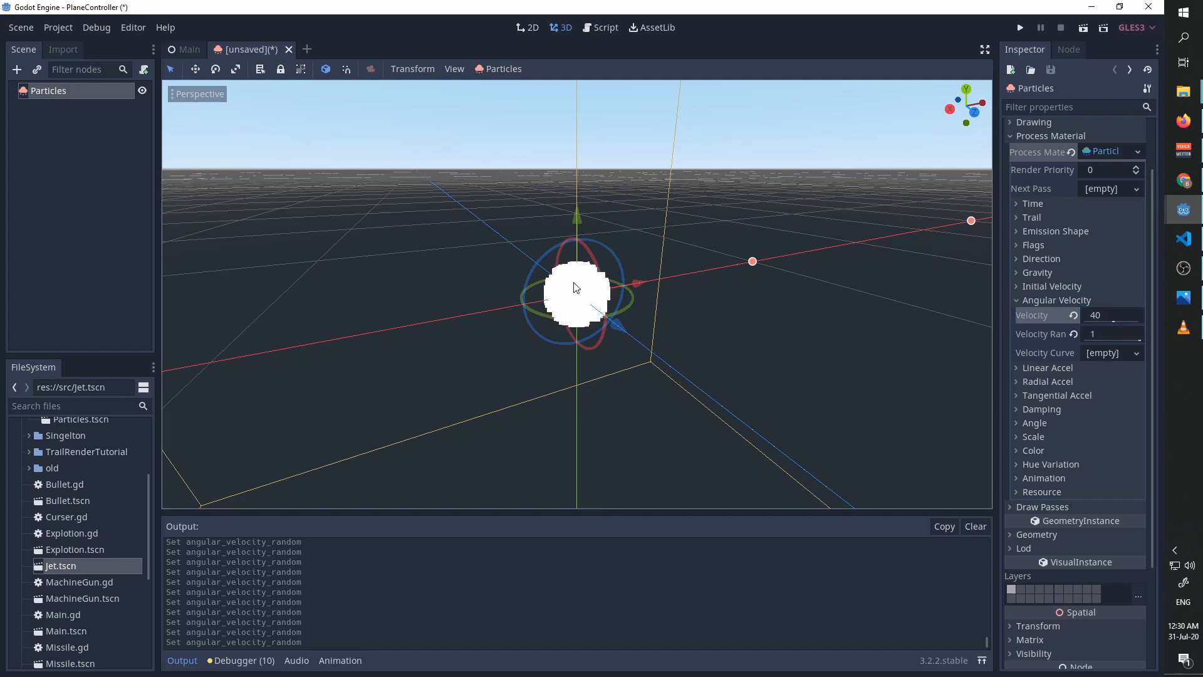
{"action": "scroll", "scroll_direction": "up", "scroll_amount": 3}
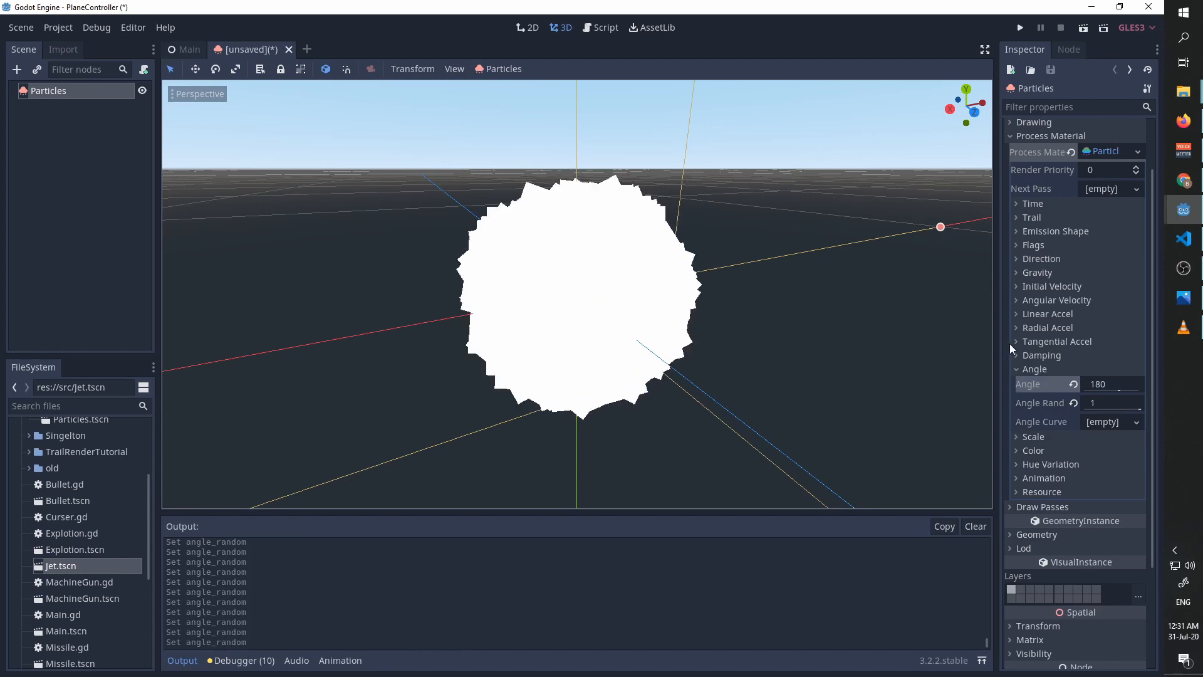
{"action": "left_click", "coordinate": [1016, 368]}
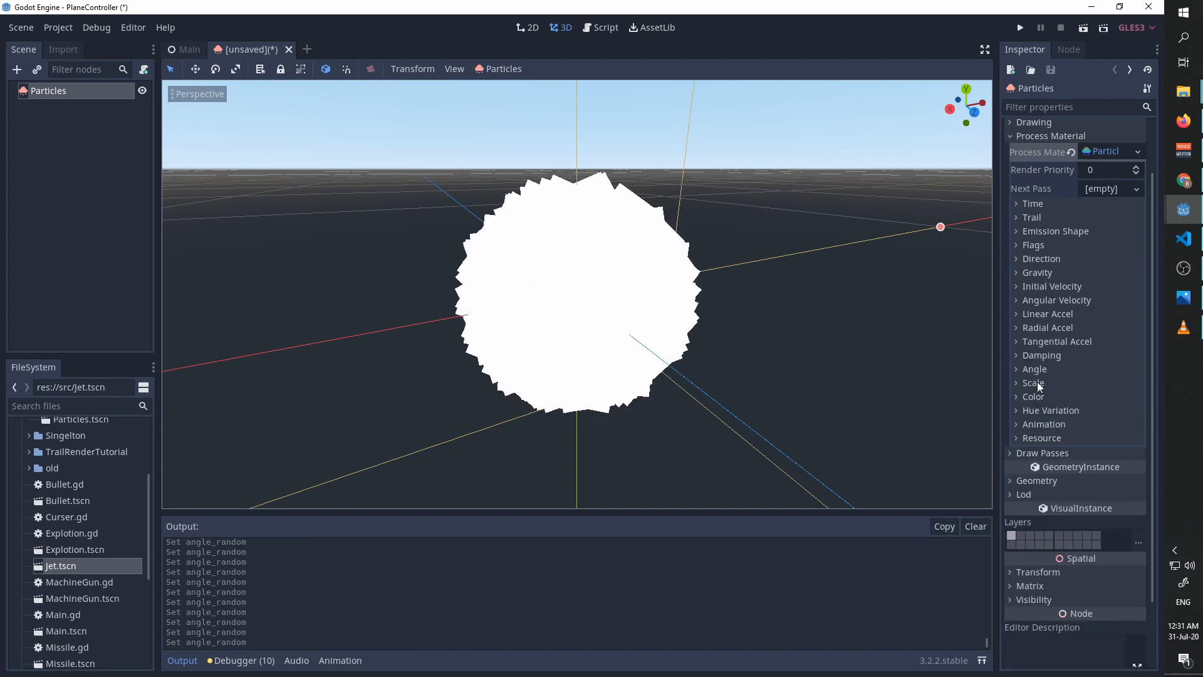
Step: Create a Scale Curve that peaks early and falls to zero, removing an extra point
{"action": "left_click", "coordinate": [1034, 382]}
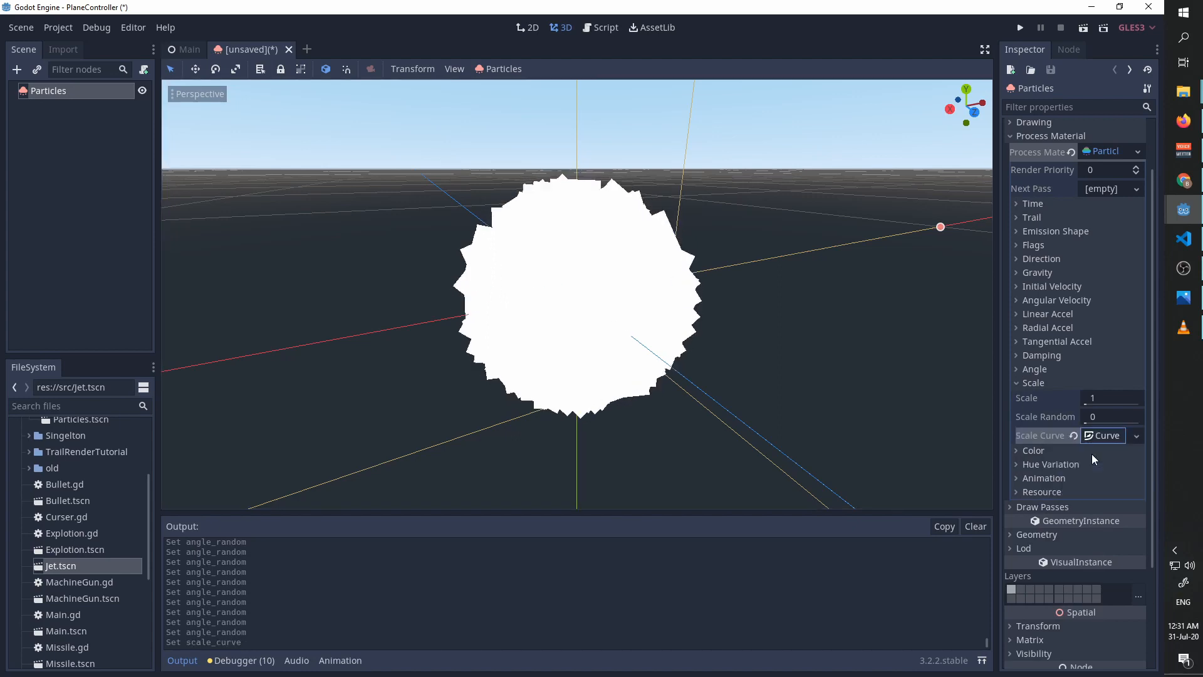
{"action": "left_click", "coordinate": [1102, 435]}
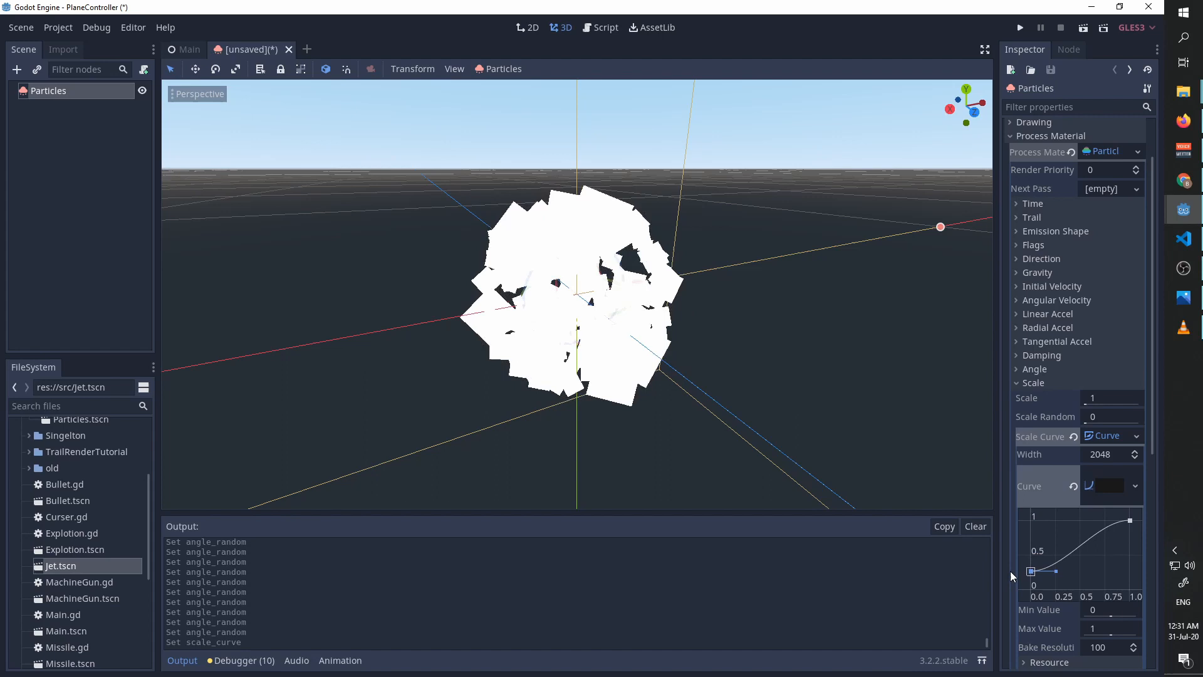
{"action": "right_click", "coordinate": [1055, 572]}
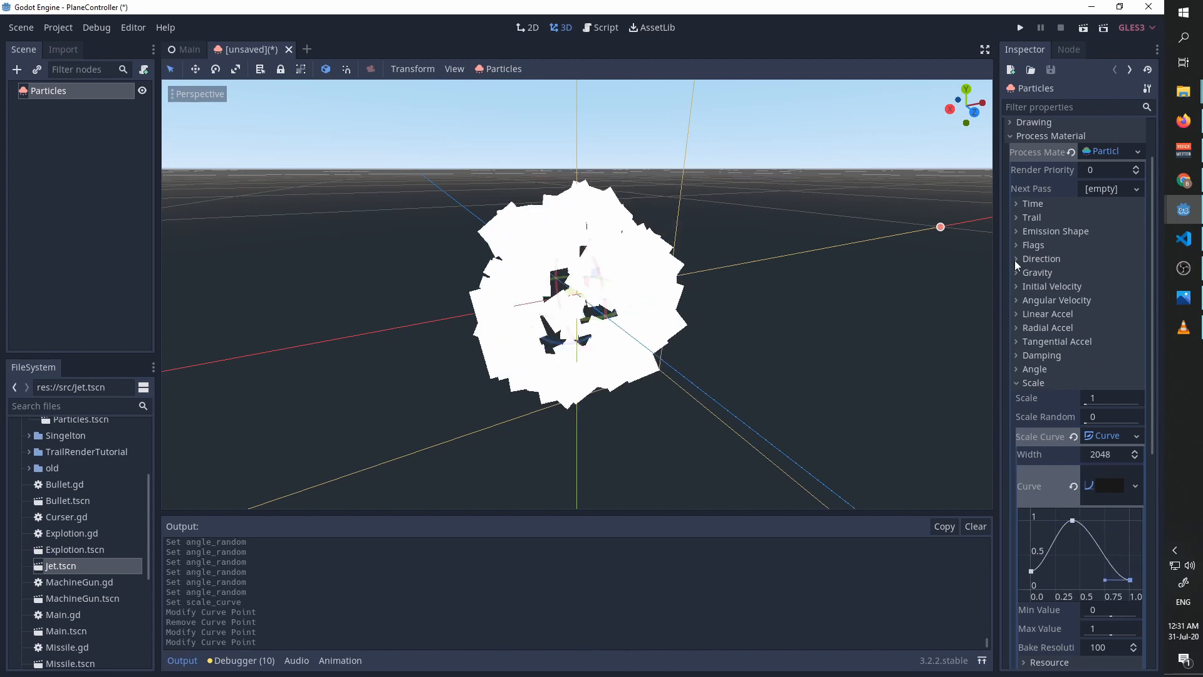
{"action": "left_click", "coordinate": [1016, 382]}
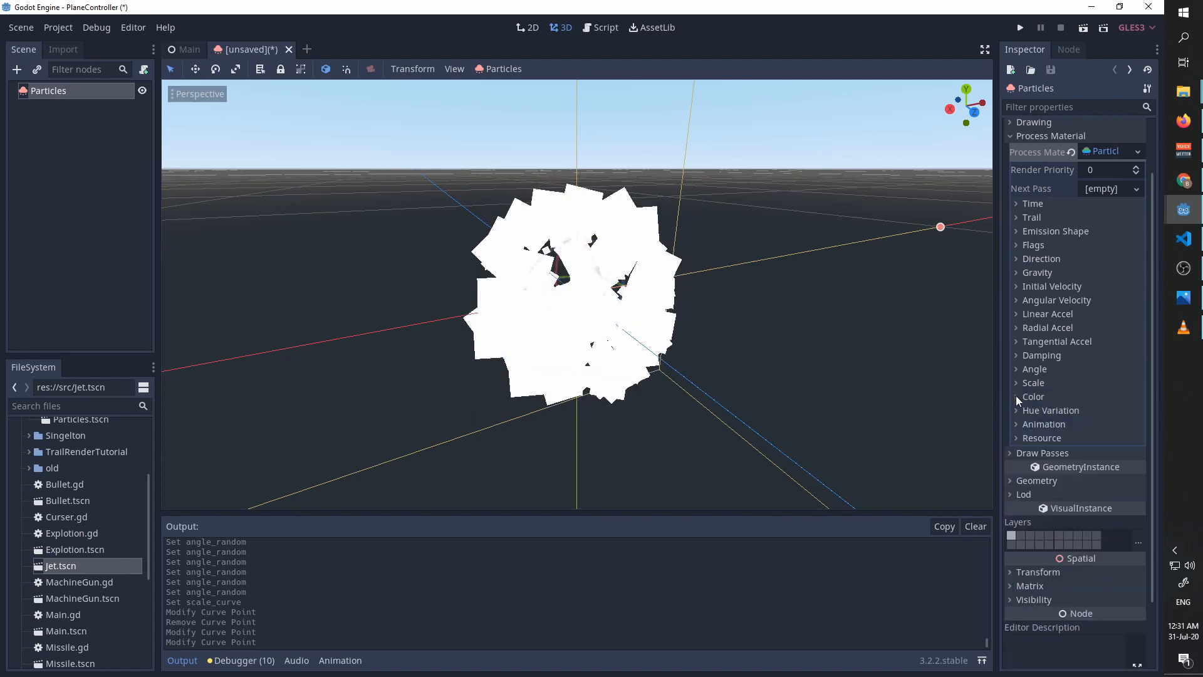
Step: Give the Color Ramp a new Gradient with orange, white and yellow stops across the particle lifetime
{"action": "left_click", "coordinate": [1033, 396]}
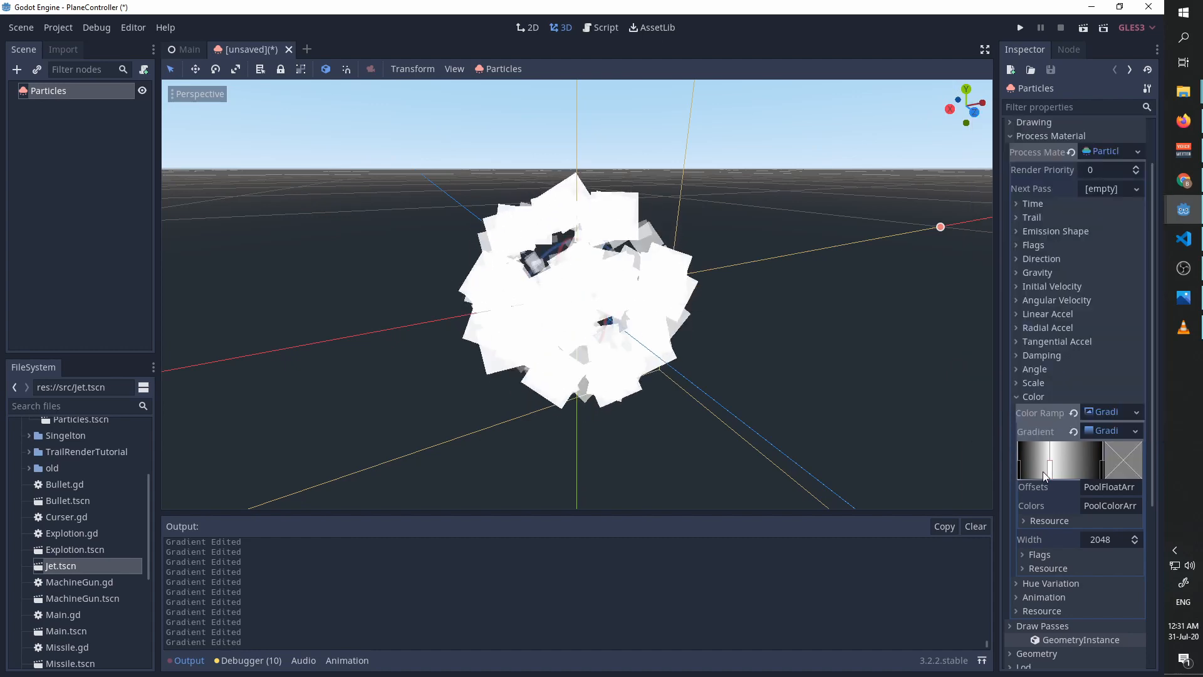
{"action": "left_click", "coordinate": [1038, 460]}
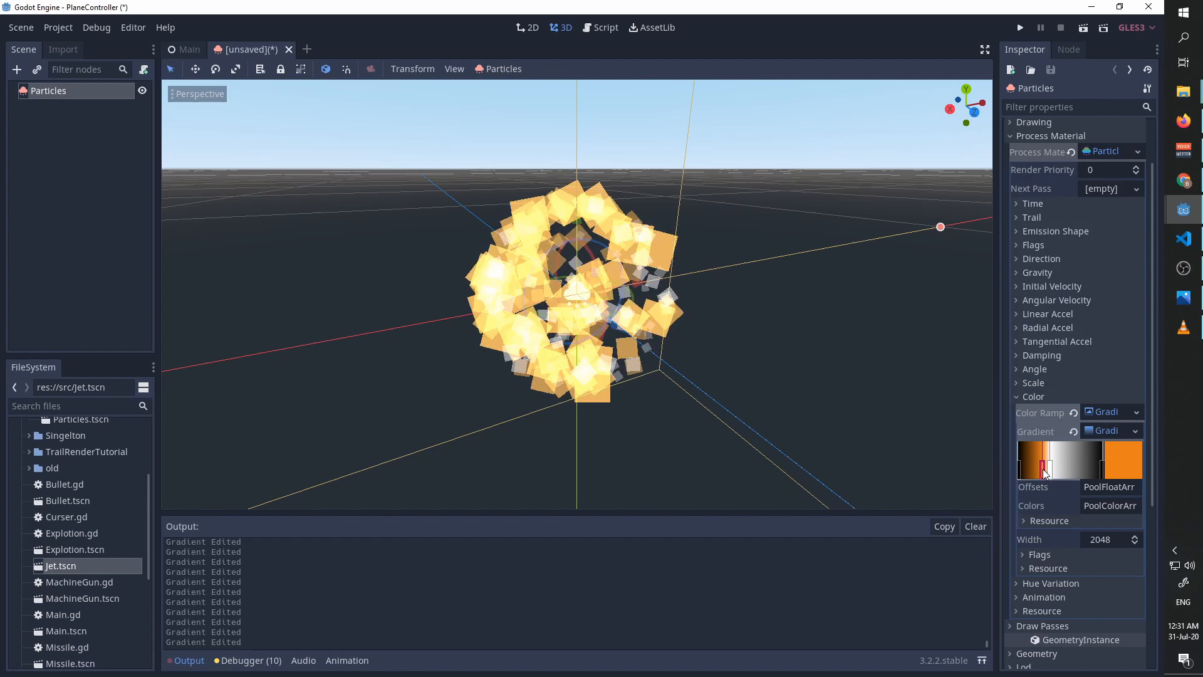
{"action": "left_click", "coordinate": [1121, 460]}
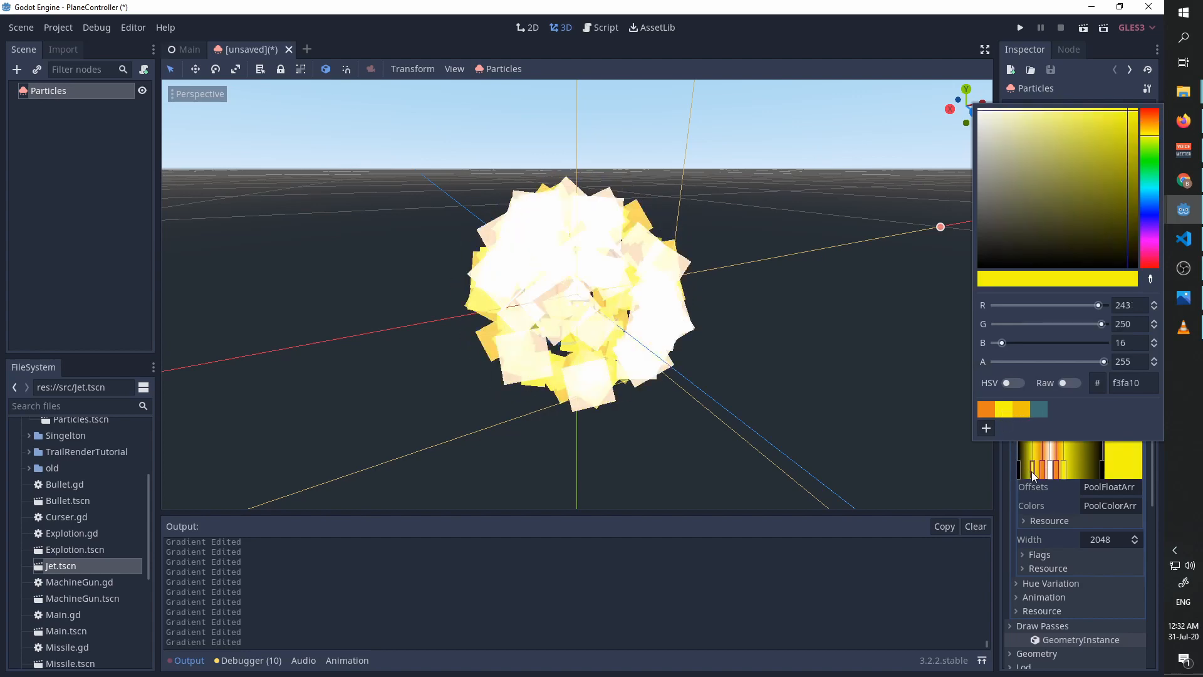
{"action": "left_click", "coordinate": [806, 405]}
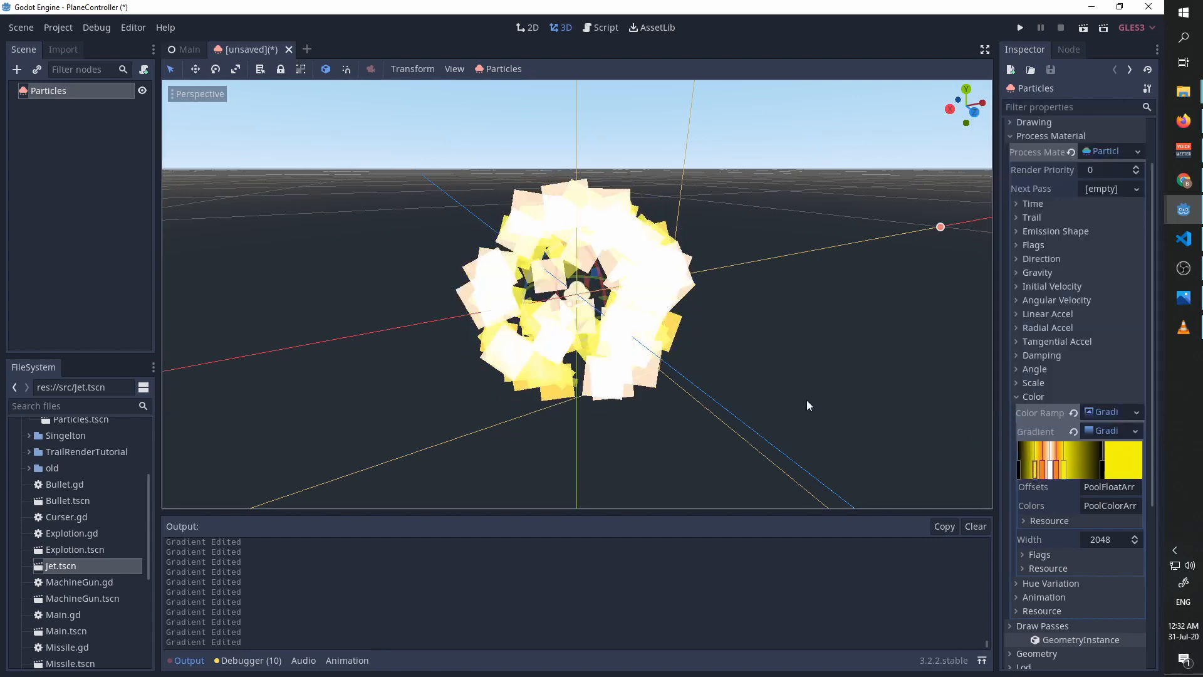
{"action": "left_click", "coordinate": [1067, 468]}
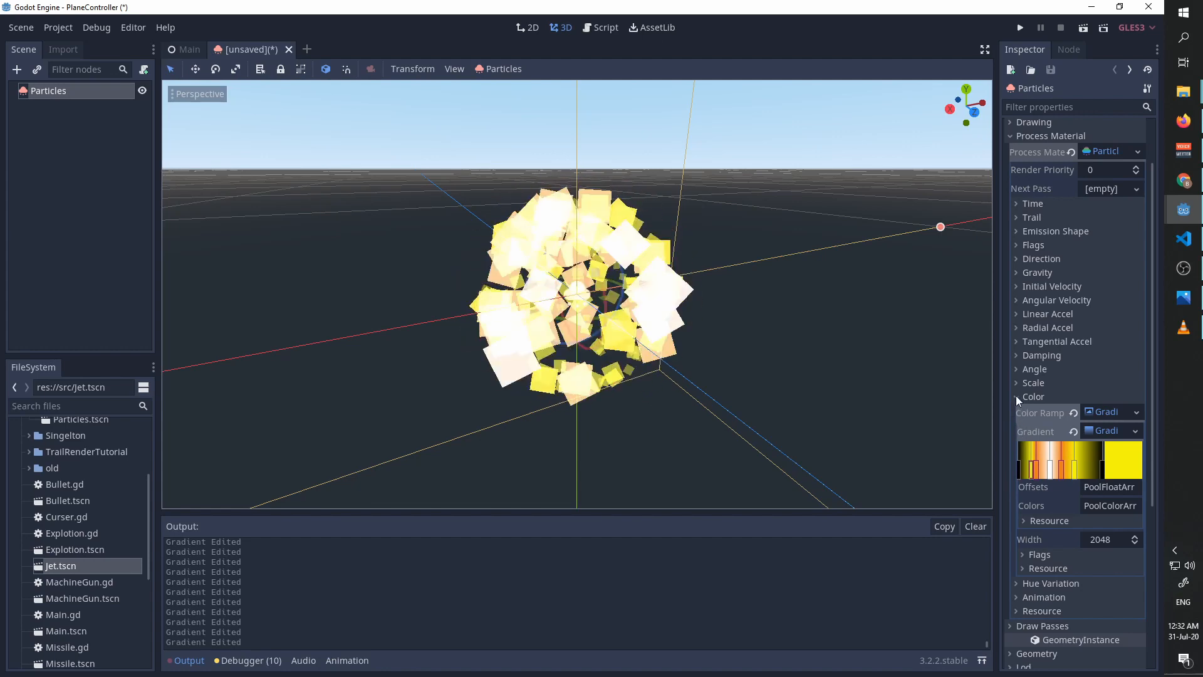
{"action": "left_click", "coordinate": [1016, 397]}
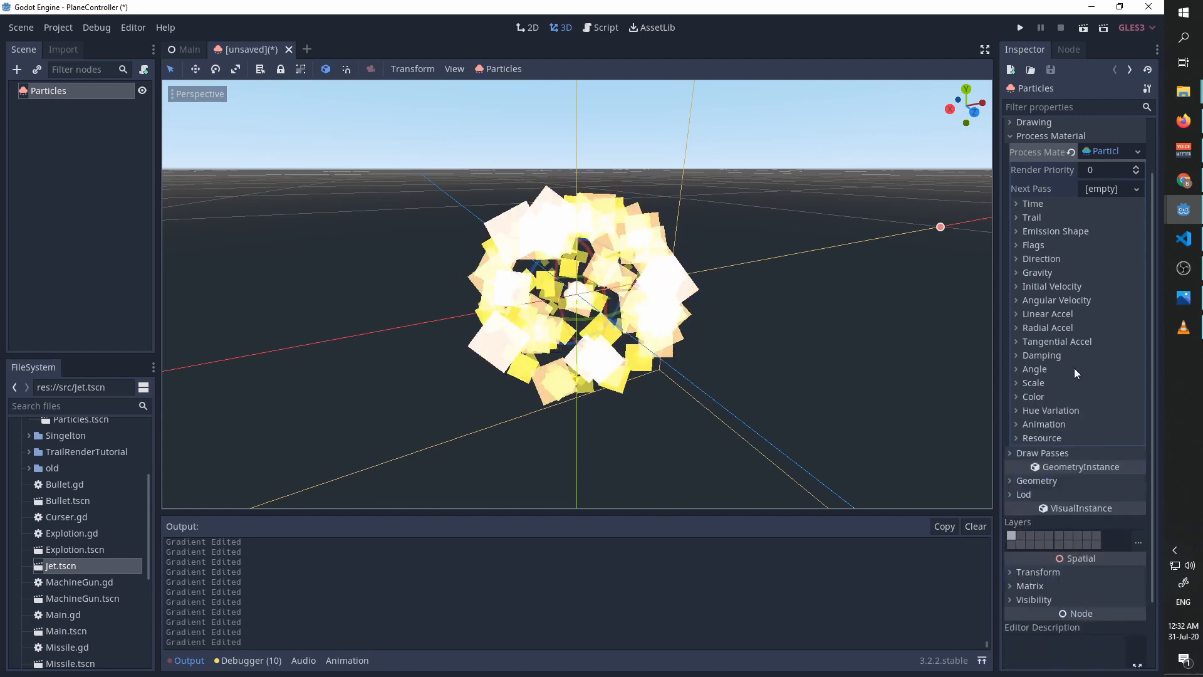
Step: Set the process material's Trail Divisor to 3
{"action": "left_click", "coordinate": [1032, 216]}
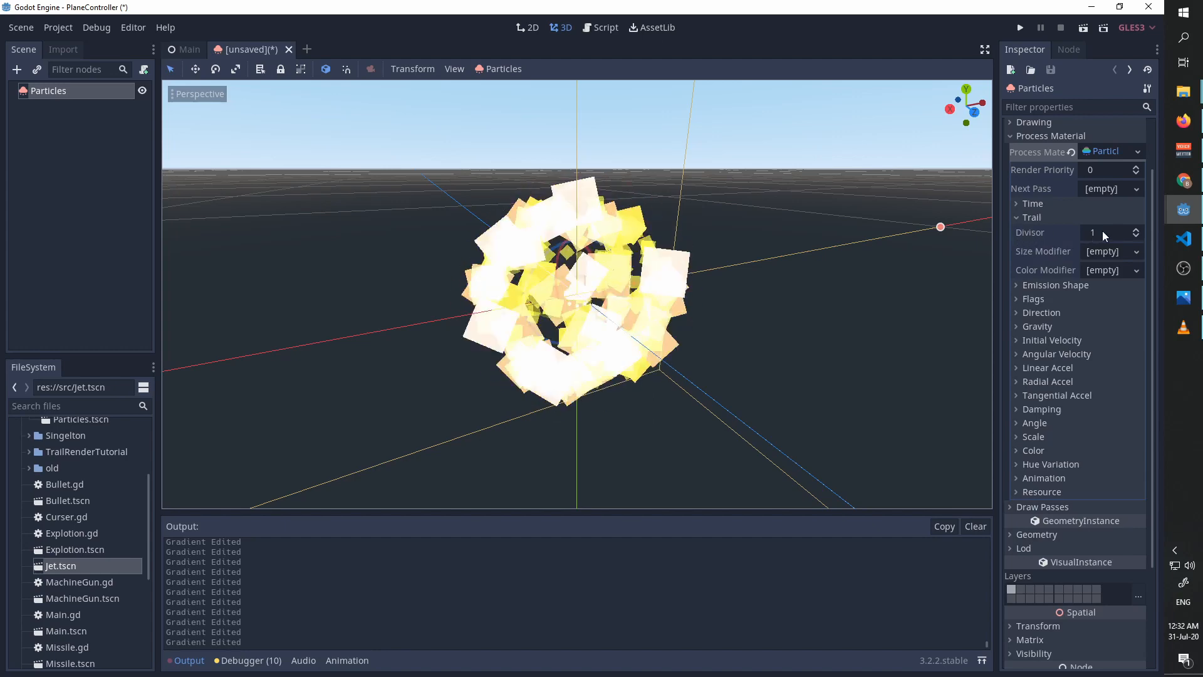
{"action": "left_click", "coordinate": [1136, 228]}
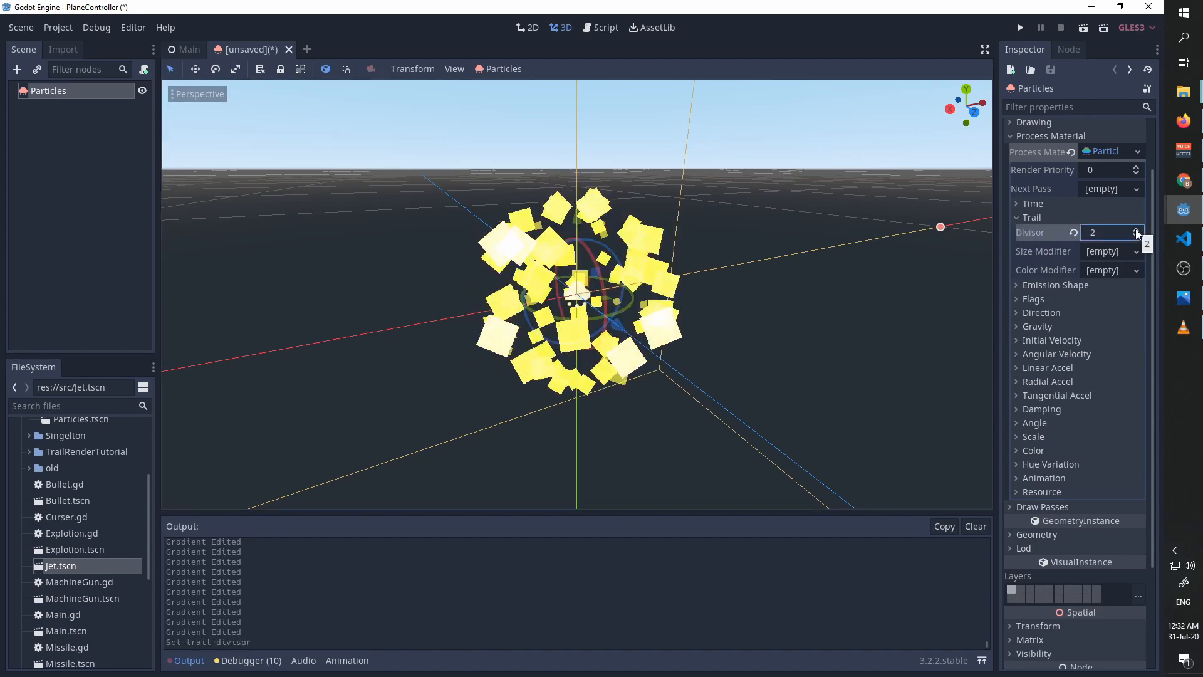
{"action": "left_click", "coordinate": [1137, 228]}
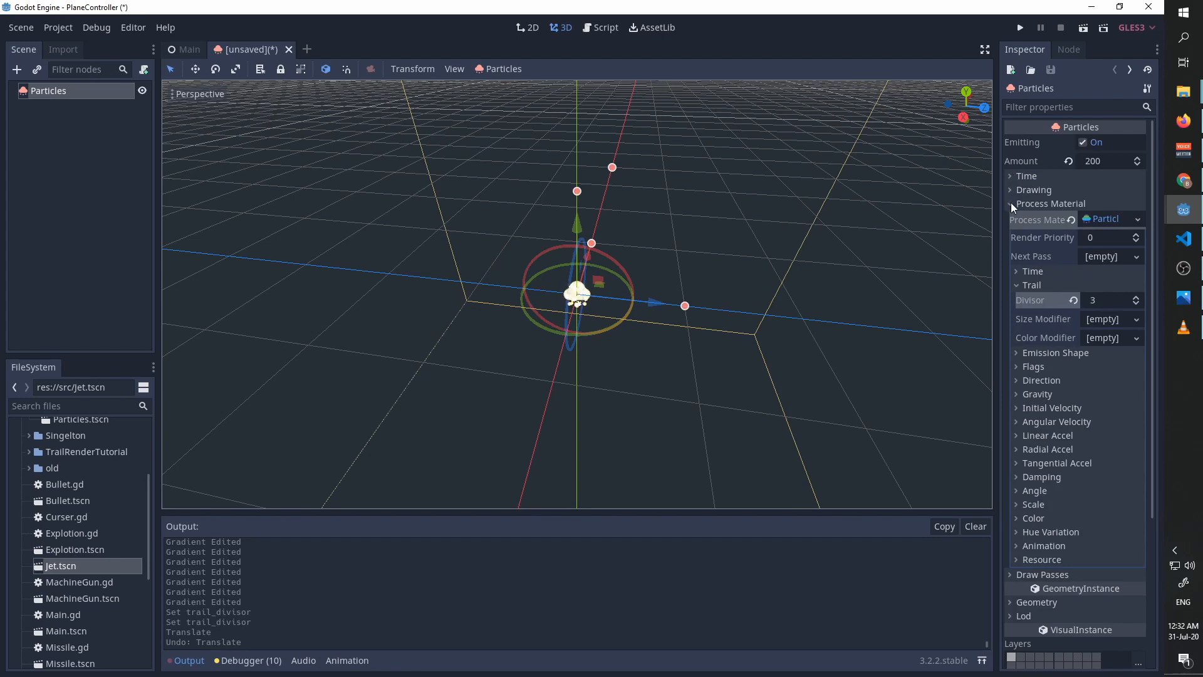
Step: Set the particle Lifetime and Explosiveness to 0.2 under Time
{"action": "left_click", "coordinate": [1027, 175]}
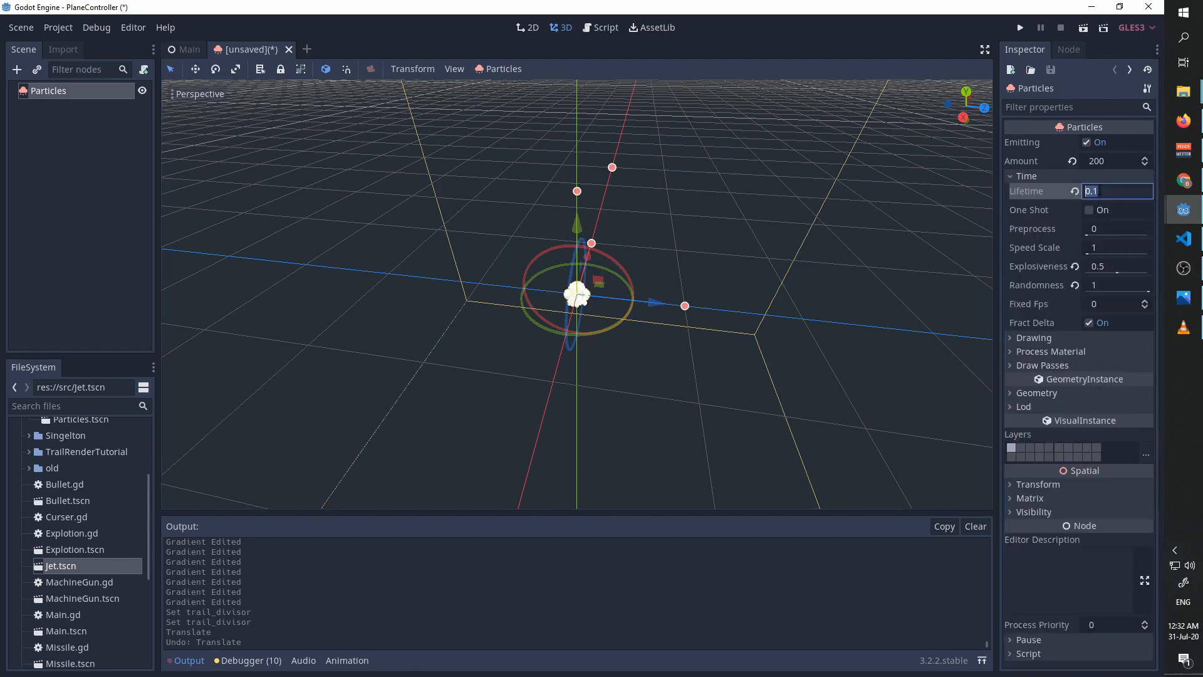
{"action": "type", "text": "0.2"}
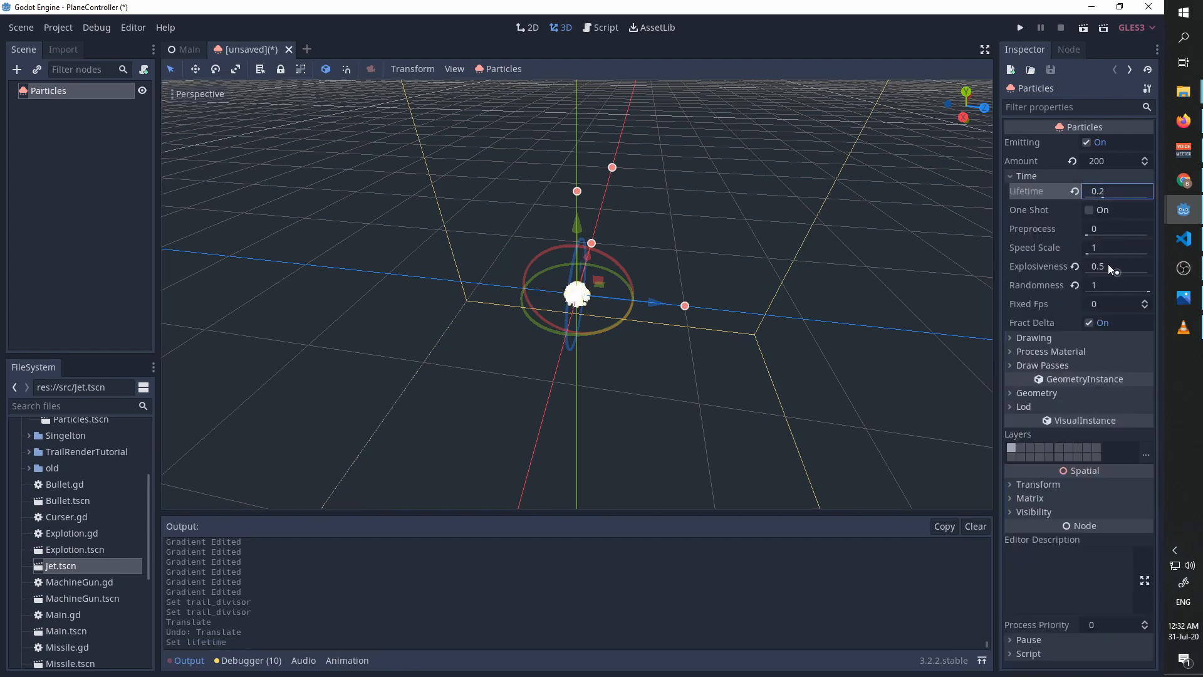
{"action": "left_click", "coordinate": [1116, 265]}
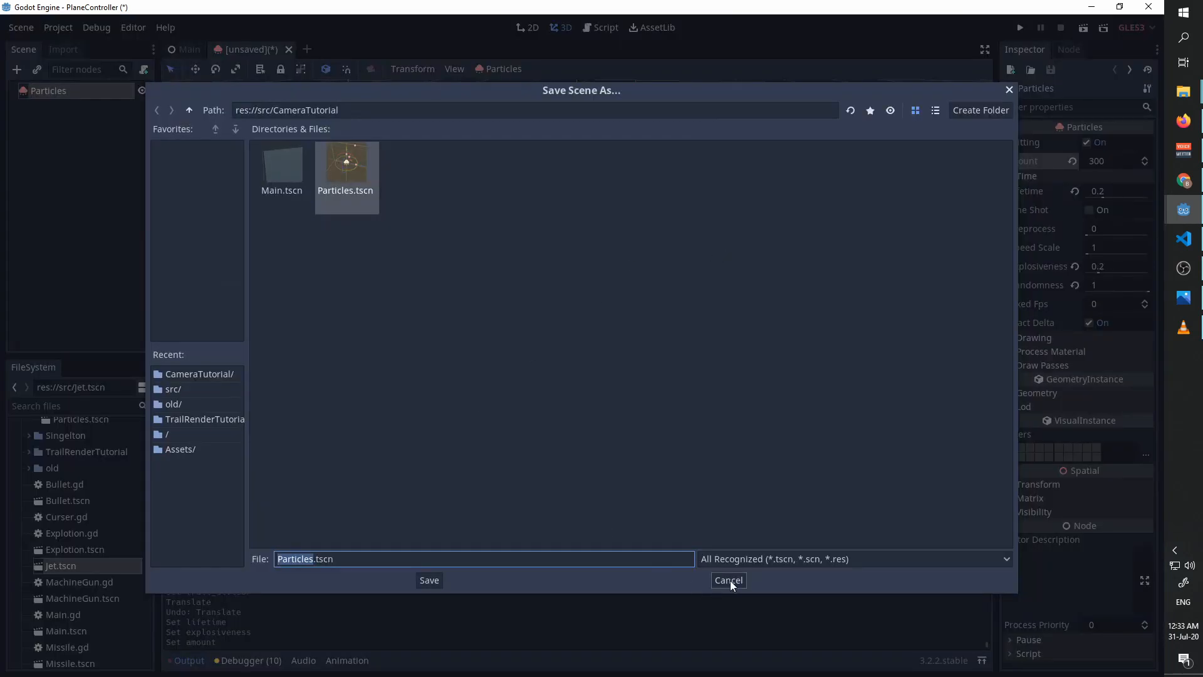
Step: Save the renamed JetEngine node as JetEngine.tscn and return to the Main scene
{"action": "left_click", "coordinate": [726, 579]}
{"action": "type", "text": "JetEngine"}
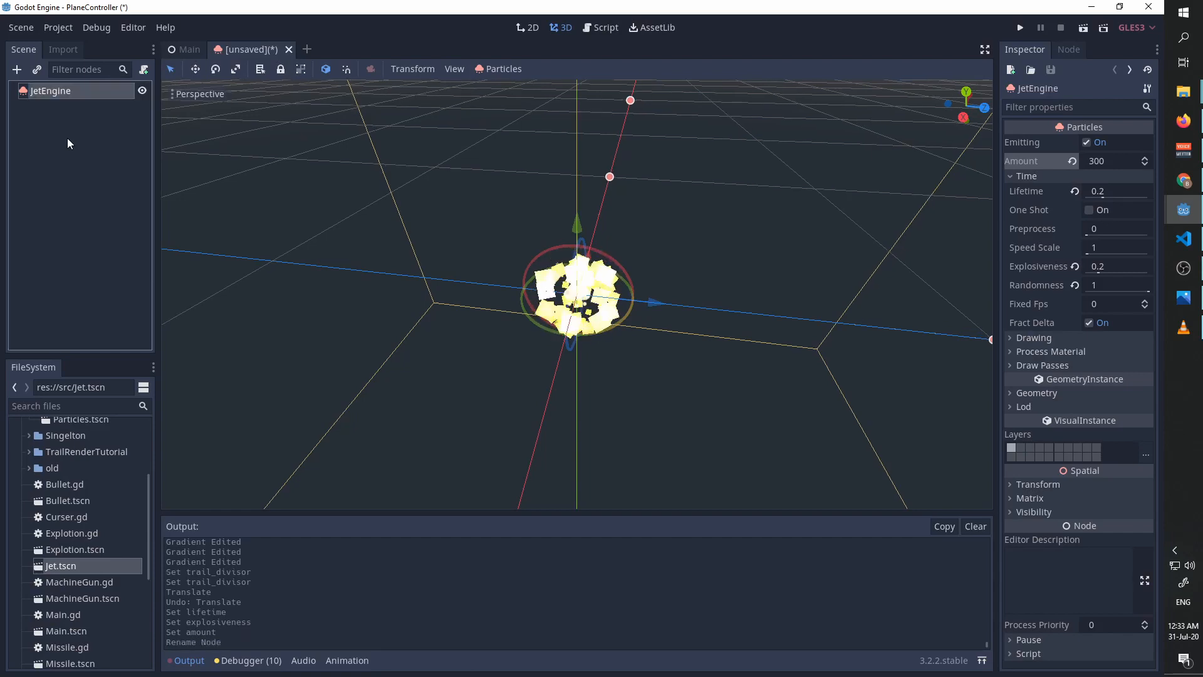
{"action": "key", "text": "ctrl+s"}
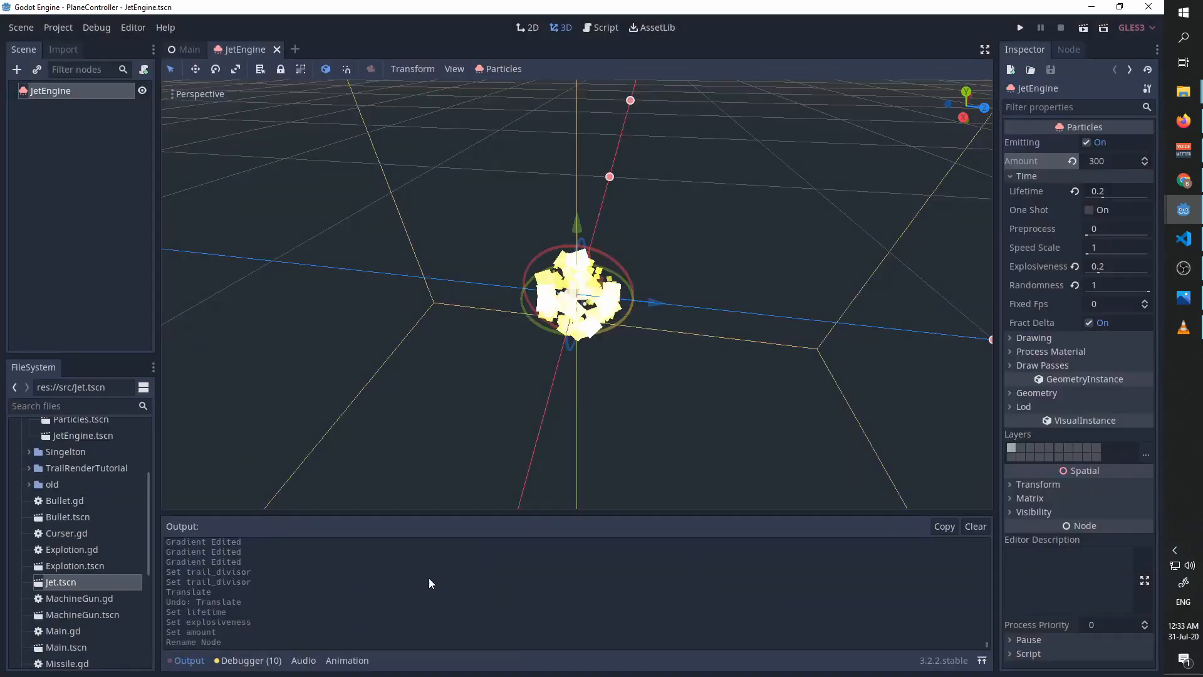
{"action": "left_click", "coordinate": [188, 48]}
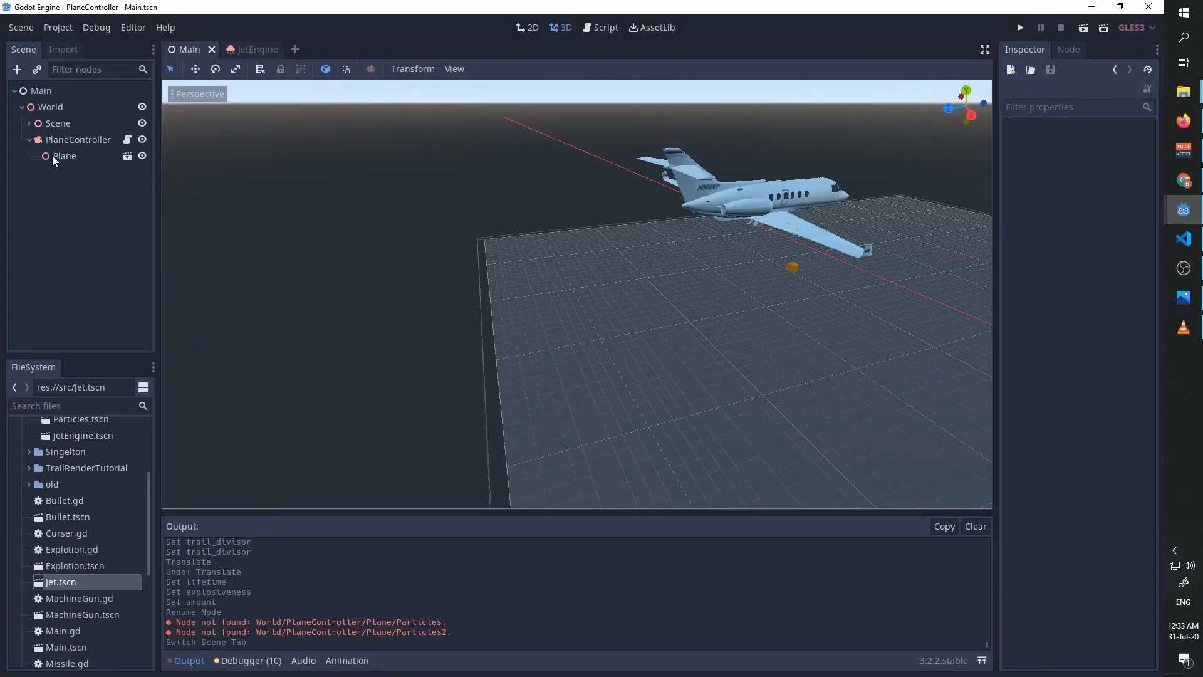
Step: Instance JetEngine.tscn as a child of the Plane node and run the game to test it
{"action": "left_click", "coordinate": [64, 155]}
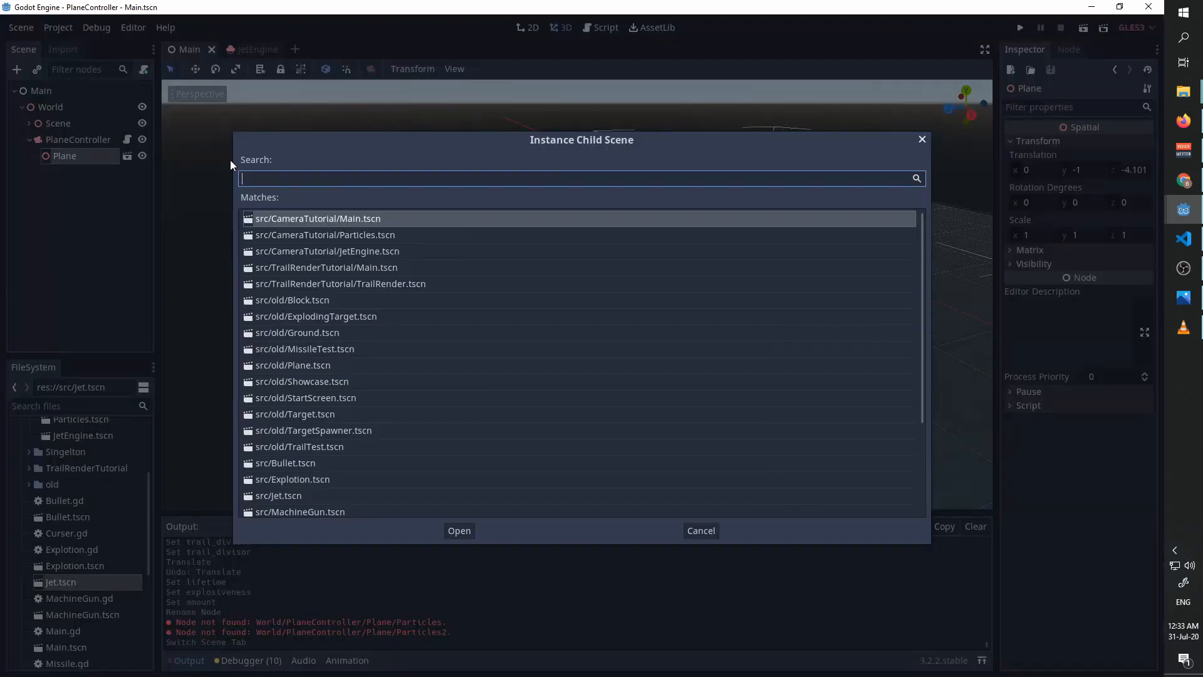
{"action": "type", "text": "JetE"}
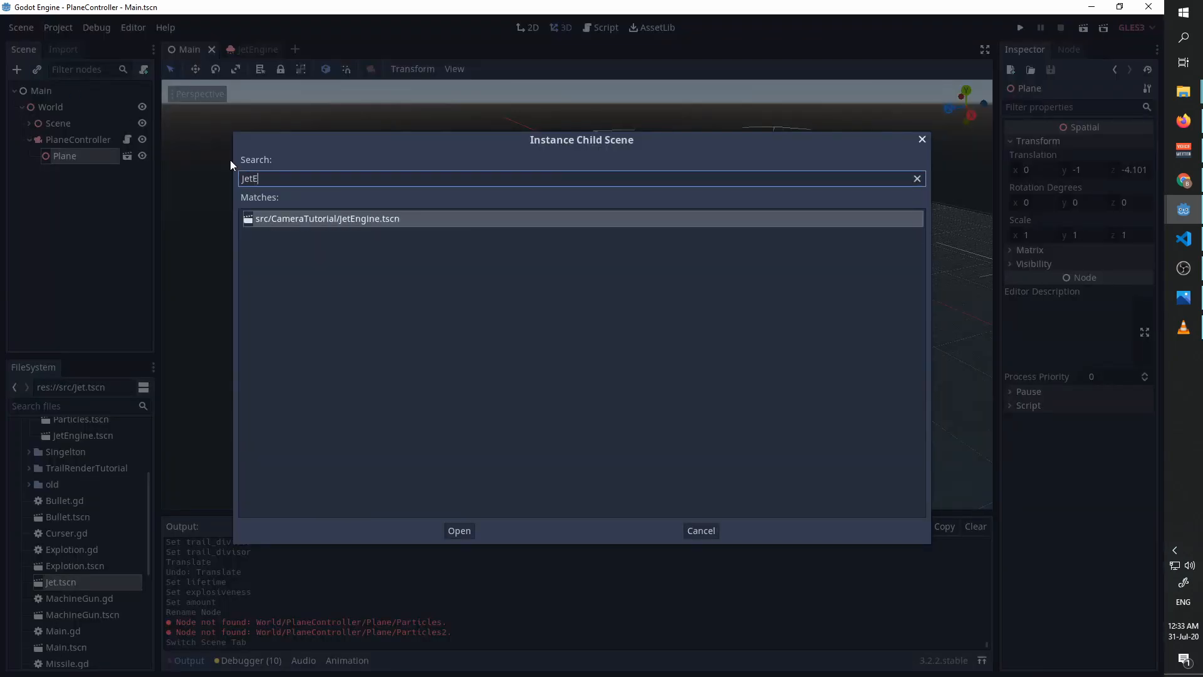
{"action": "left_click", "coordinate": [459, 530]}
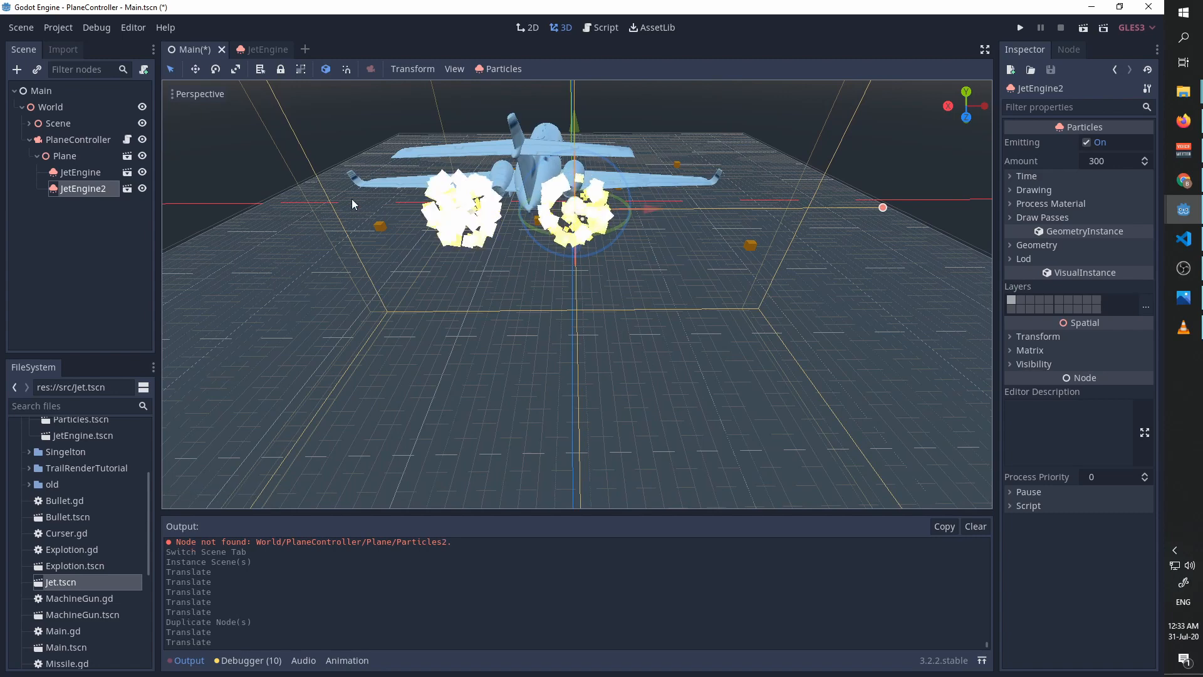
{"action": "left_click", "coordinate": [1019, 27]}
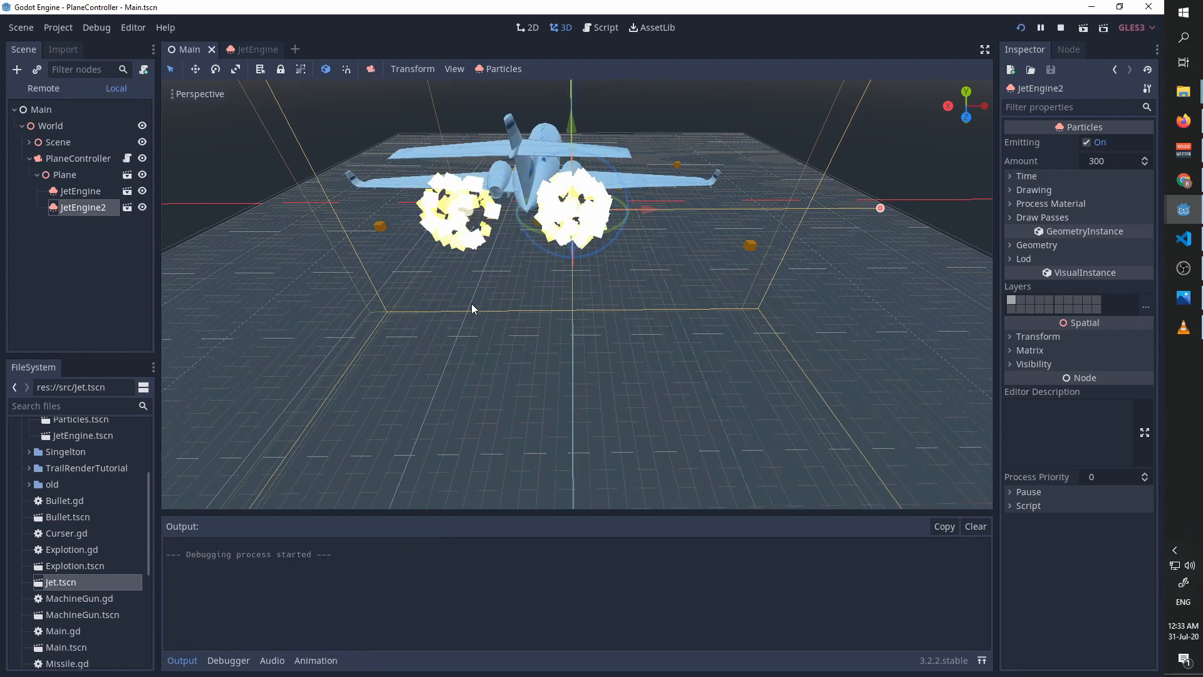
{"action": "left_click", "coordinate": [1041, 28]}
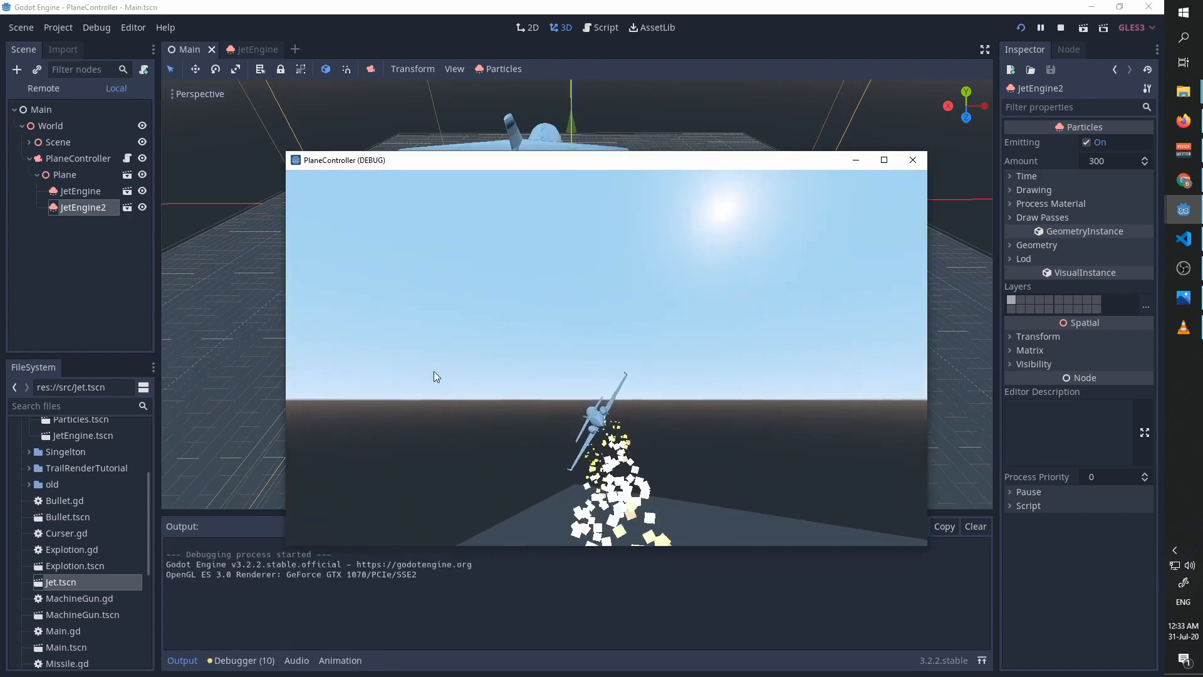
{"action": "mouse_move", "coordinate": [354, 401]}
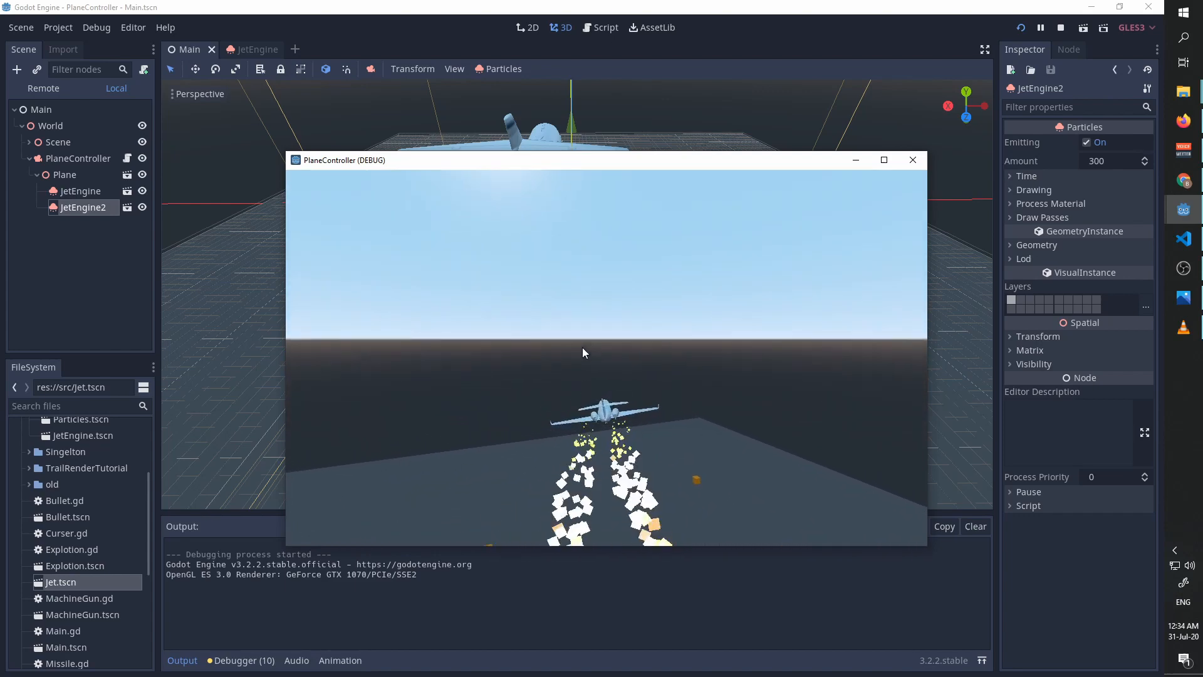
{"action": "left_click", "coordinate": [912, 159]}
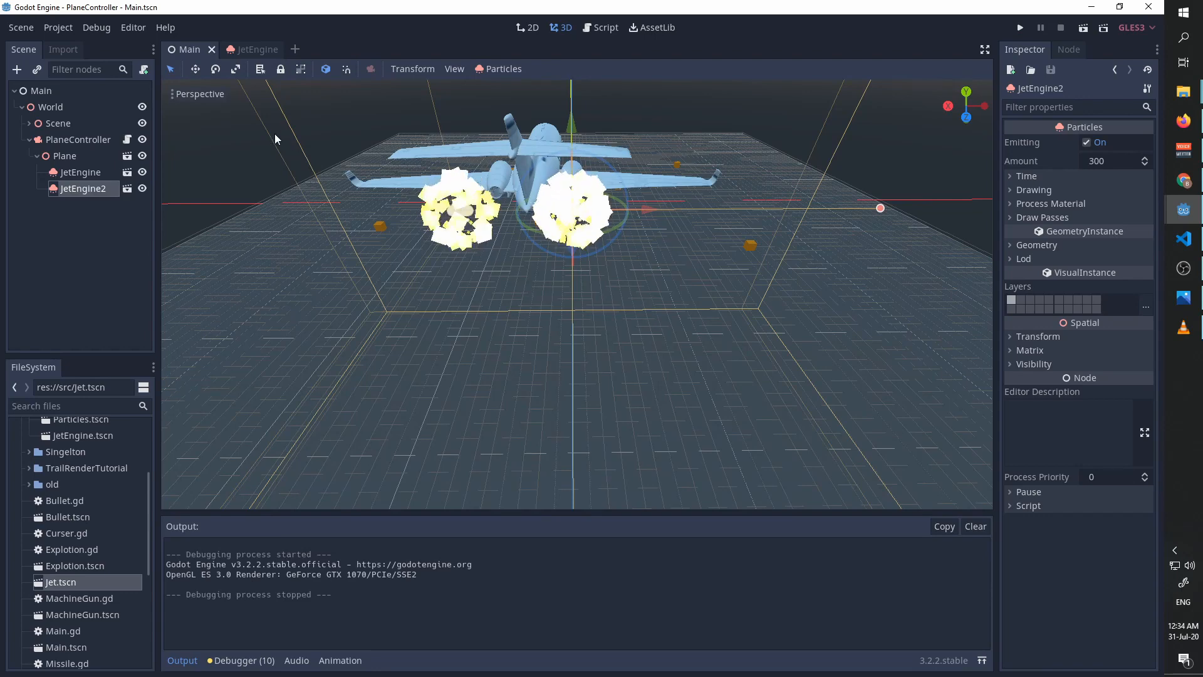
Step: Add turbo pressed/released checks in PlaneController.gd that toggle both jet engines' emitting
{"action": "left_click", "coordinate": [606, 28]}
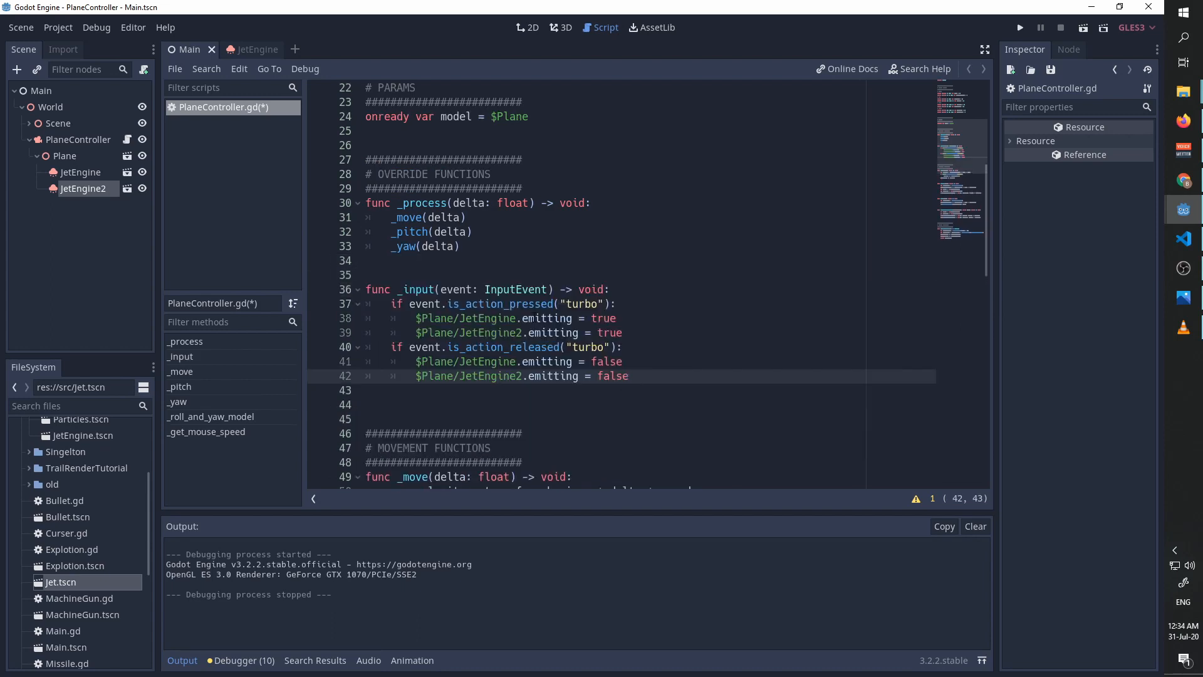
{"action": "left_click", "coordinate": [629, 376]}
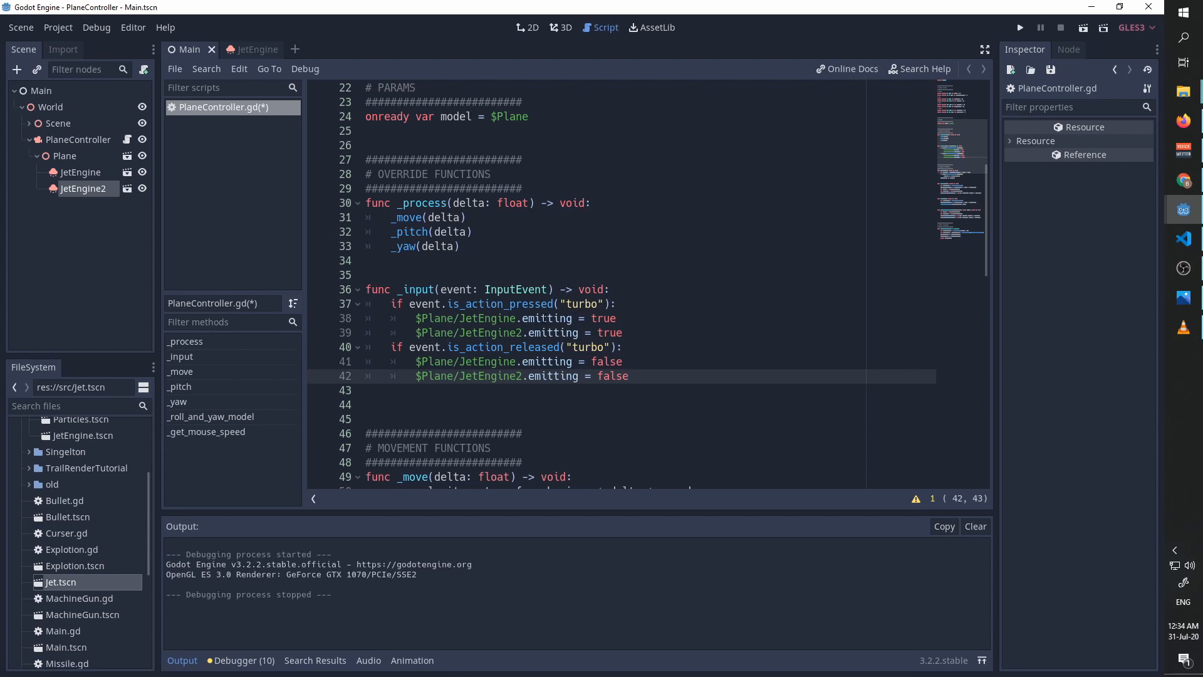
{"action": "left_click", "coordinate": [628, 376]}
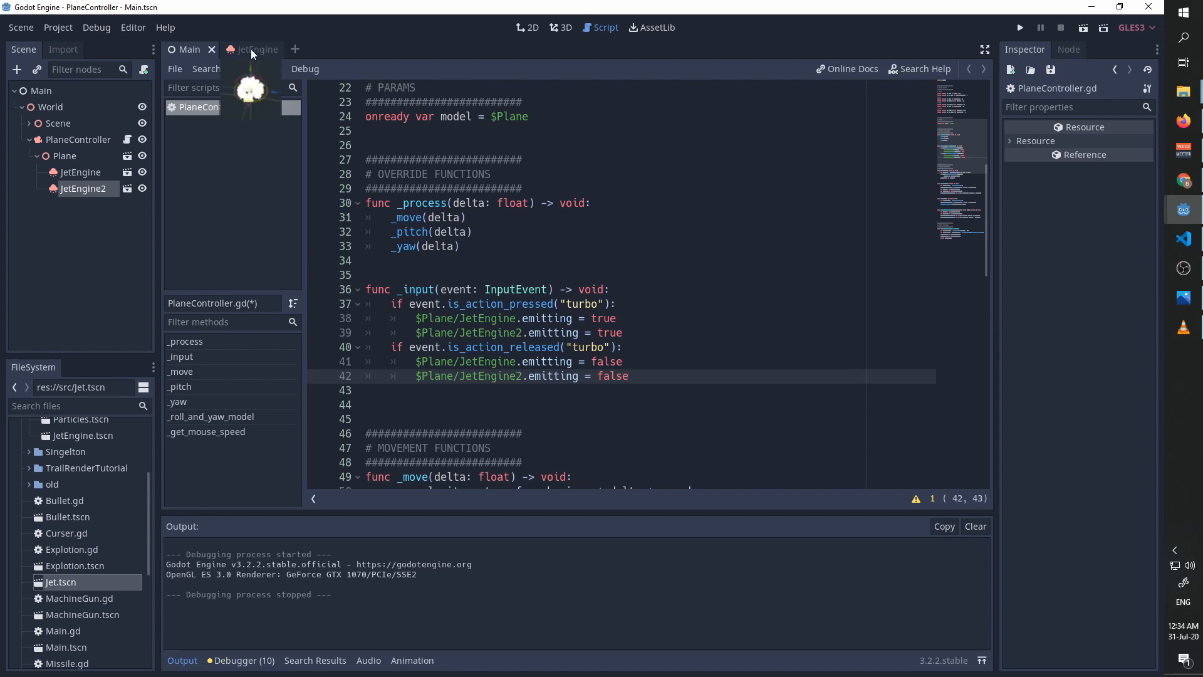
Step: Uncheck Emitting on the JetEngine particles so they start off, then run the game
{"action": "left_click", "coordinate": [252, 48]}
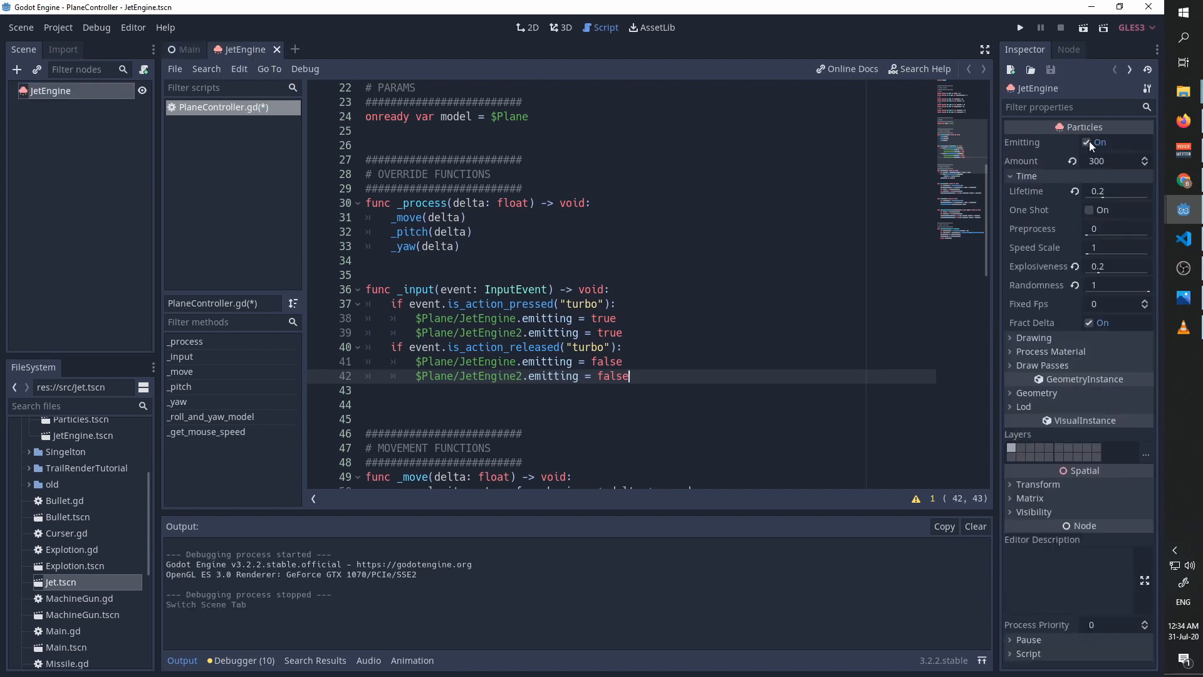
{"action": "left_click", "coordinate": [1088, 142]}
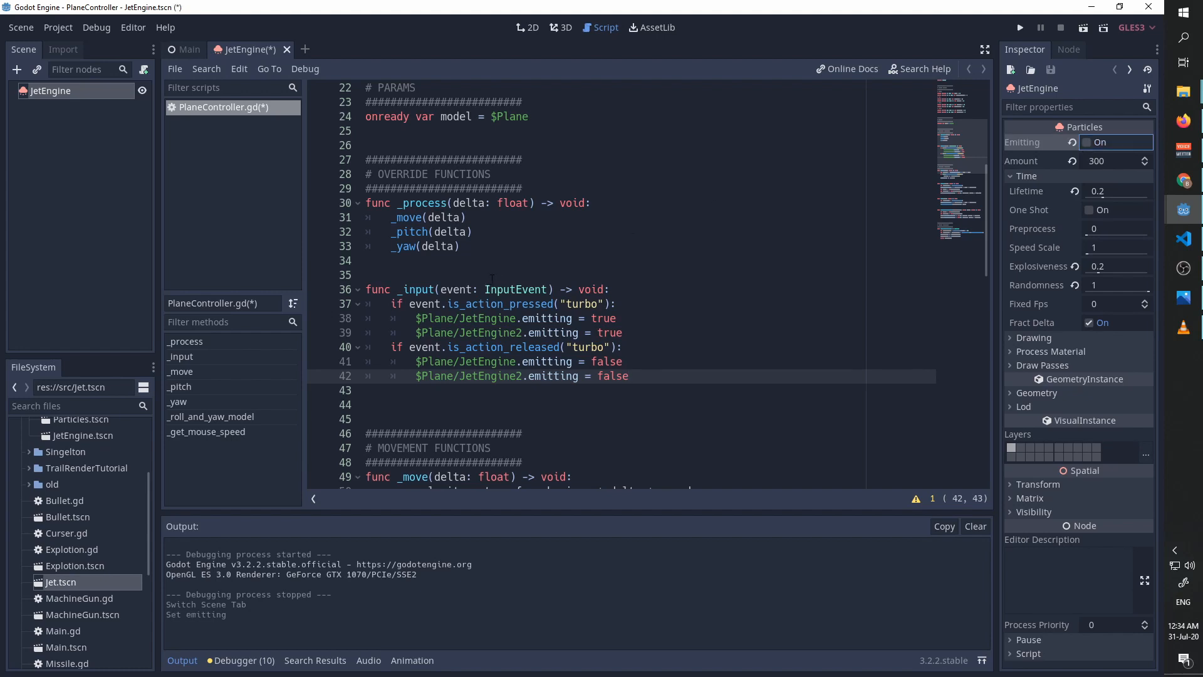
{"action": "left_click", "coordinate": [1020, 26]}
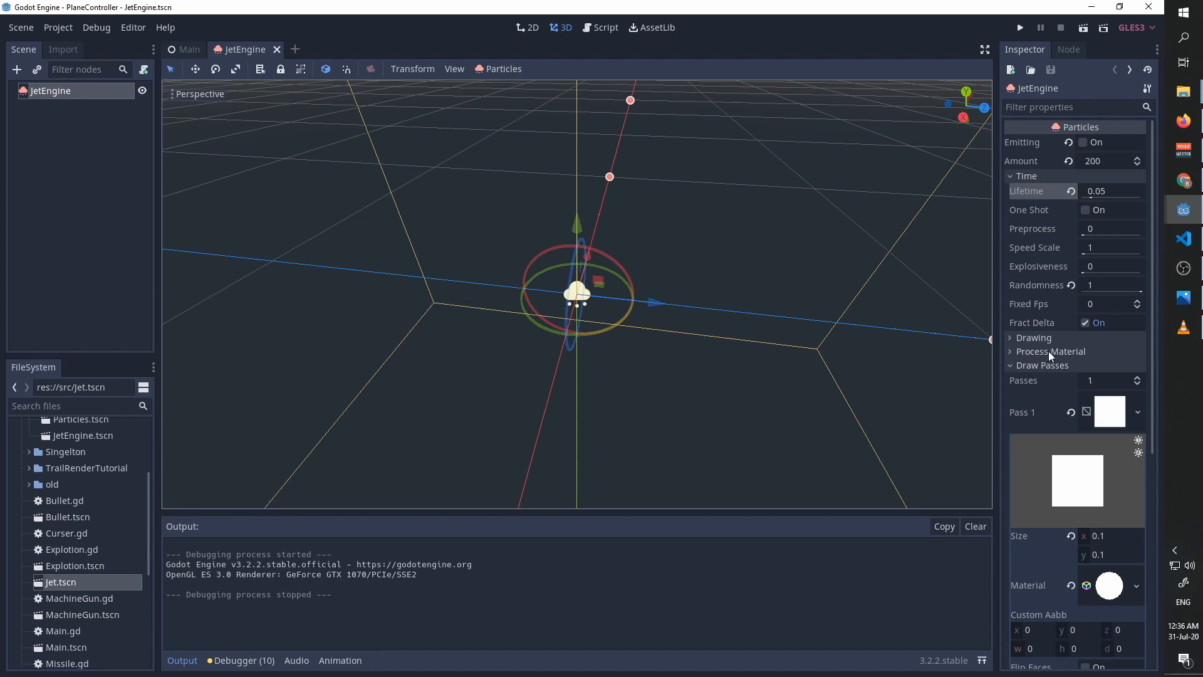
Step: Check the Draw Passes quad mesh in the Inspector and run the game to test the trail
{"action": "scroll", "scroll_direction": "down", "scroll_amount": 3}
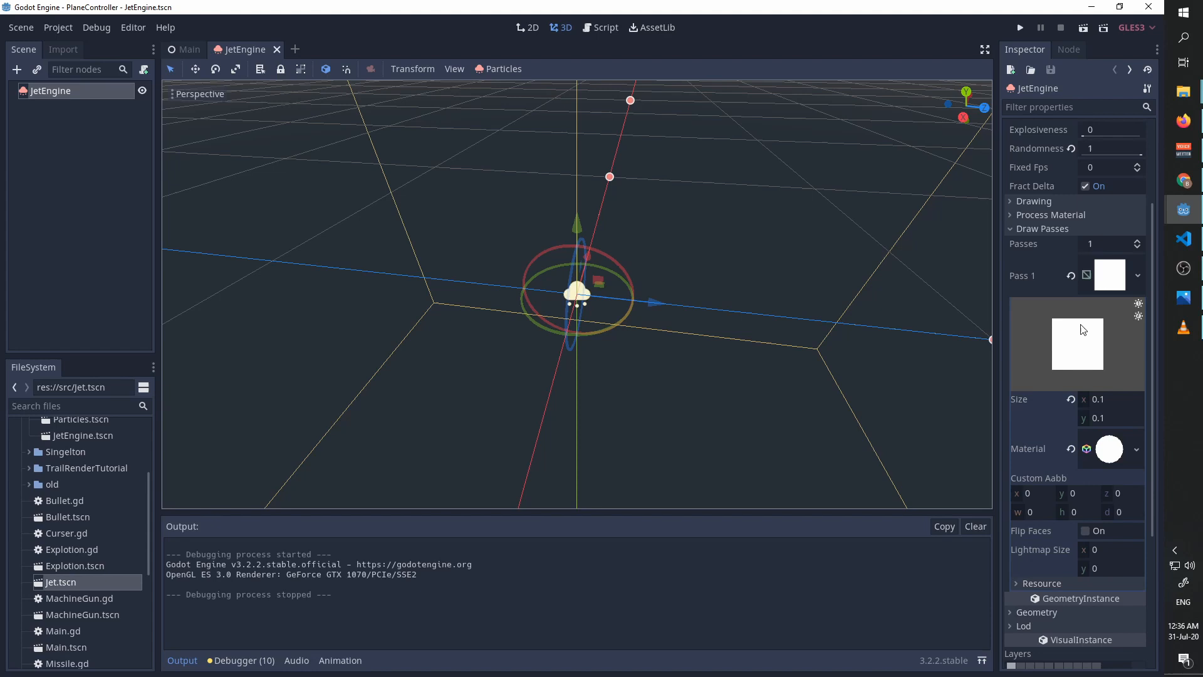
{"action": "mouse_move", "coordinate": [1136, 409]}
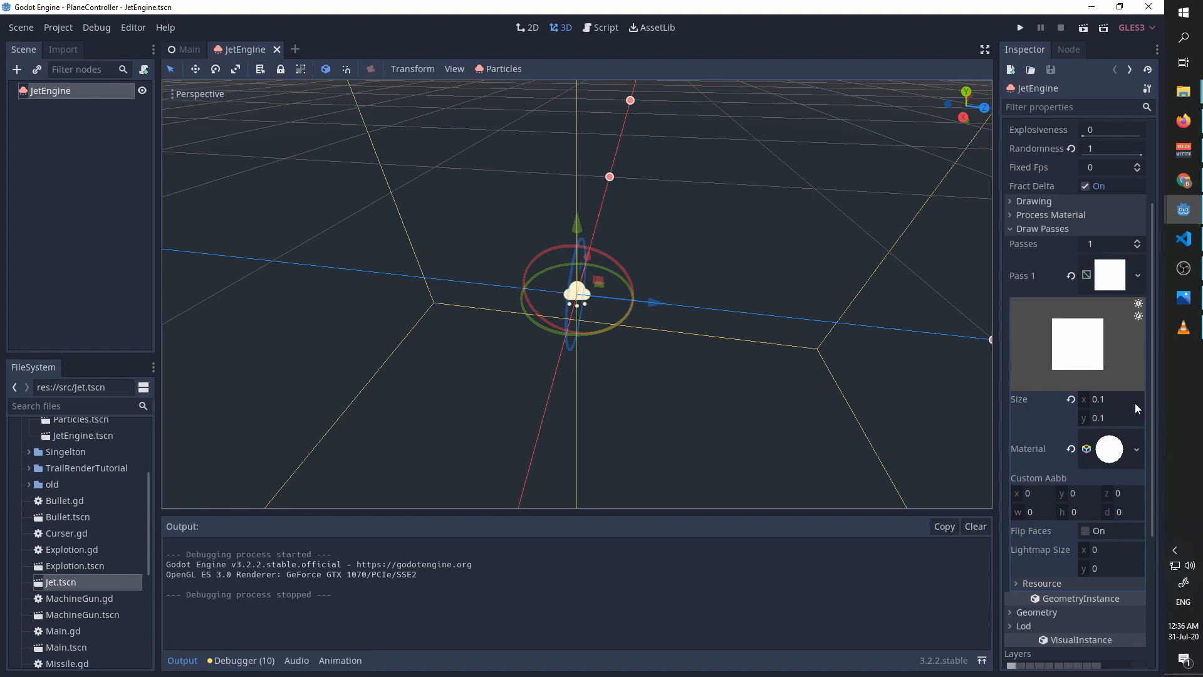
{"action": "scroll", "scroll_direction": "up", "scroll_amount": 3}
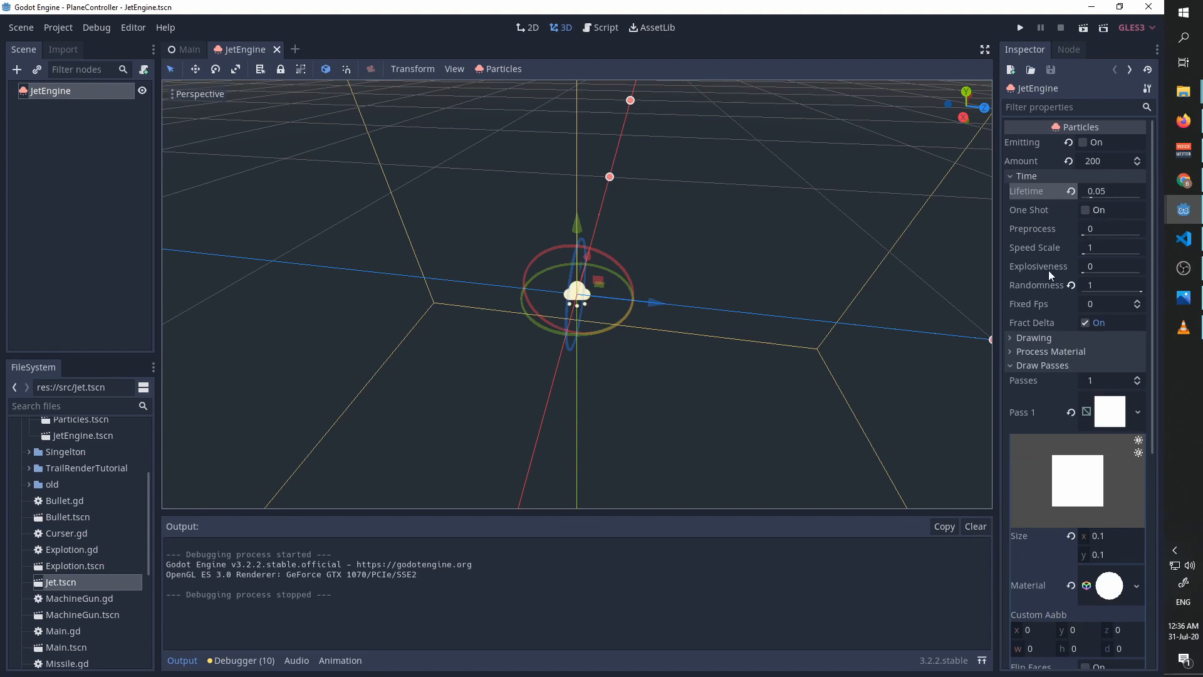
{"action": "mouse_move", "coordinate": [1028, 276]}
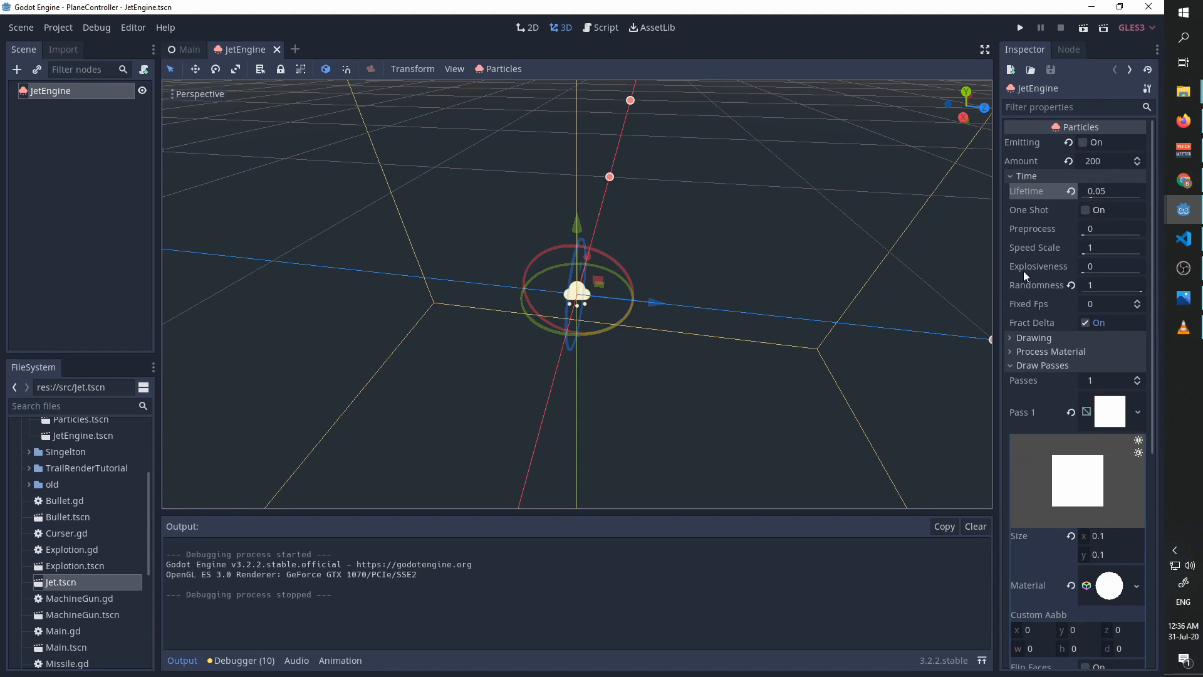
{"action": "mouse_move", "coordinate": [755, 284]}
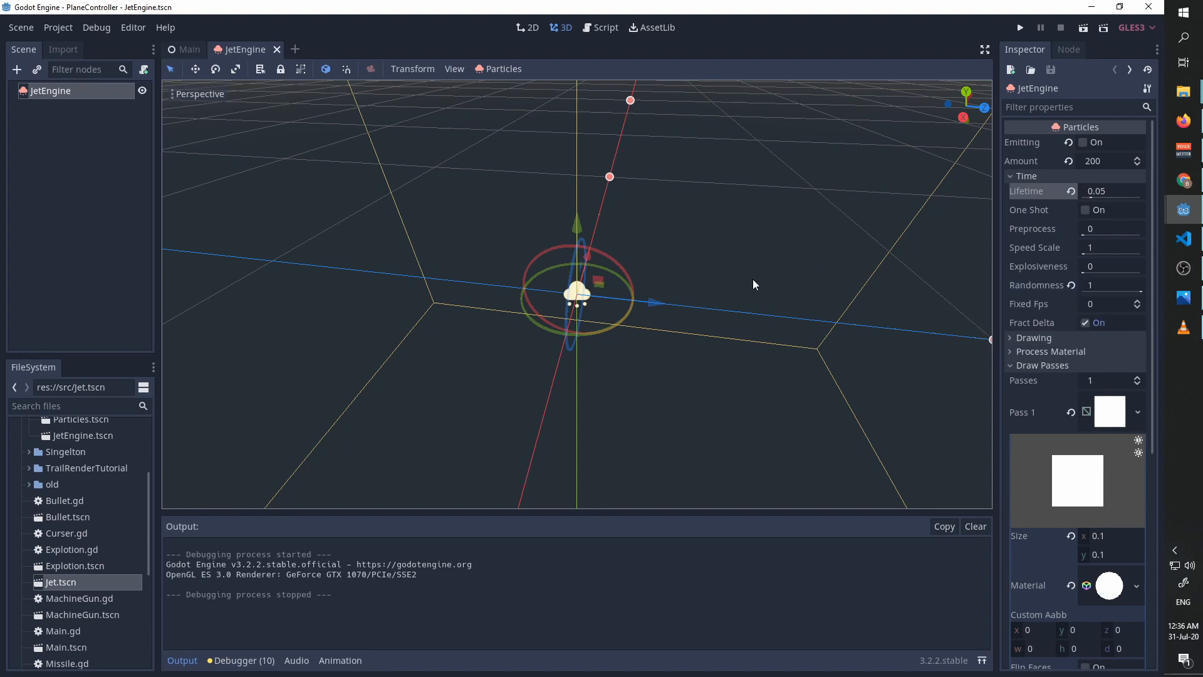
{"action": "left_click", "coordinate": [1021, 26]}
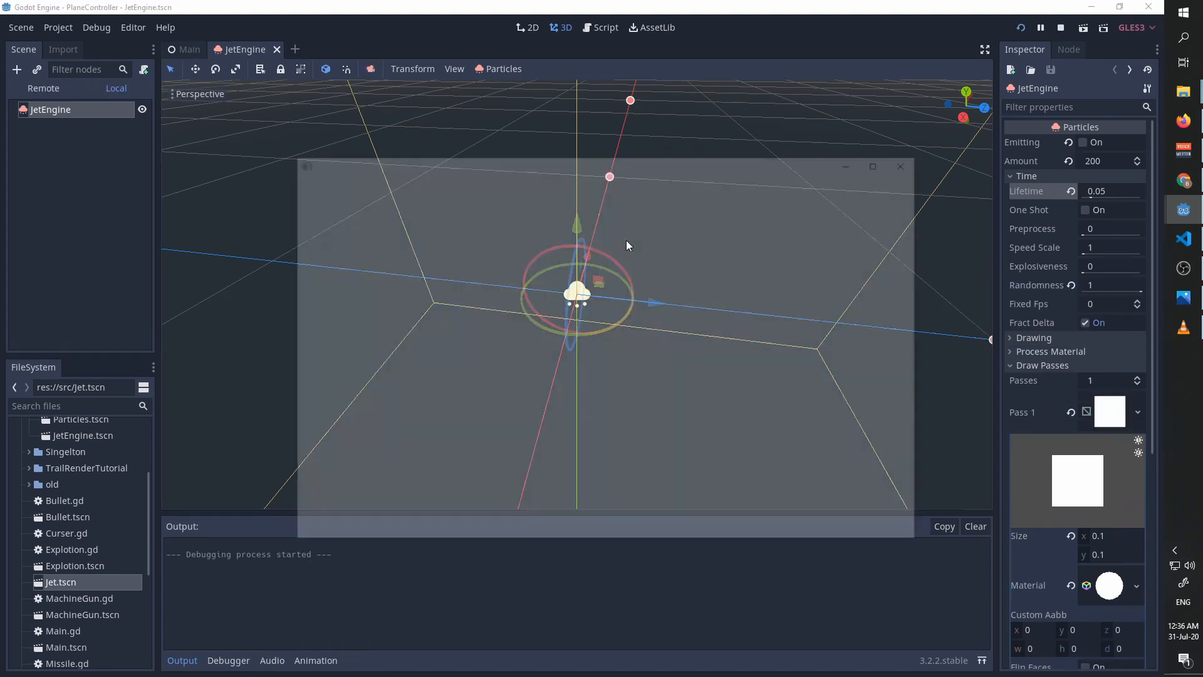